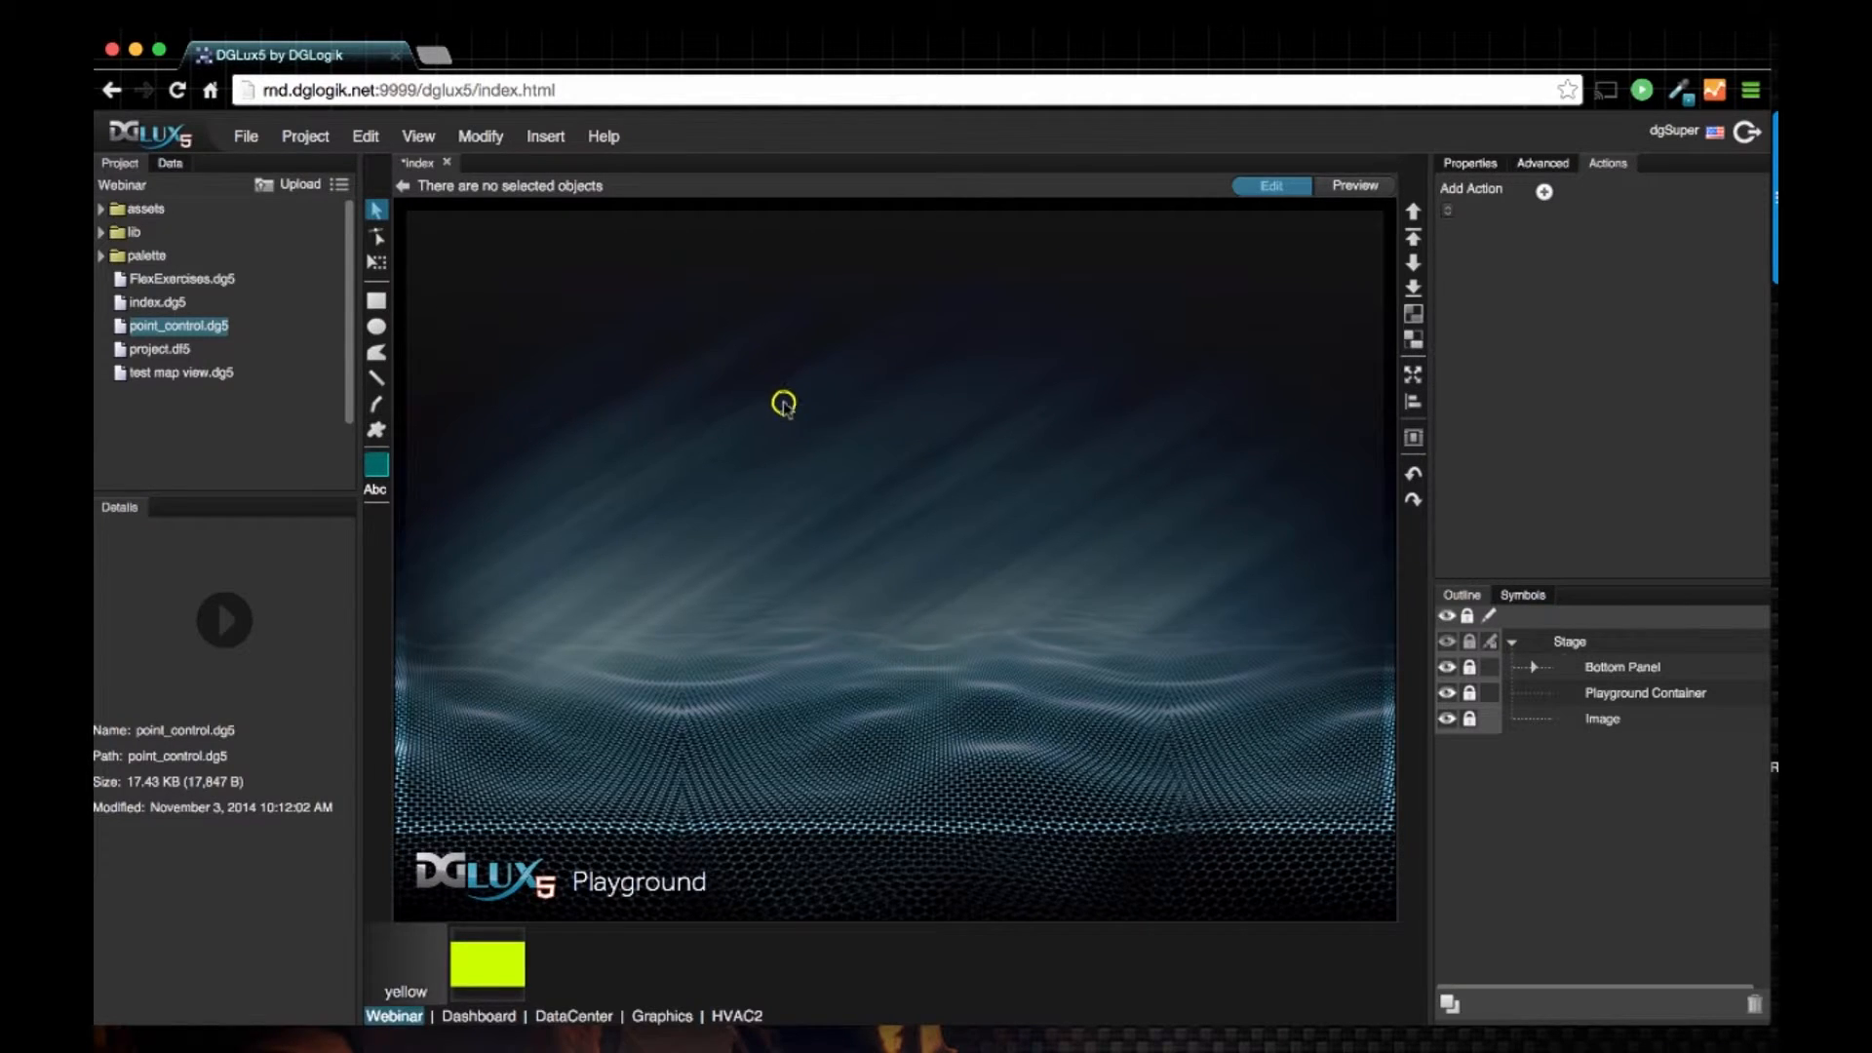
# Step: Insert a Page Include frame on the stage and give it a solid cyan stroke
pyautogui.rightClick(780, 402)
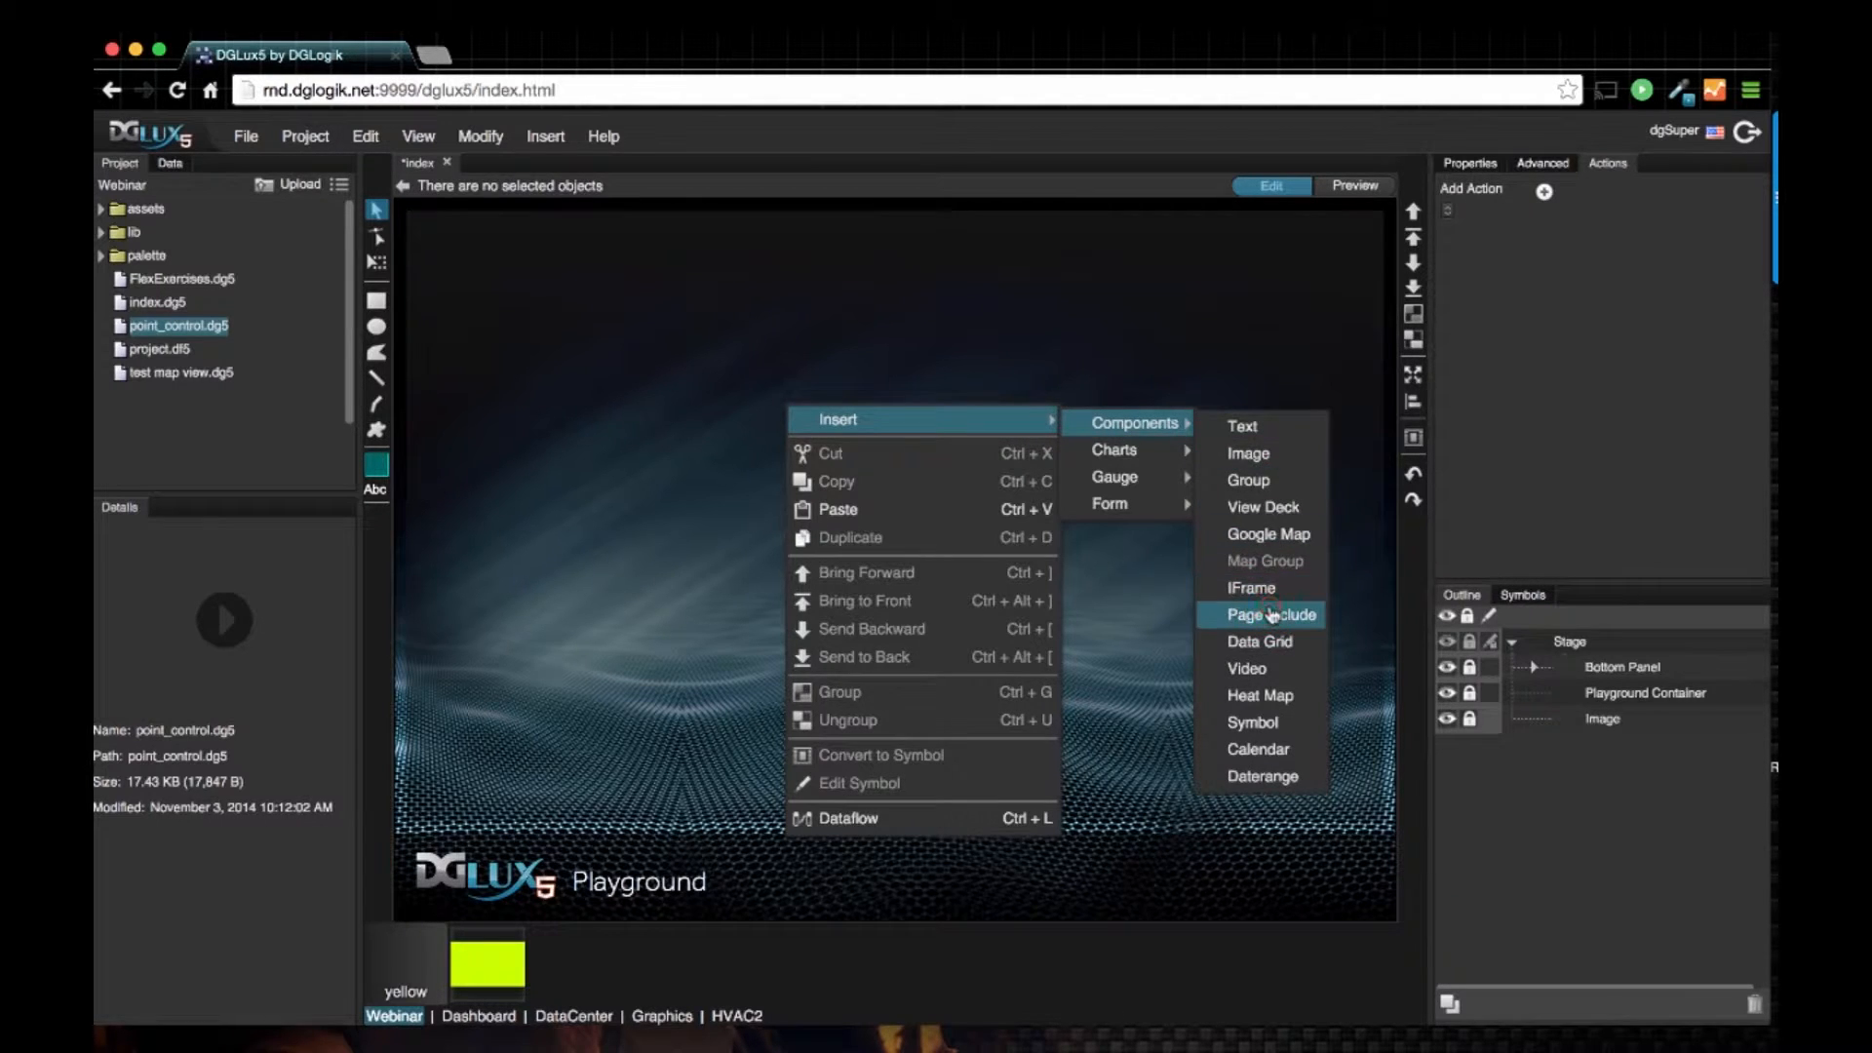
pyautogui.click(1262, 614)
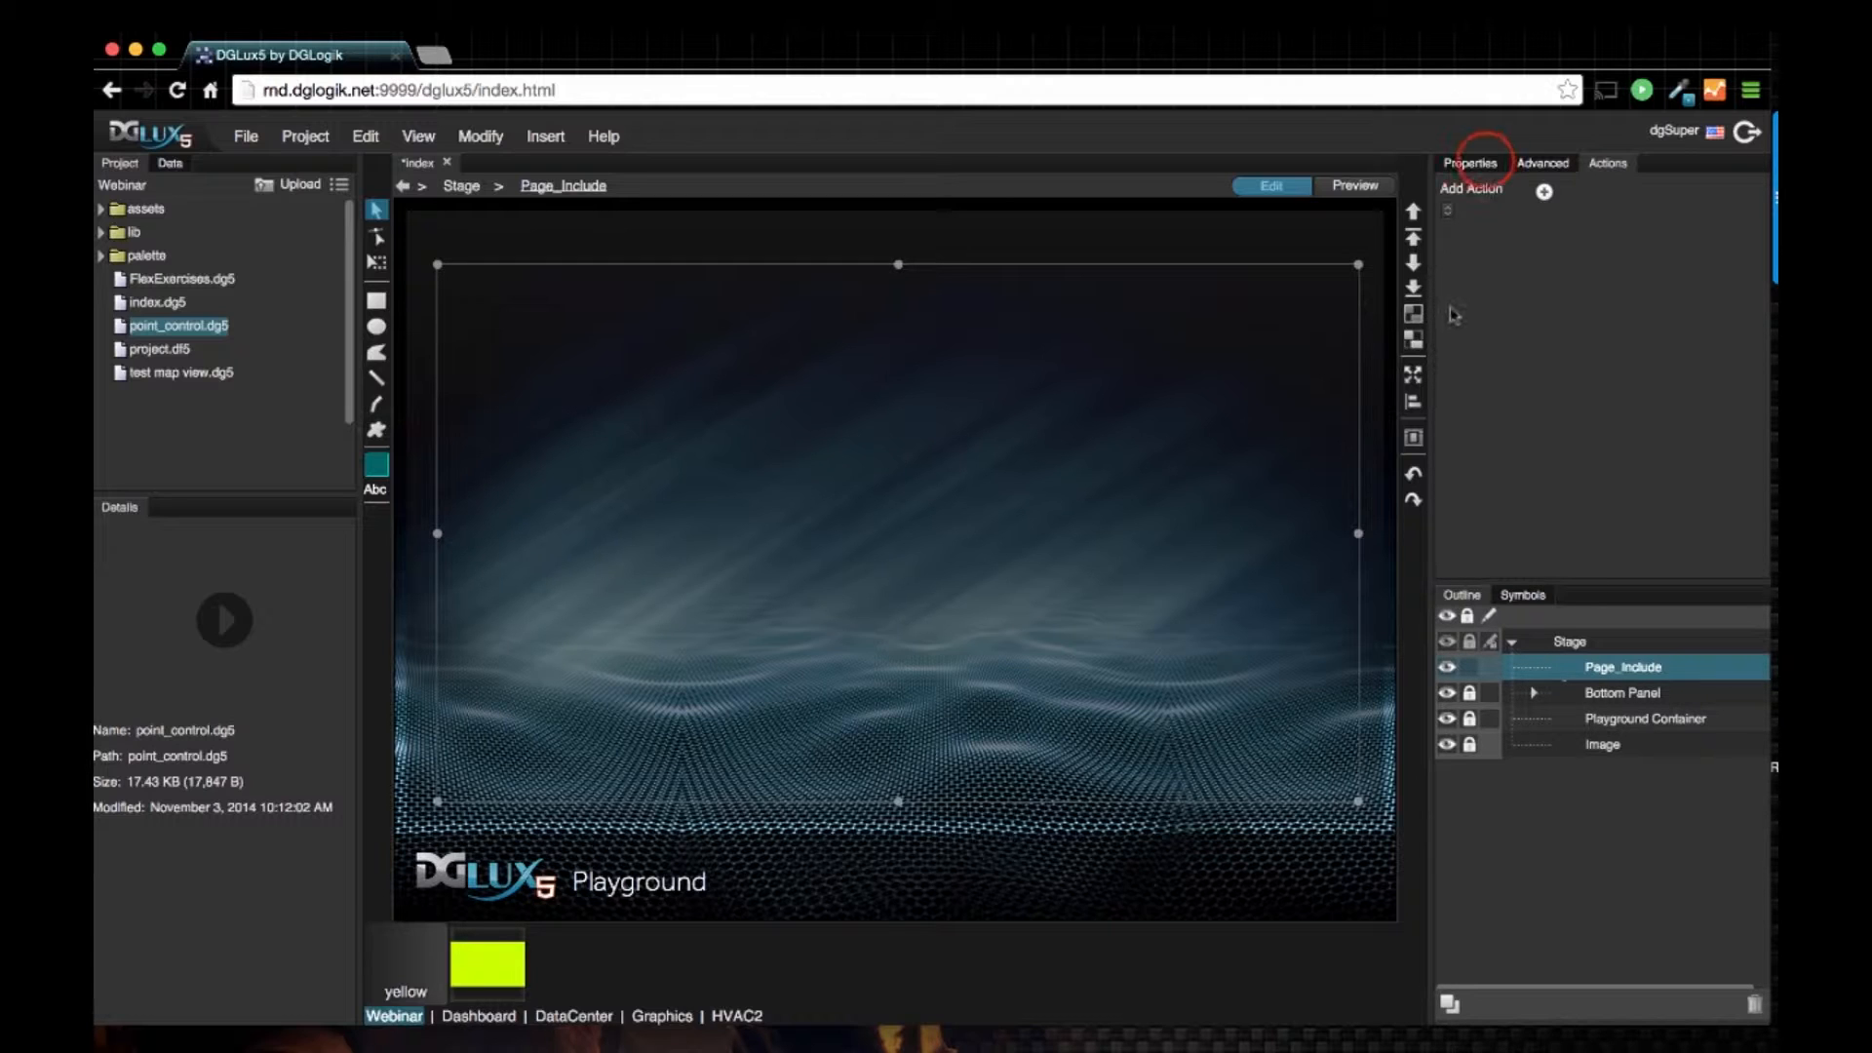
pyautogui.click(1471, 164)
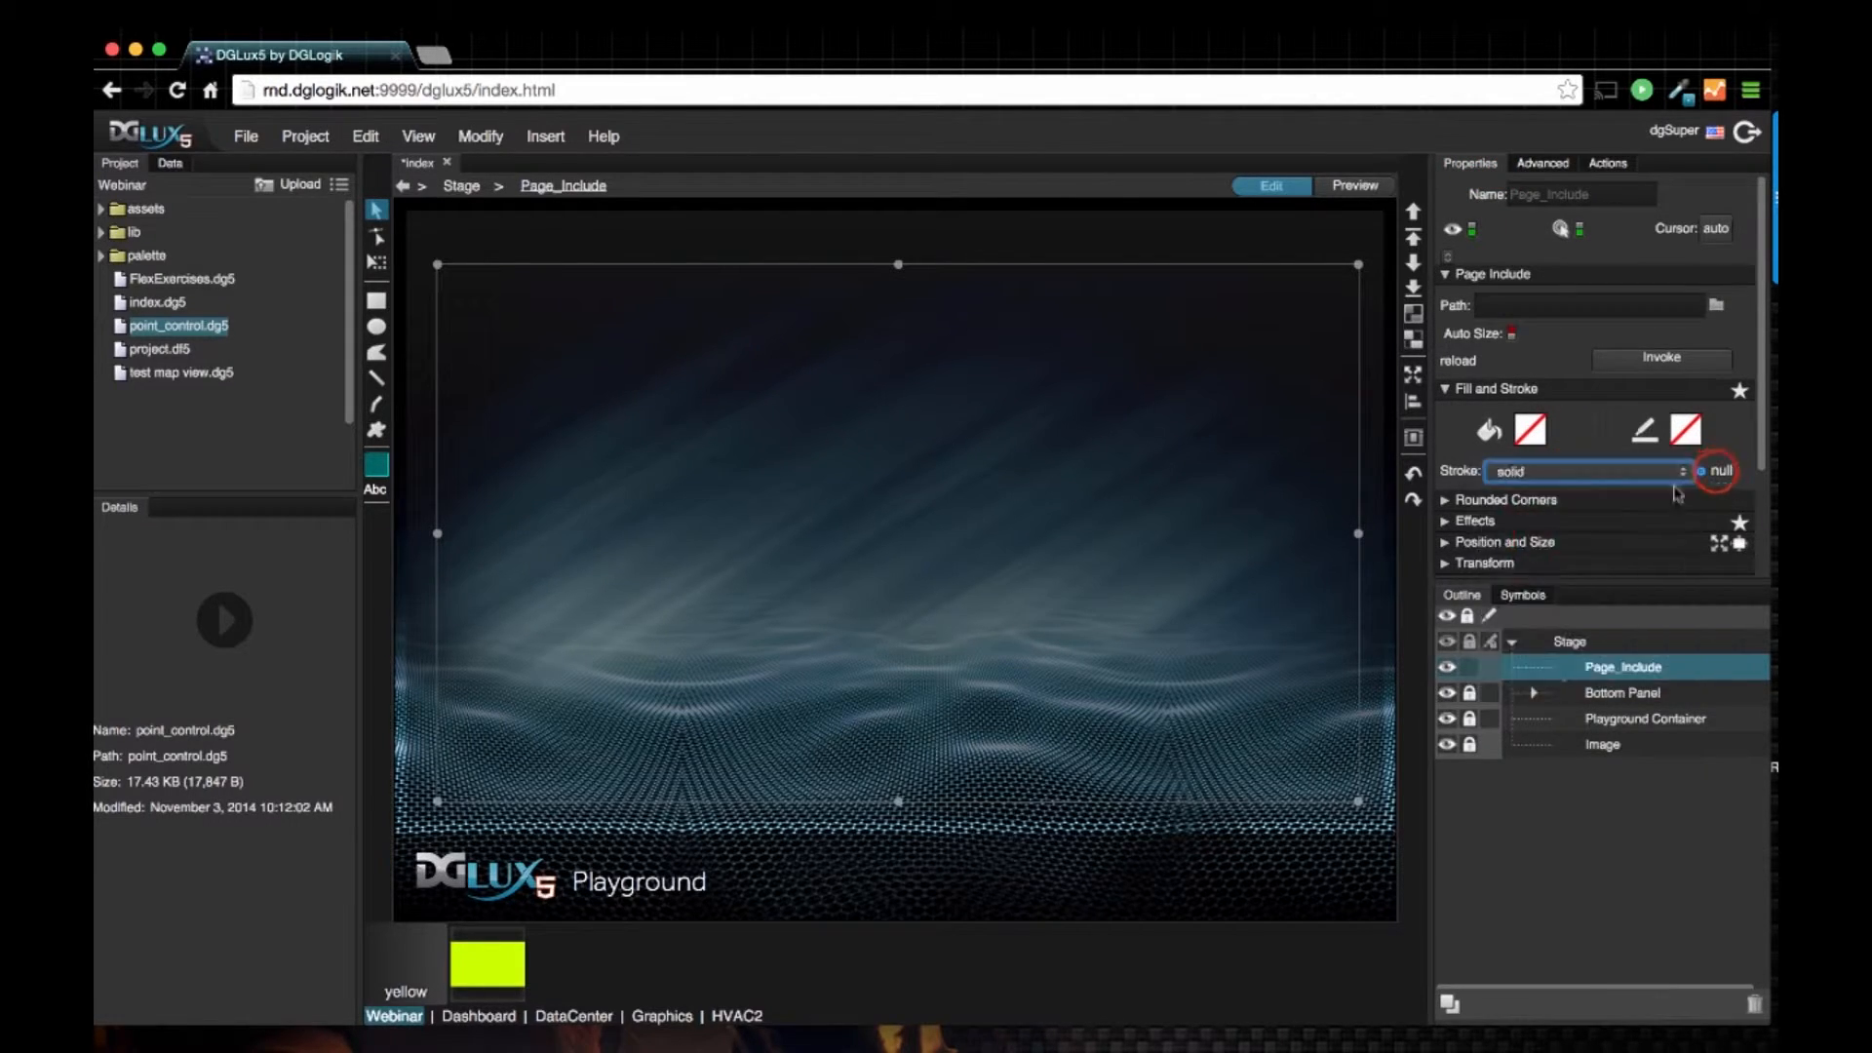
pyautogui.click(1716, 470)
pyautogui.write('1')
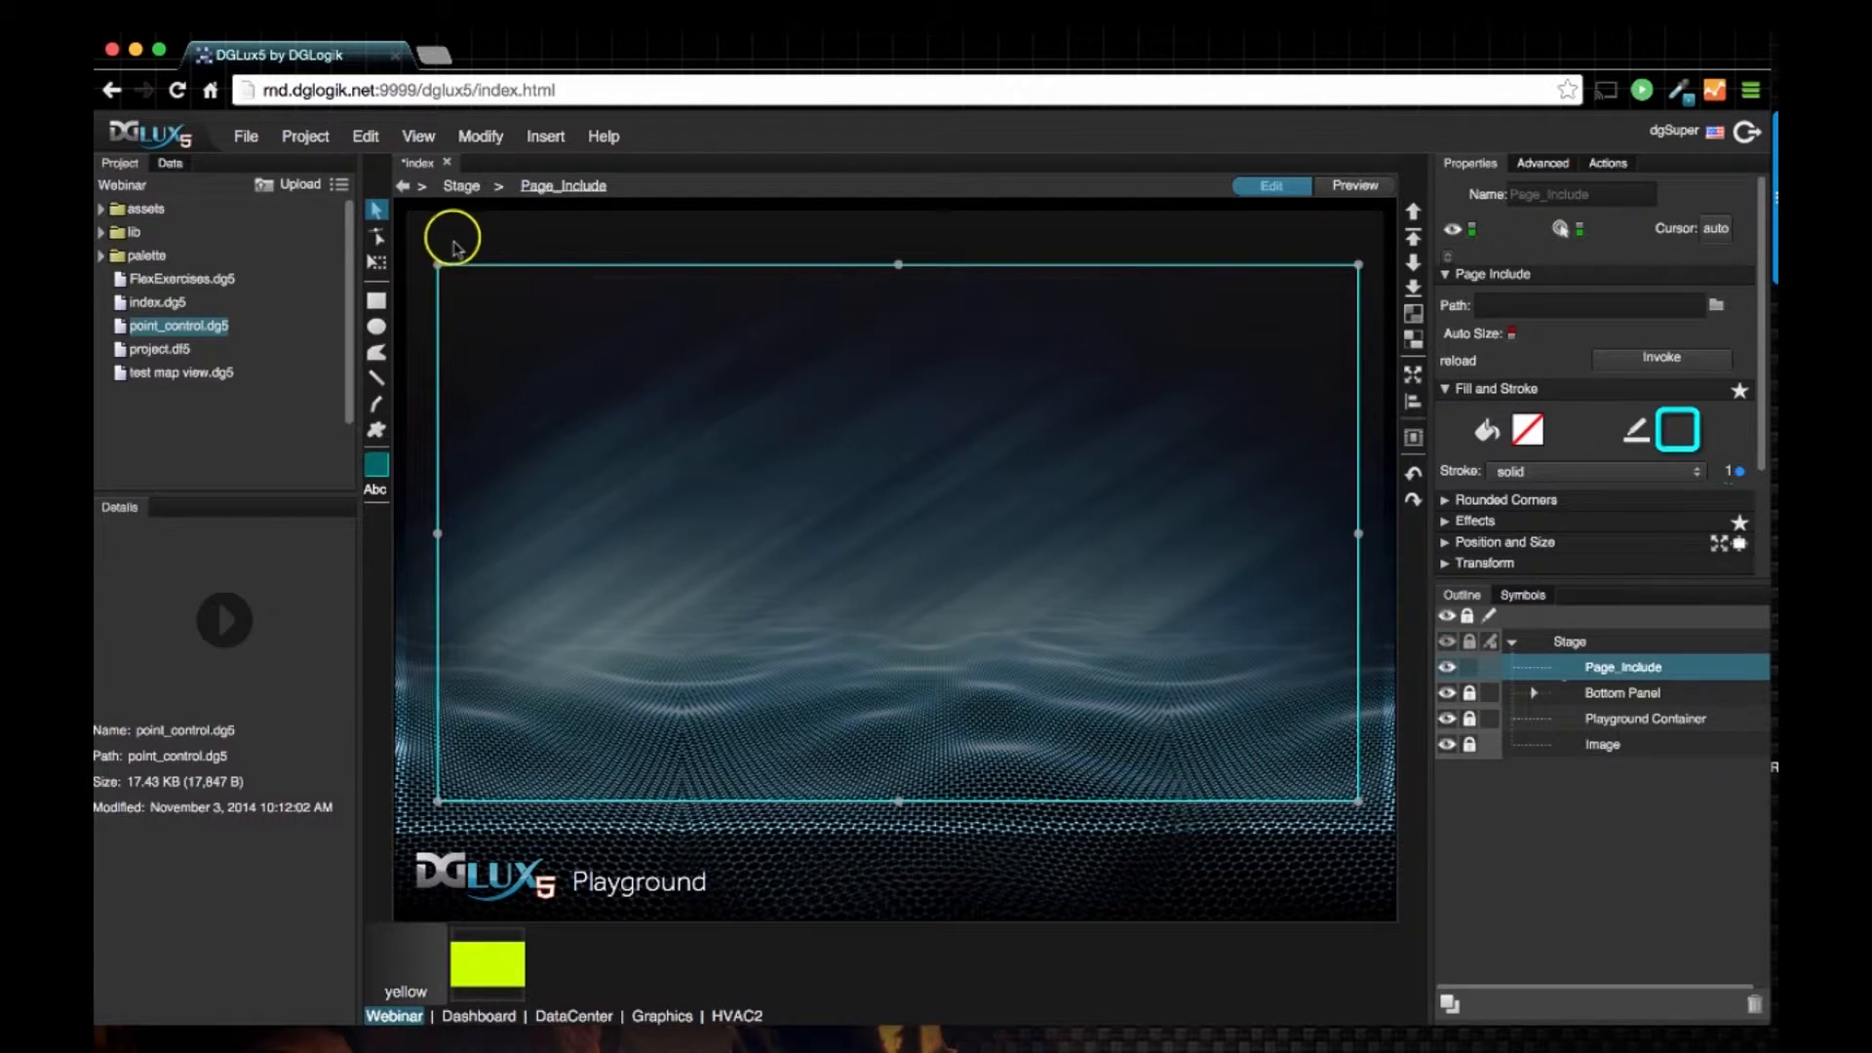
# Step: Insert a text component reading Flex Exercises with a teal fill
pyautogui.rightClick(450, 246)
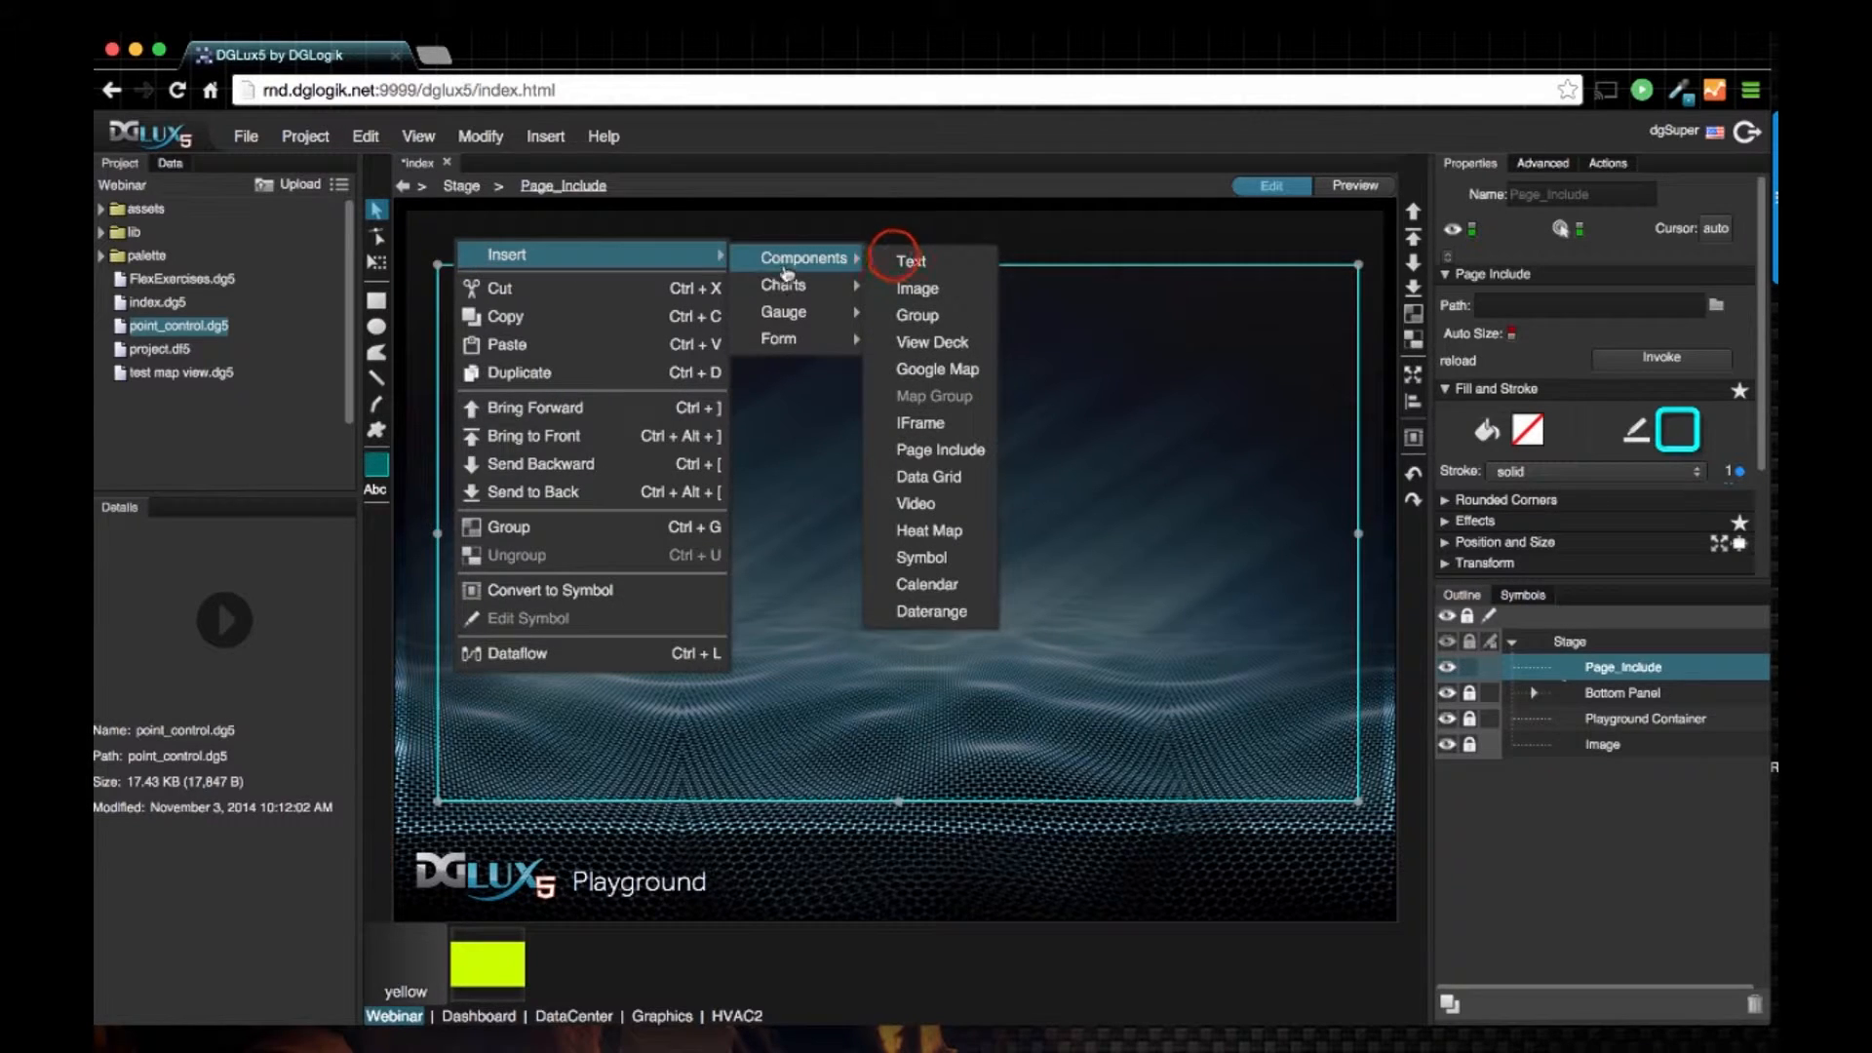
pyautogui.click(911, 260)
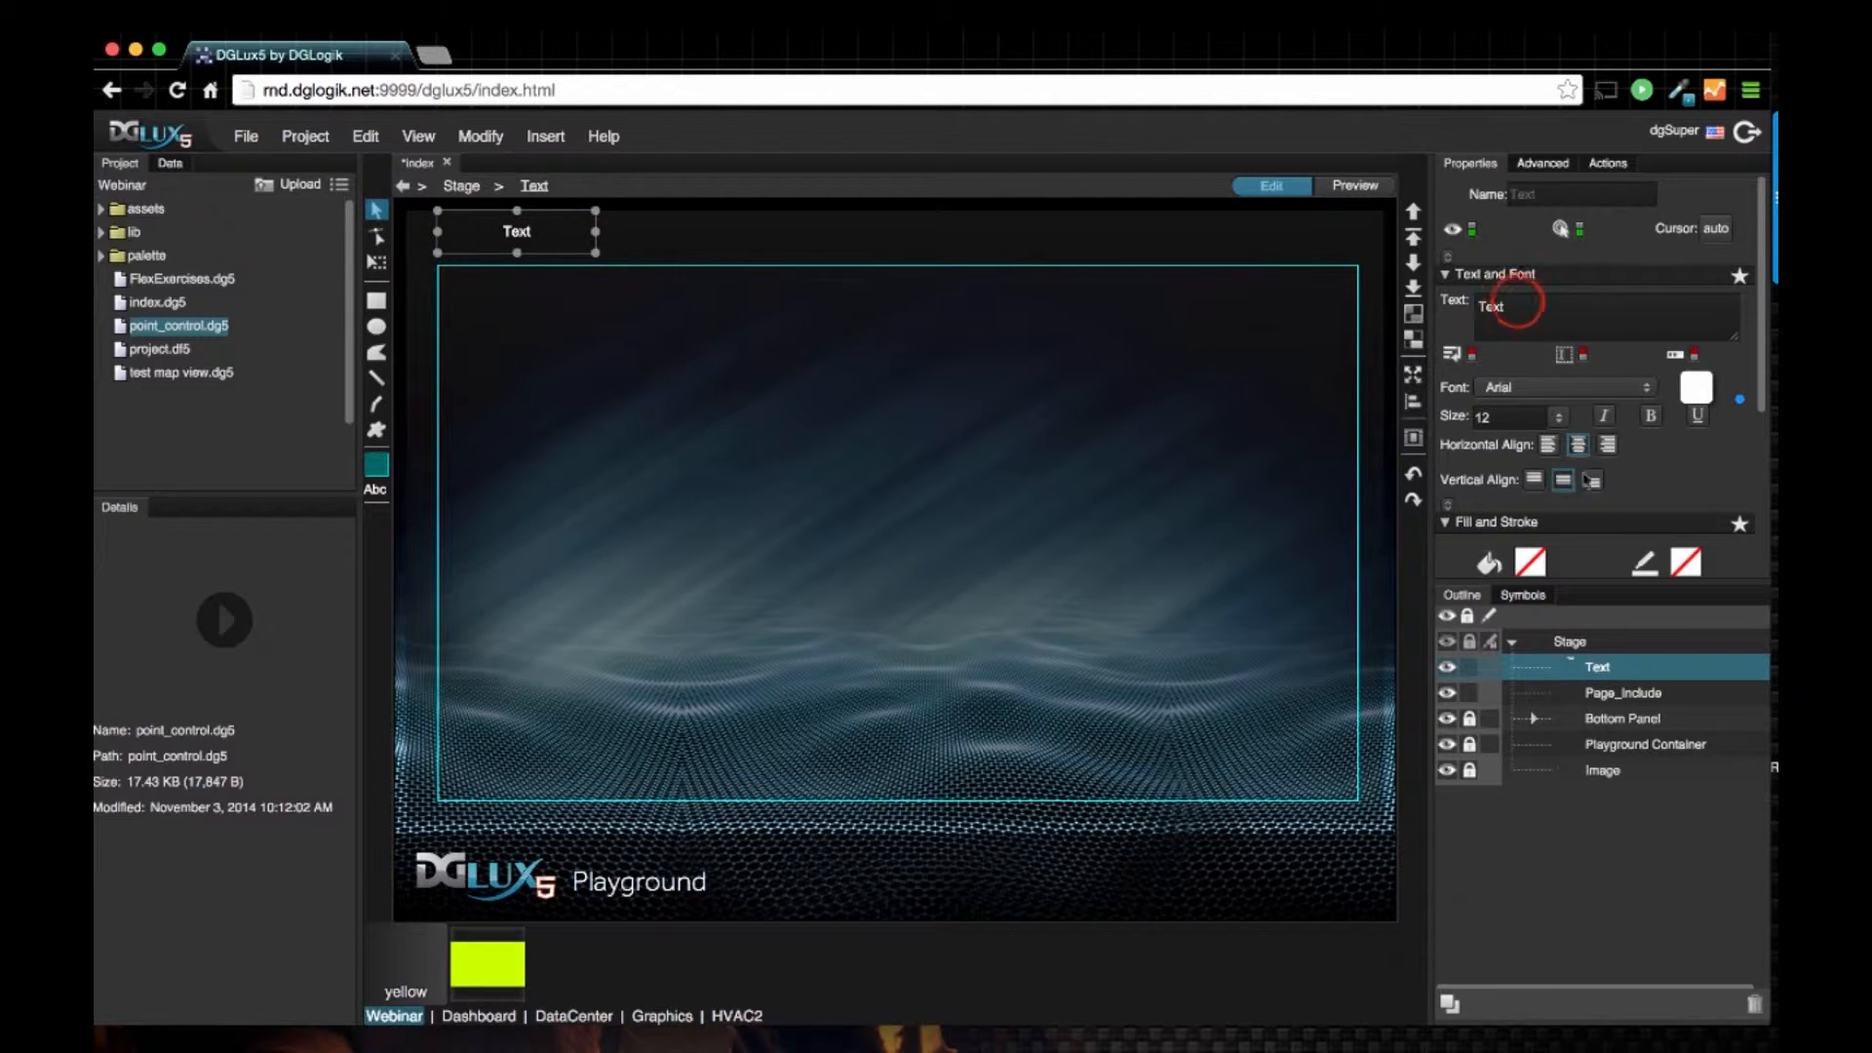
pyautogui.write('Flex Exercises')
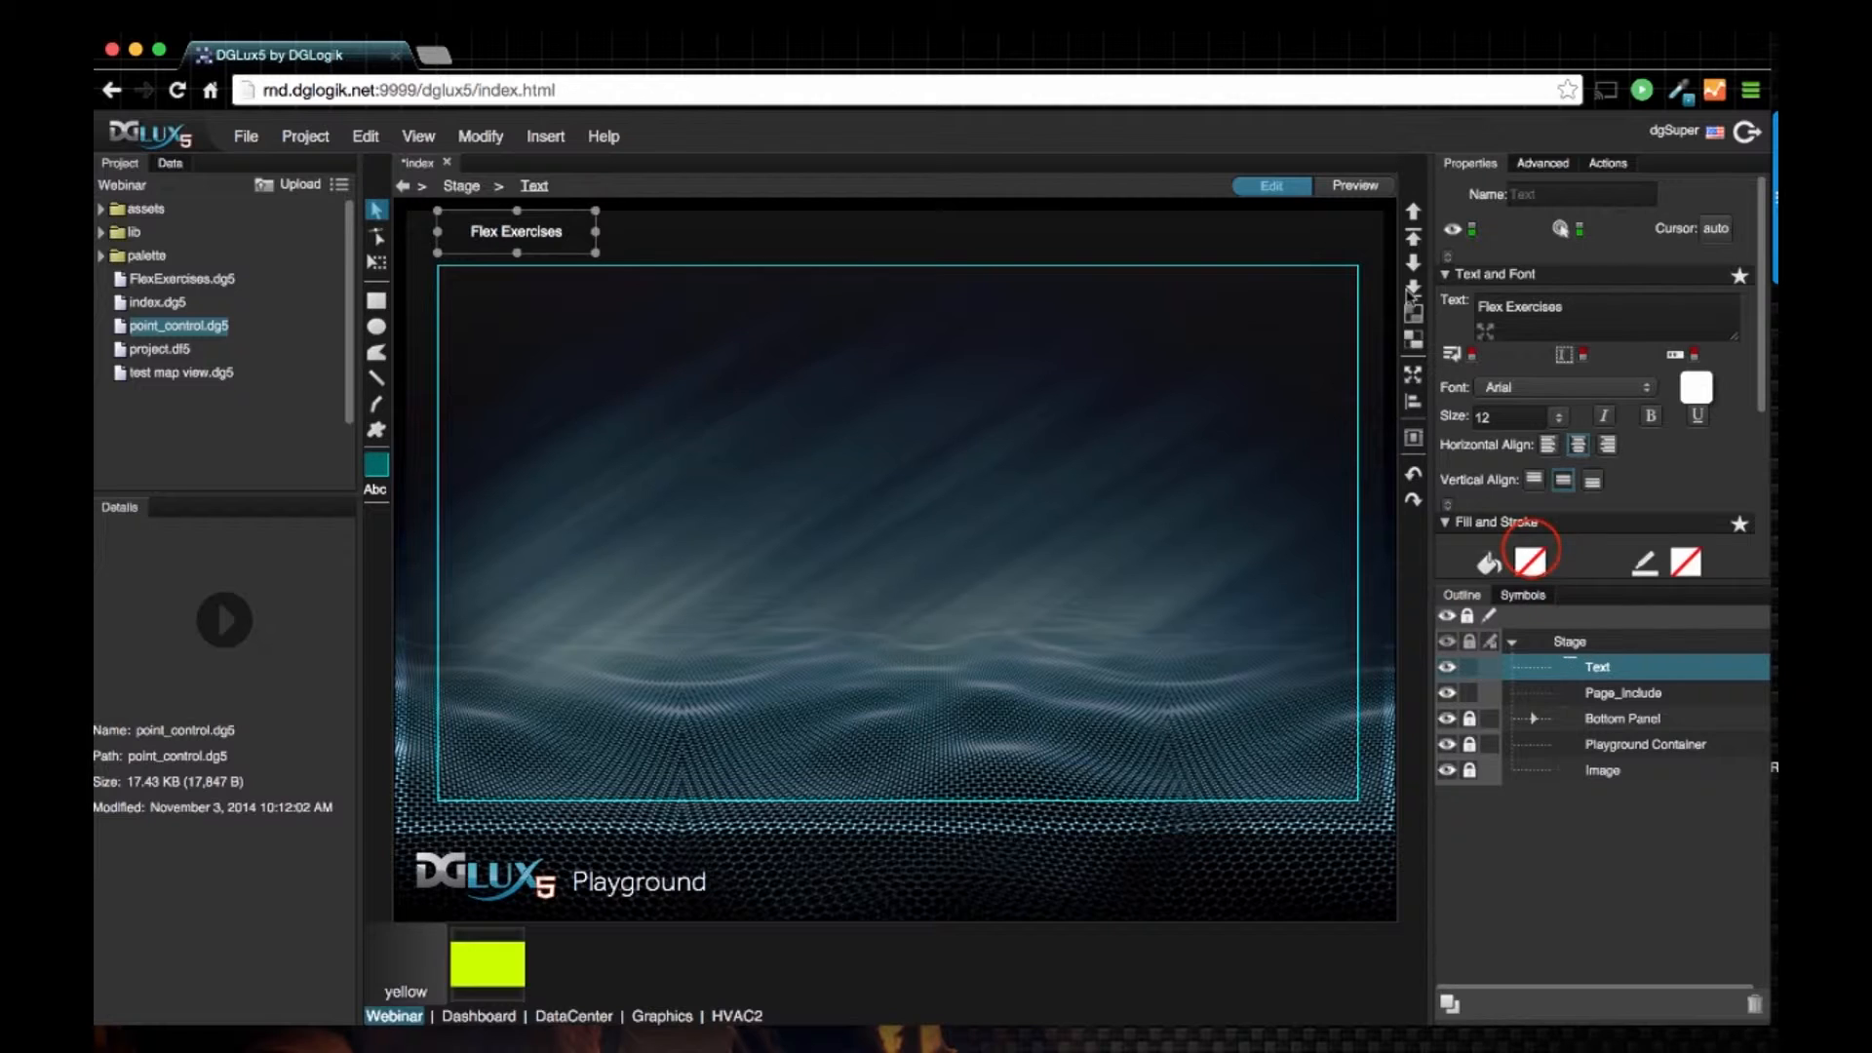
pyautogui.click(1529, 562)
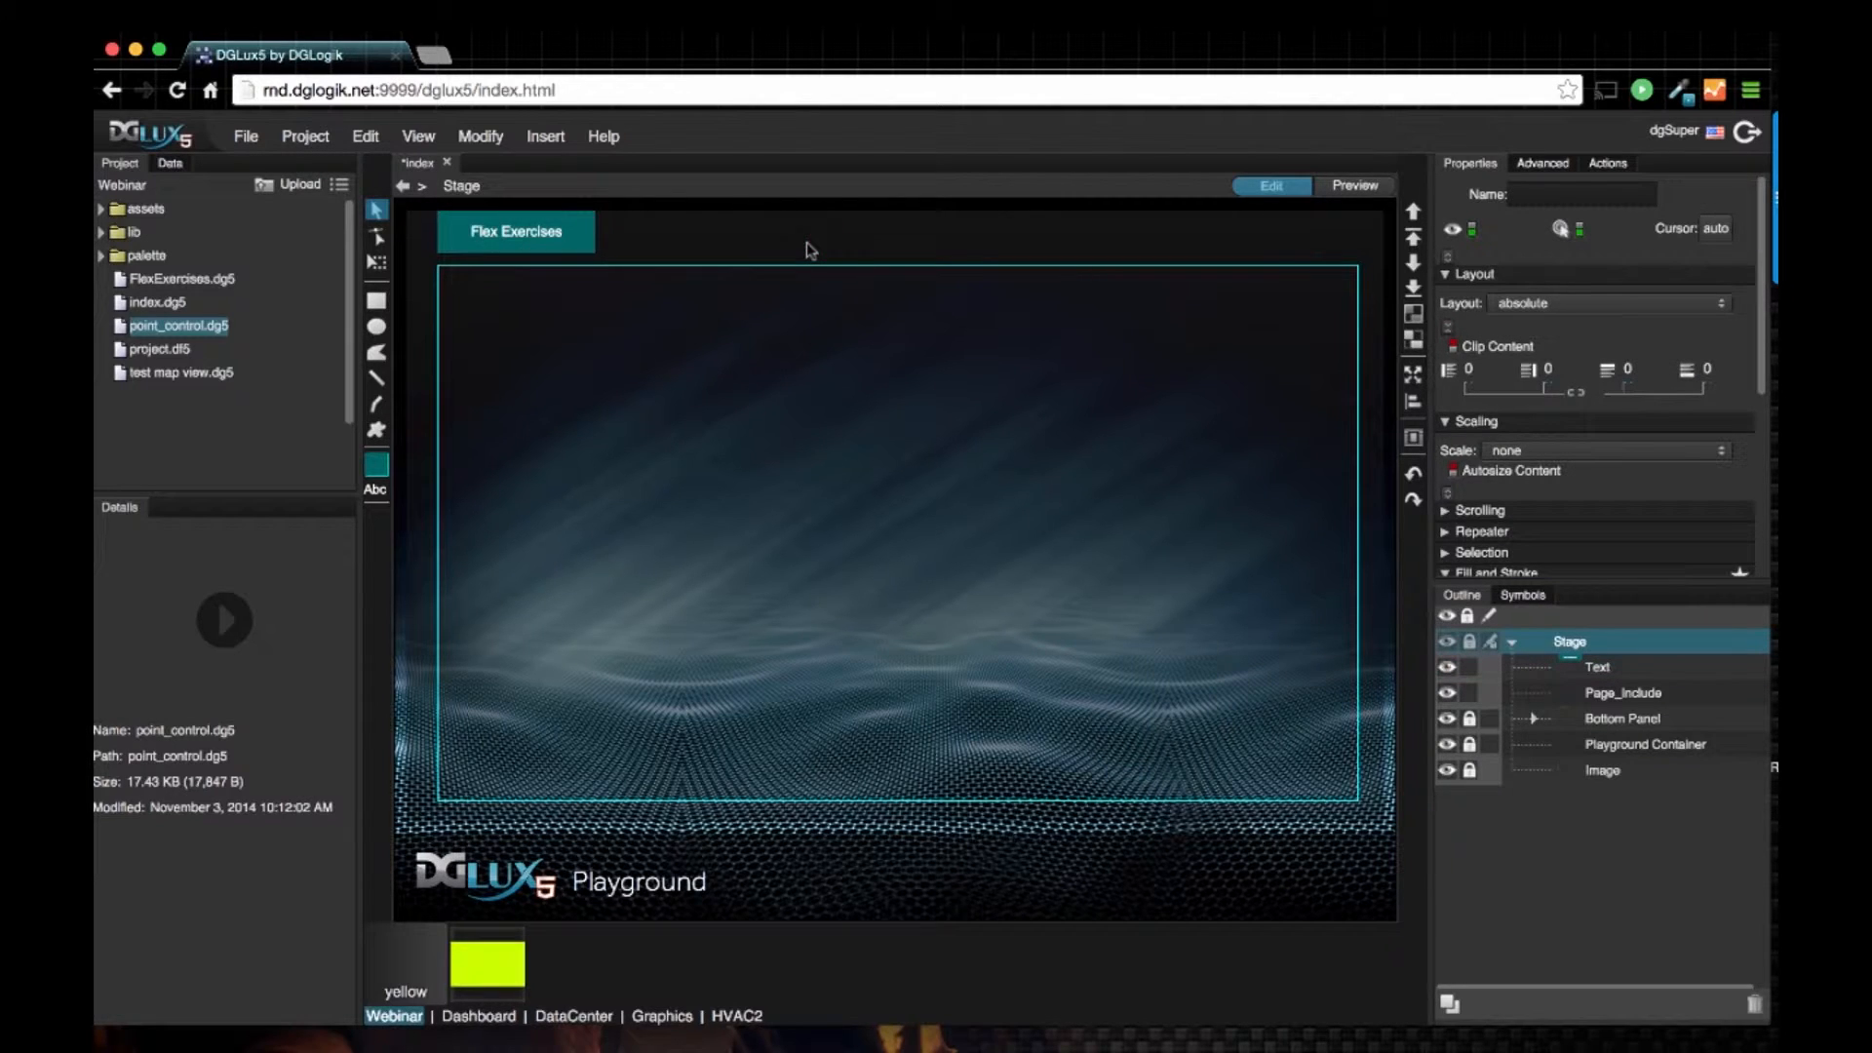
# Step: Rename the text layer to Flex Exercises in the Outline and reselect it
pyautogui.click(1597, 667)
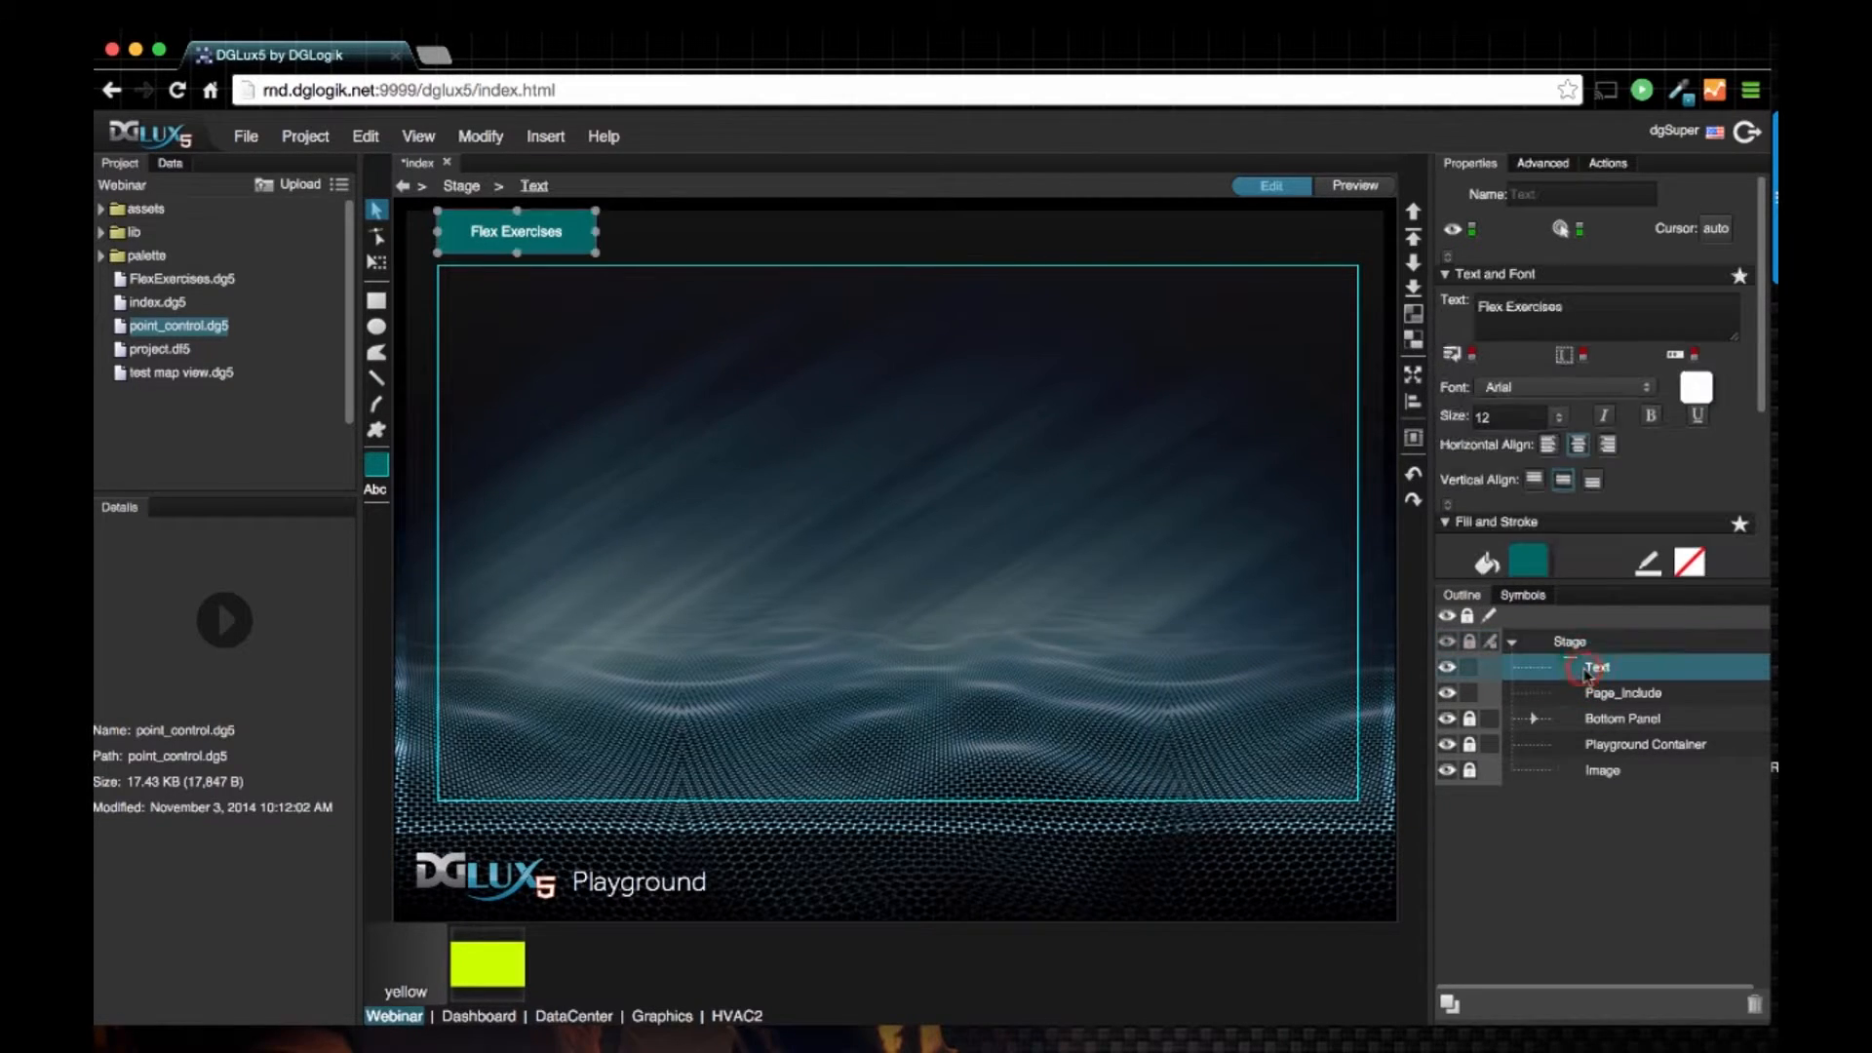
pyautogui.doubleClick(1597, 667)
pyautogui.write('Flex Exercises')
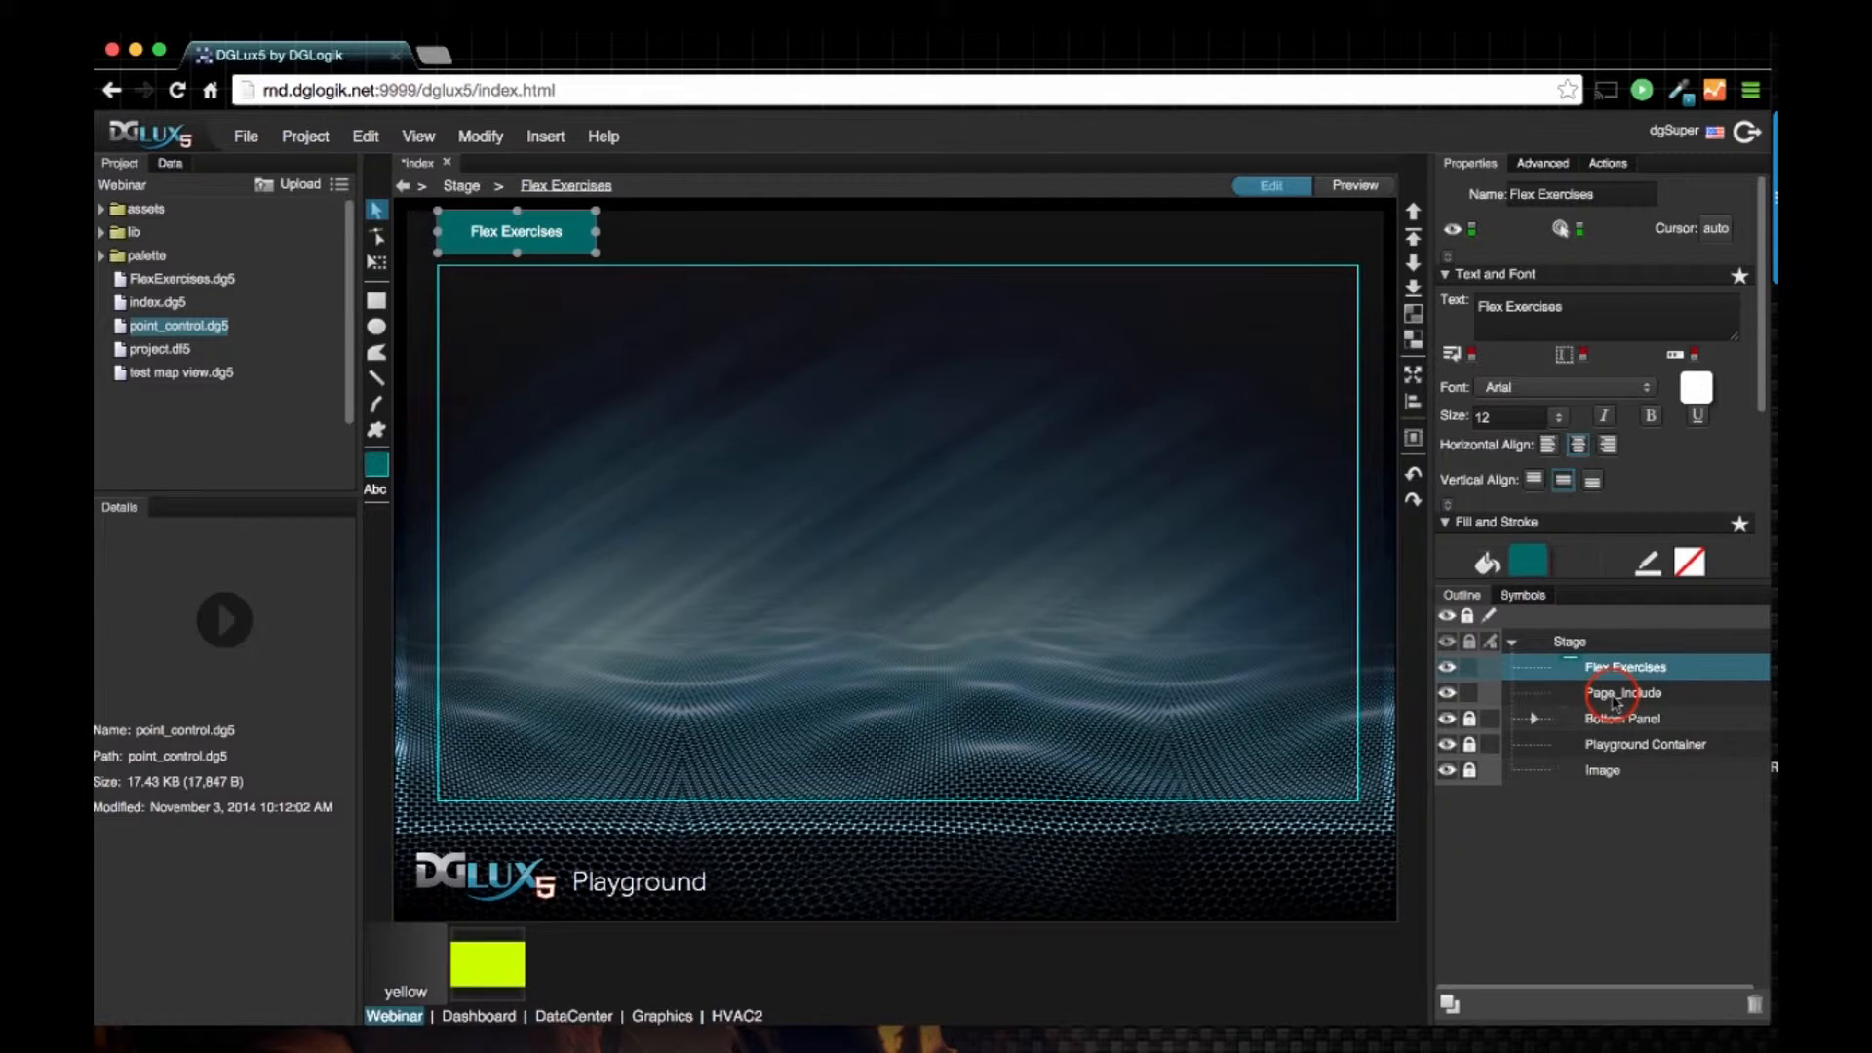
pyautogui.click(1621, 693)
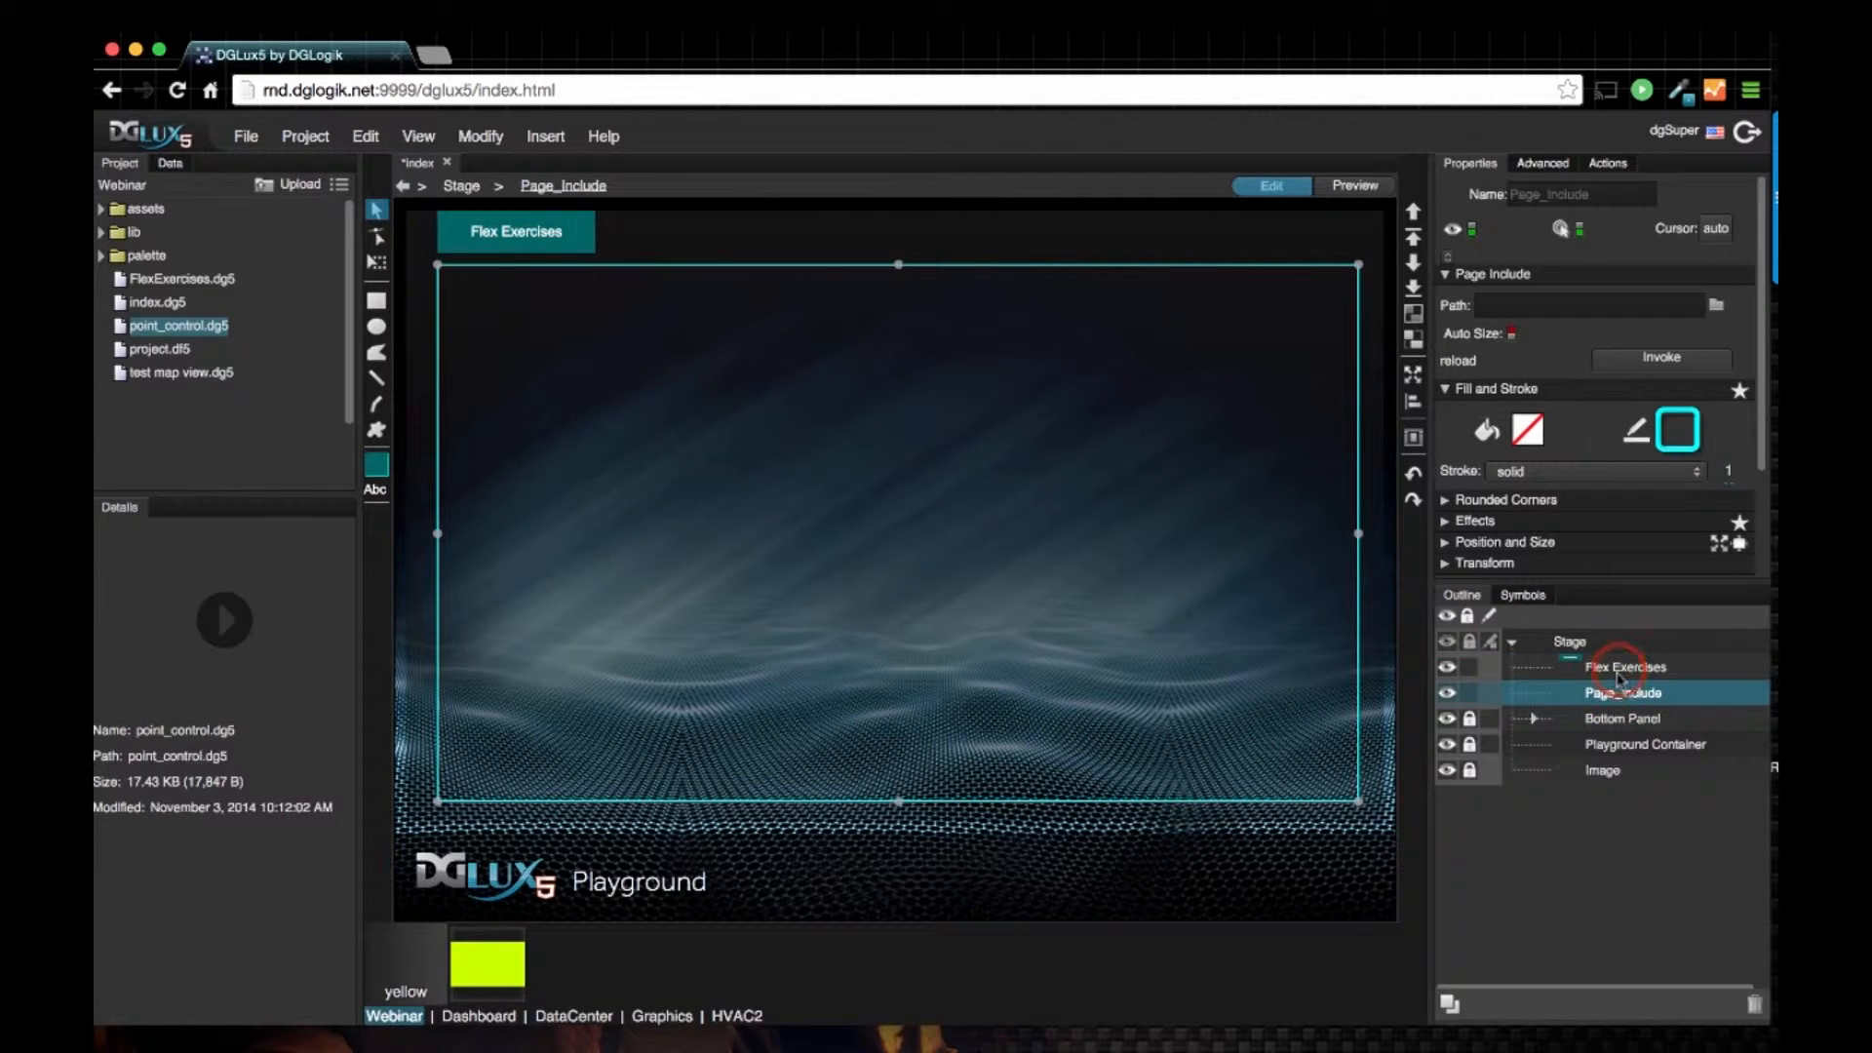
pyautogui.click(1624, 667)
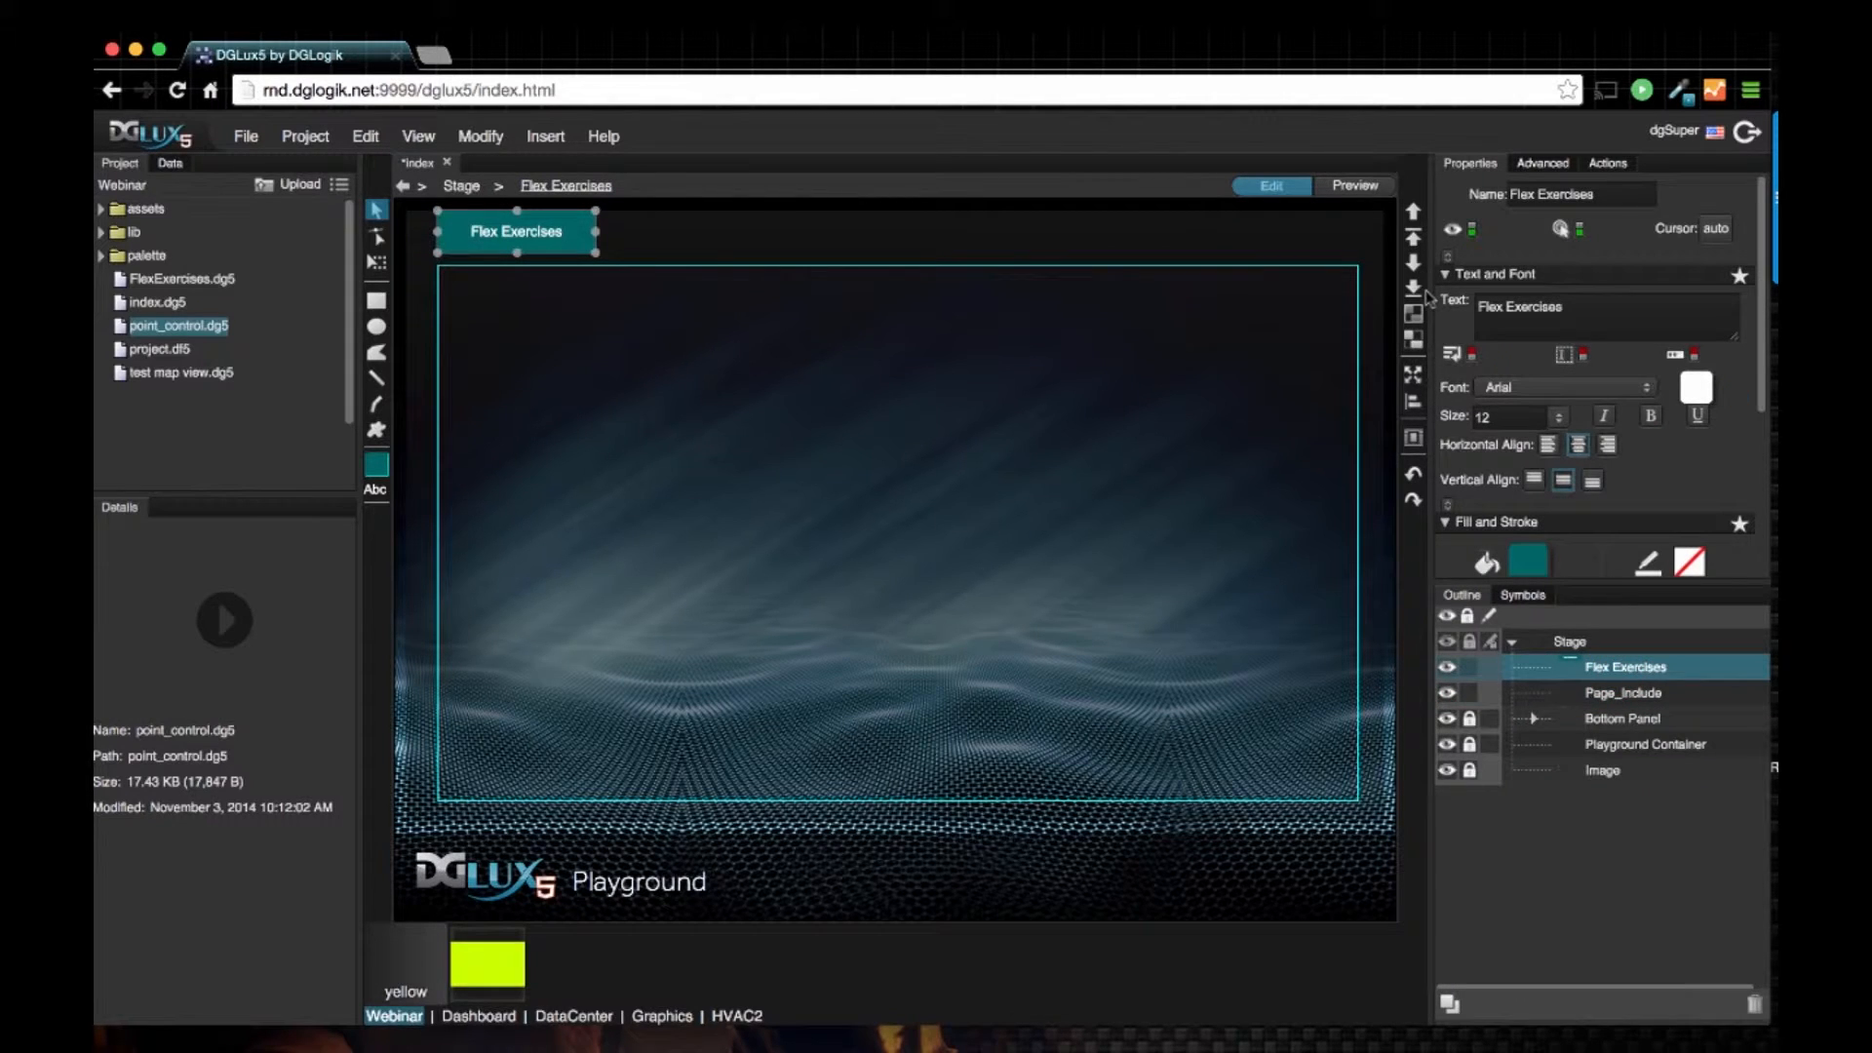
pyautogui.click(1607, 162)
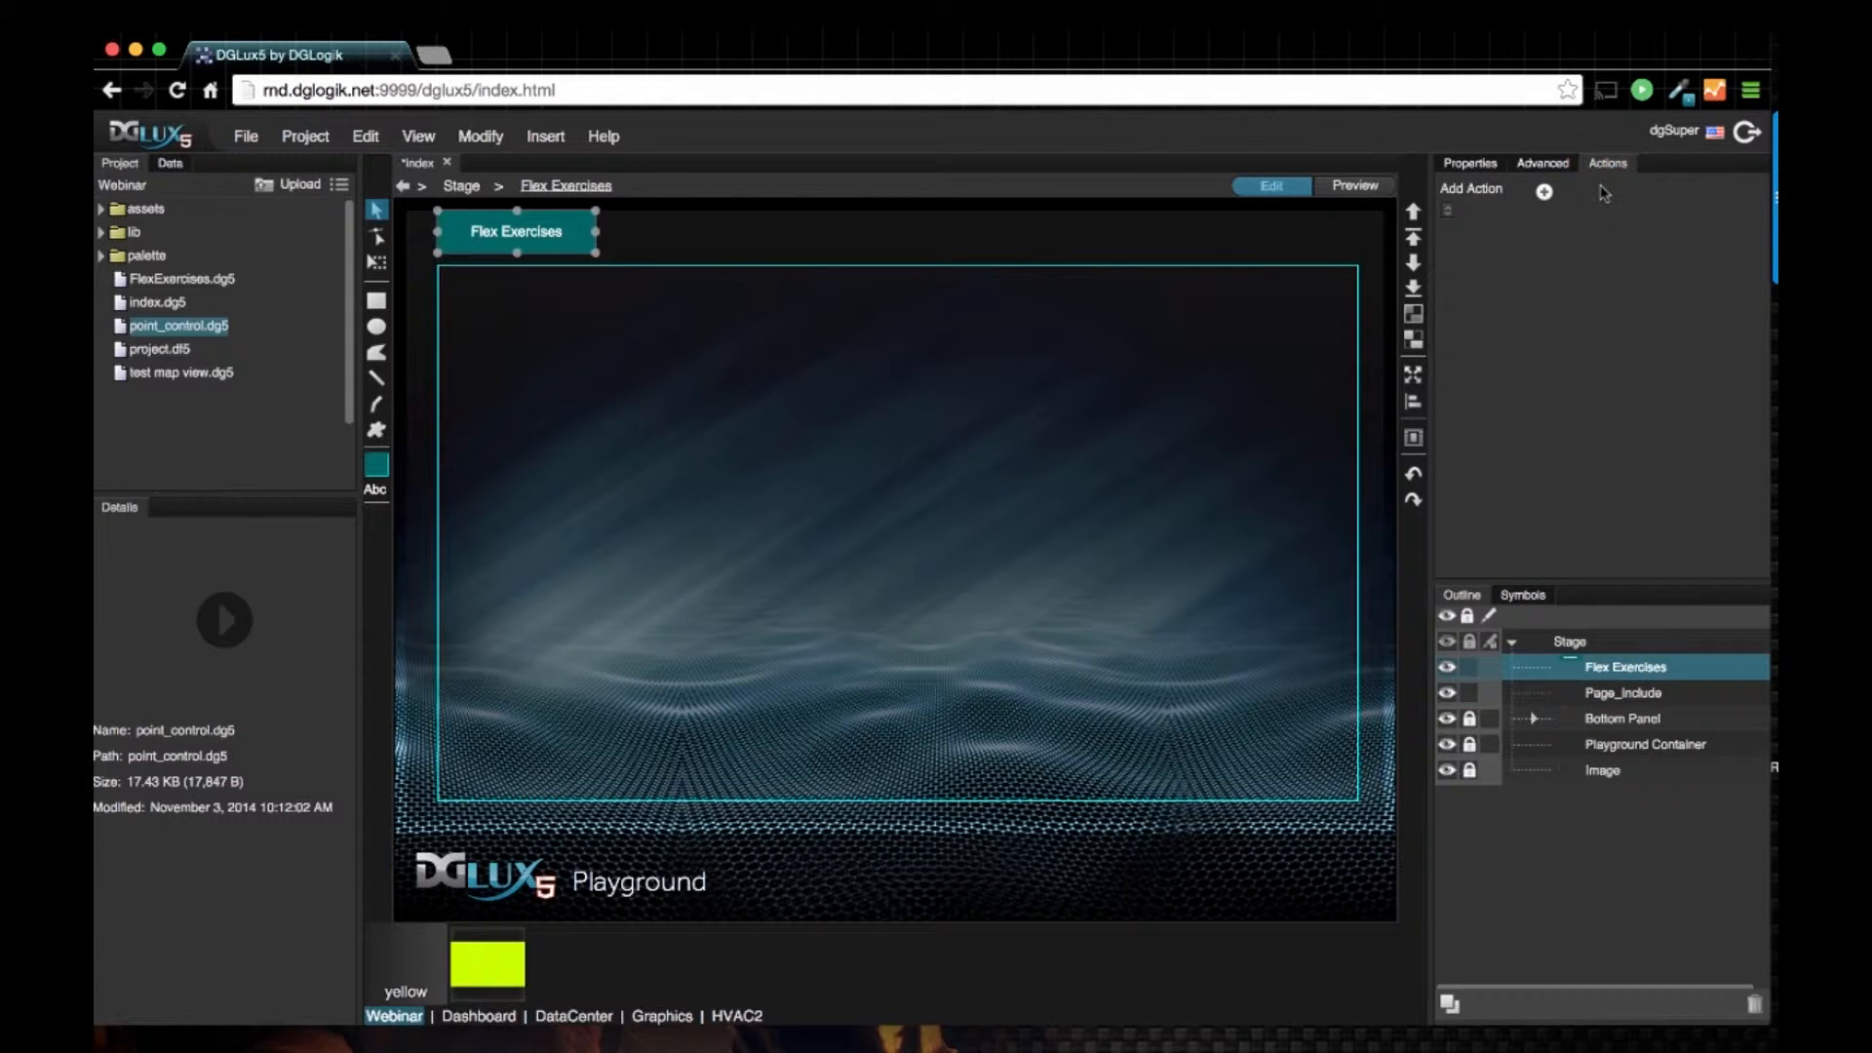
pyautogui.moveTo(822, 287)
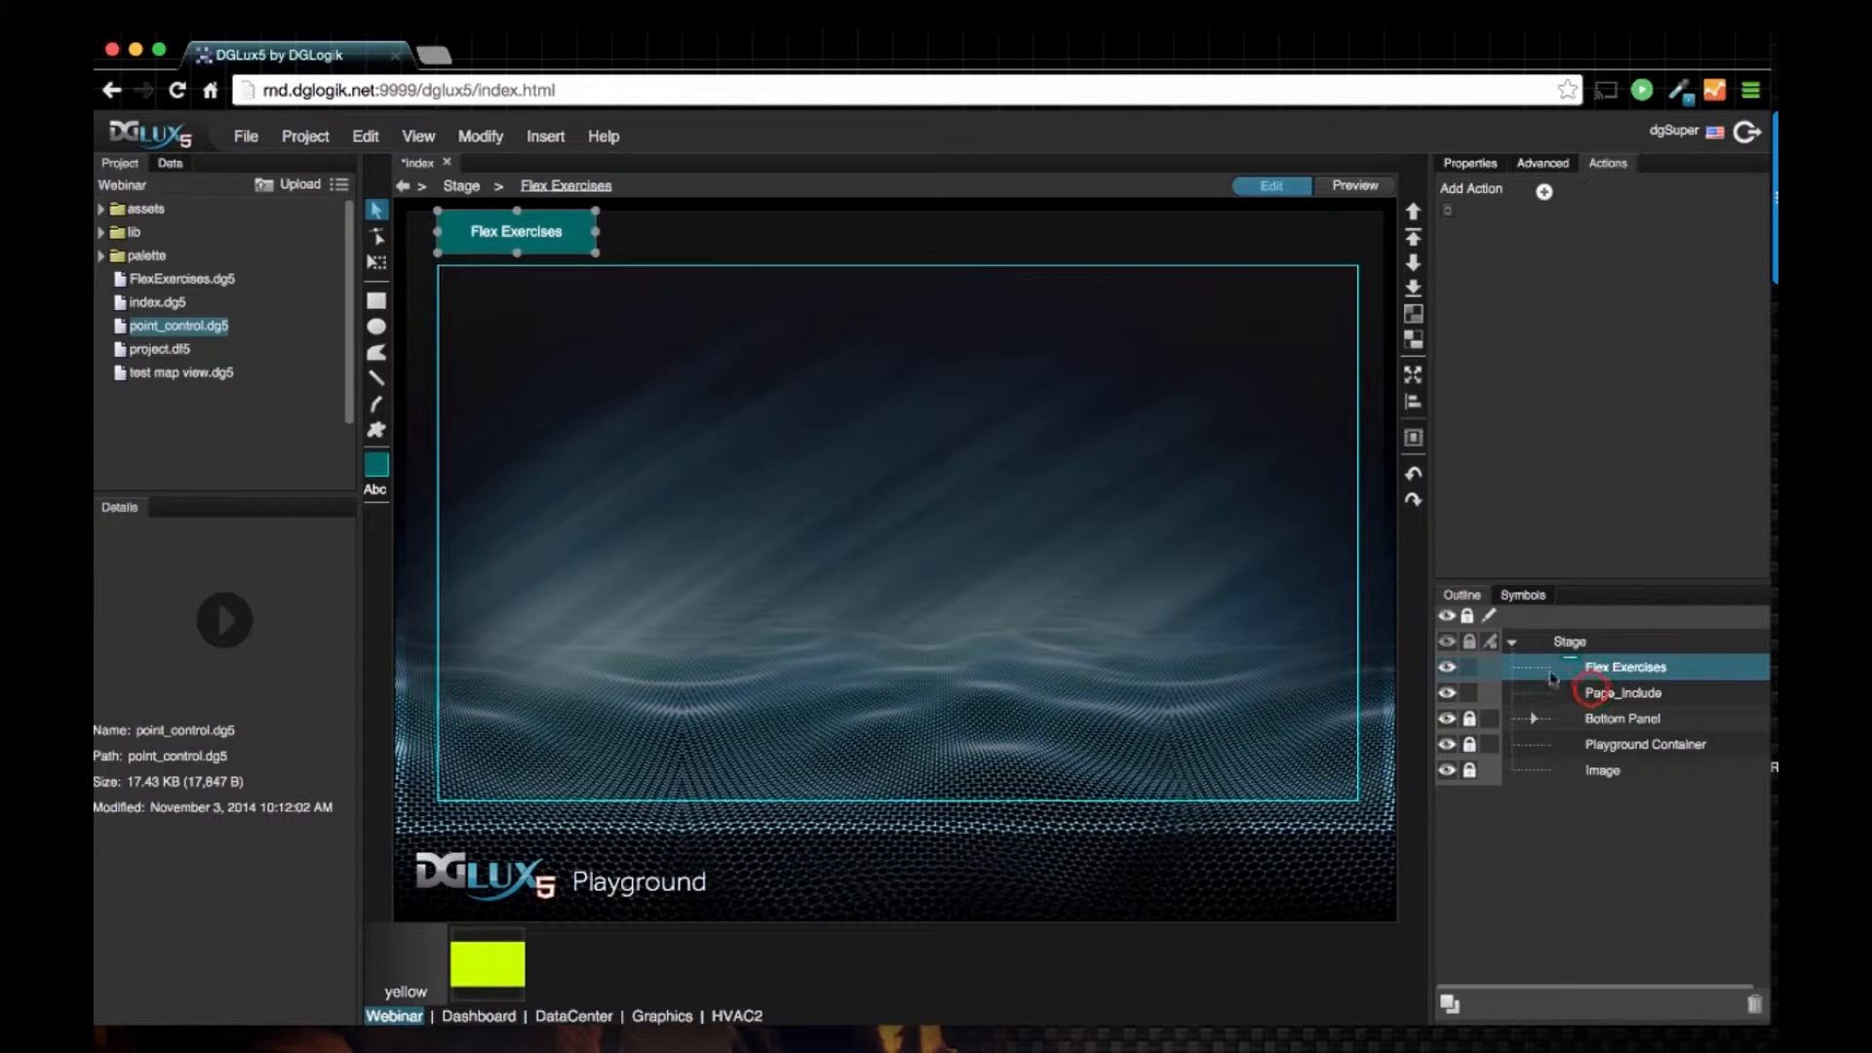
# Step: Add an onClick action setting the Page Include path to FlexExercises.dg5
pyautogui.click(1621, 692)
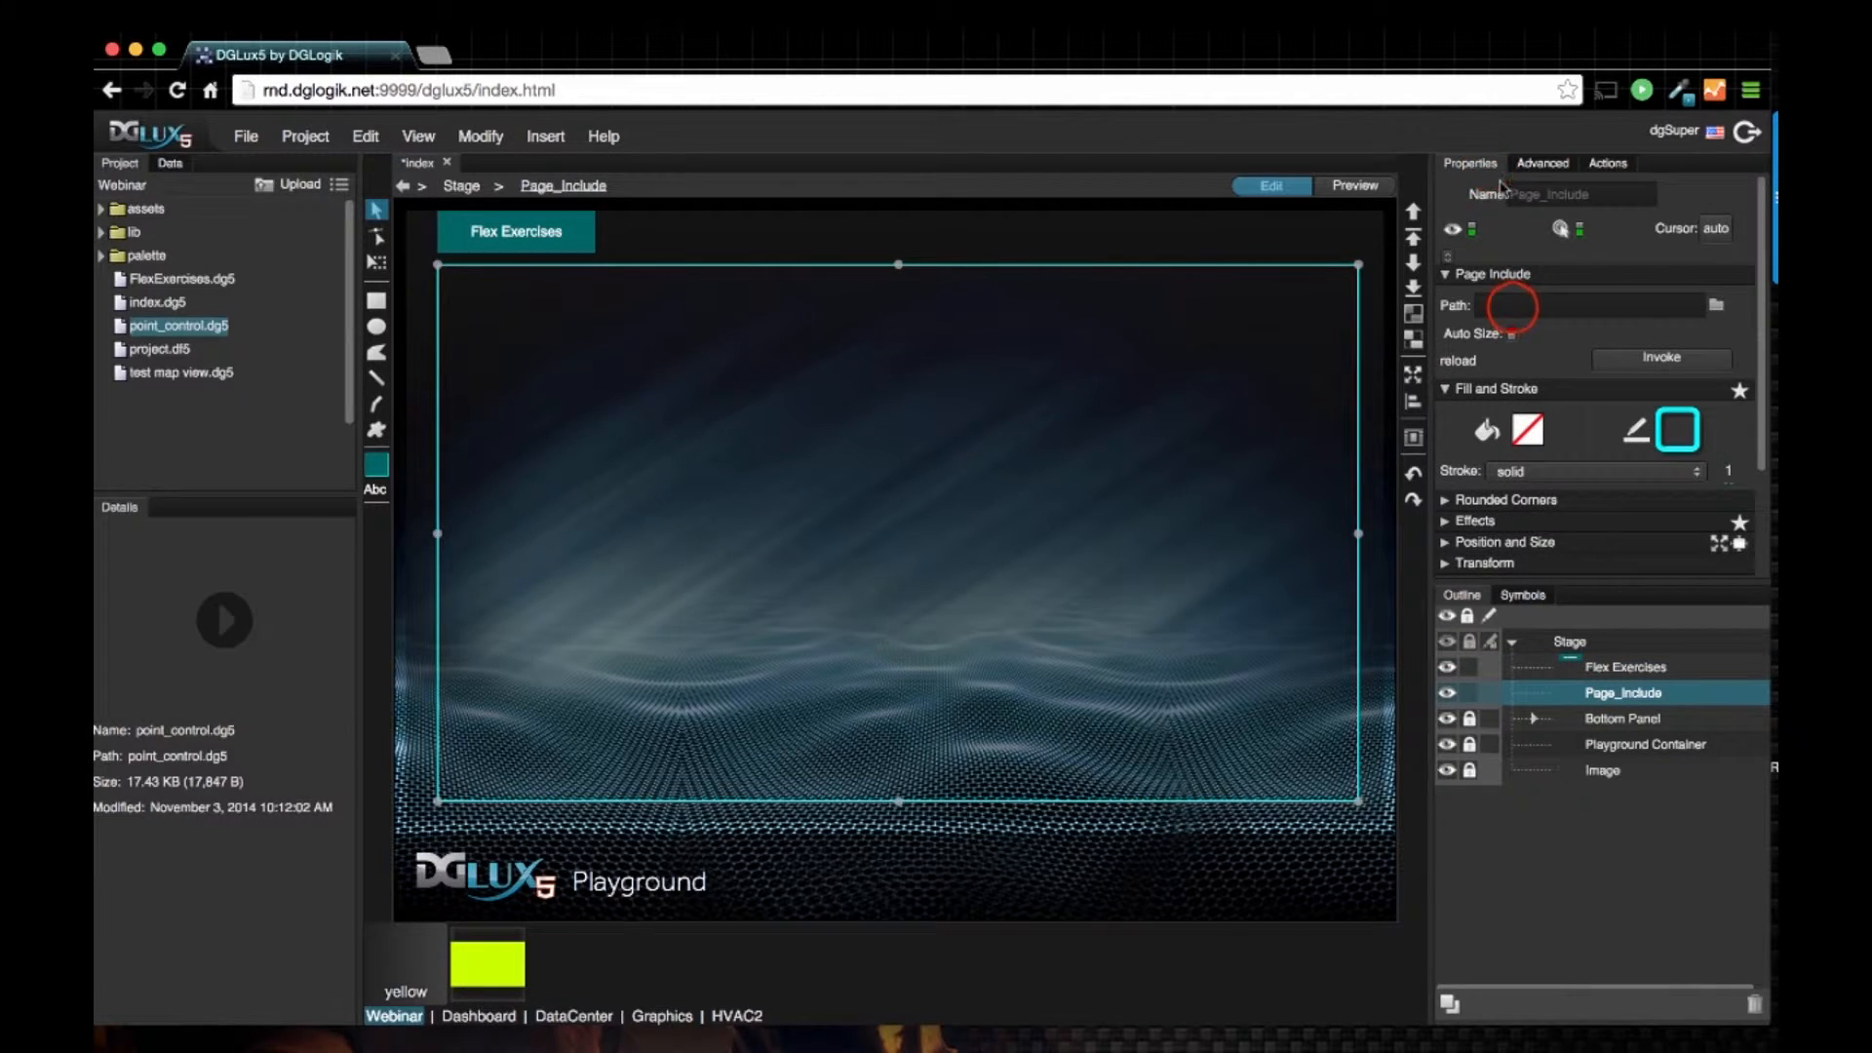
pyautogui.click(1599, 304)
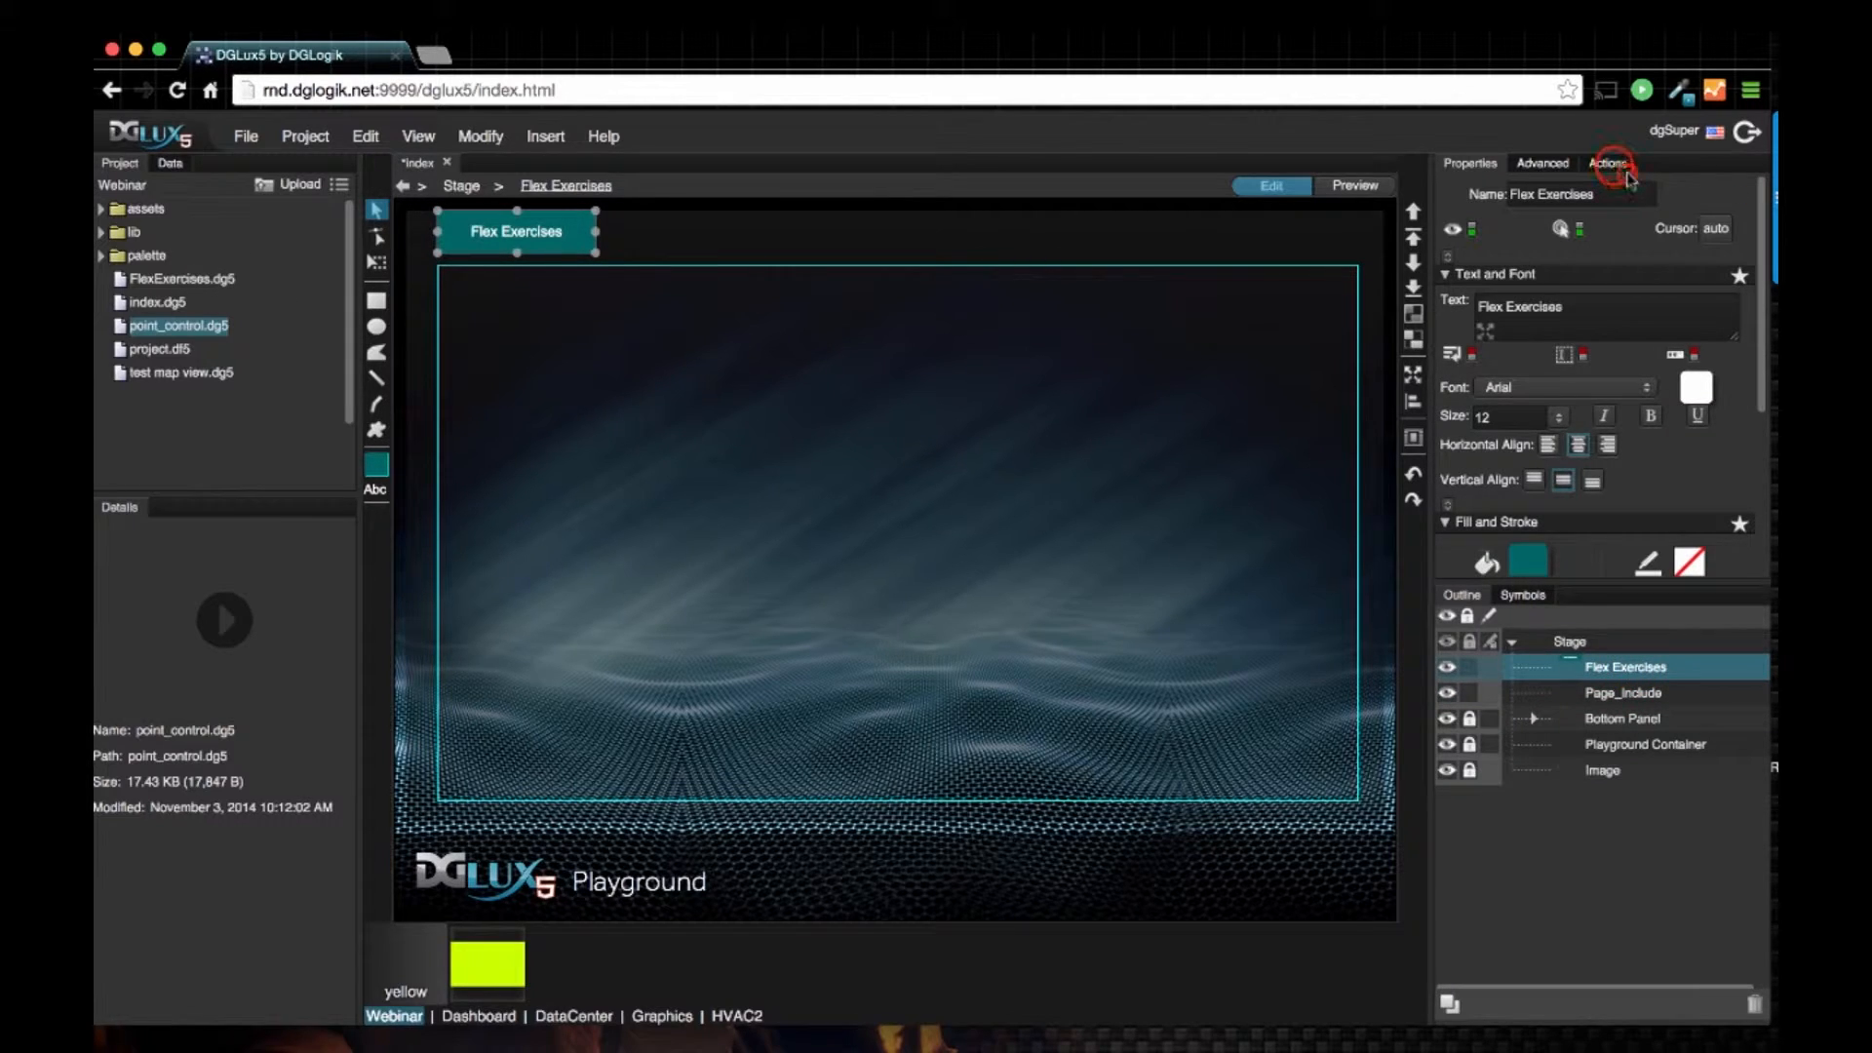
pyautogui.click(1609, 161)
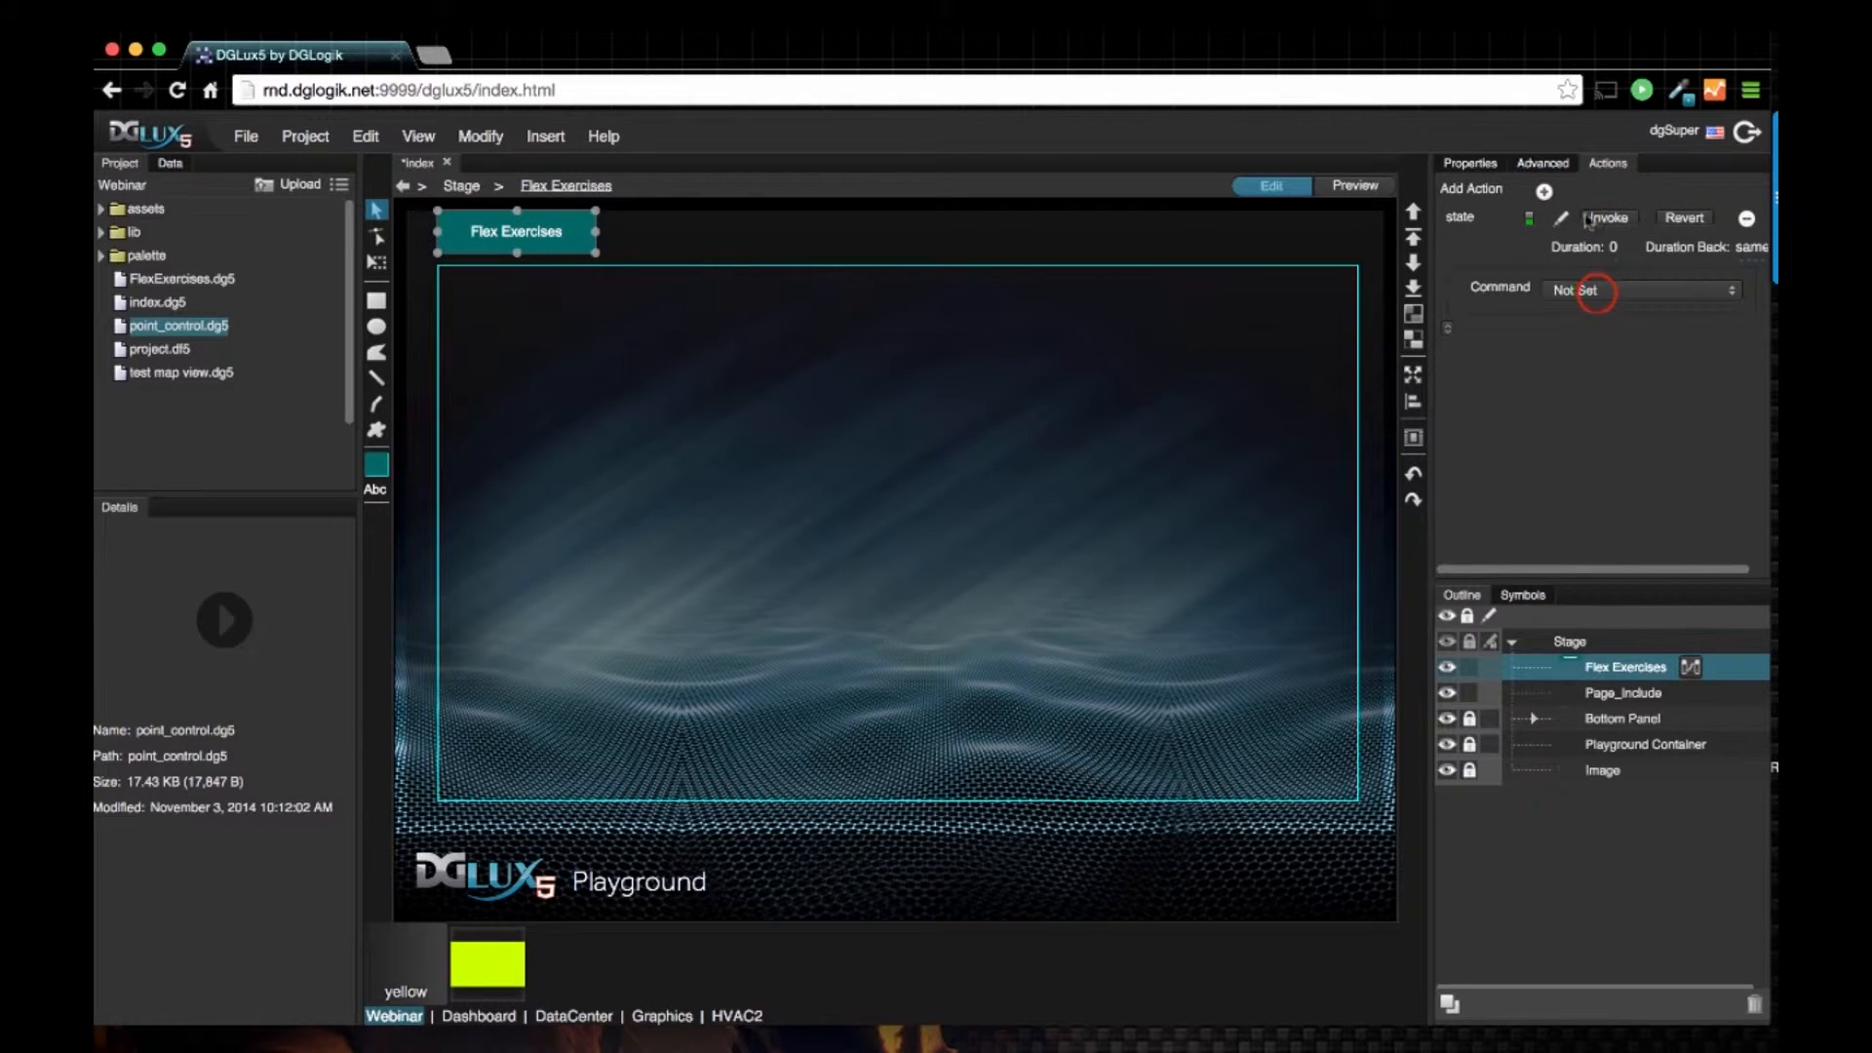
pyautogui.click(1642, 291)
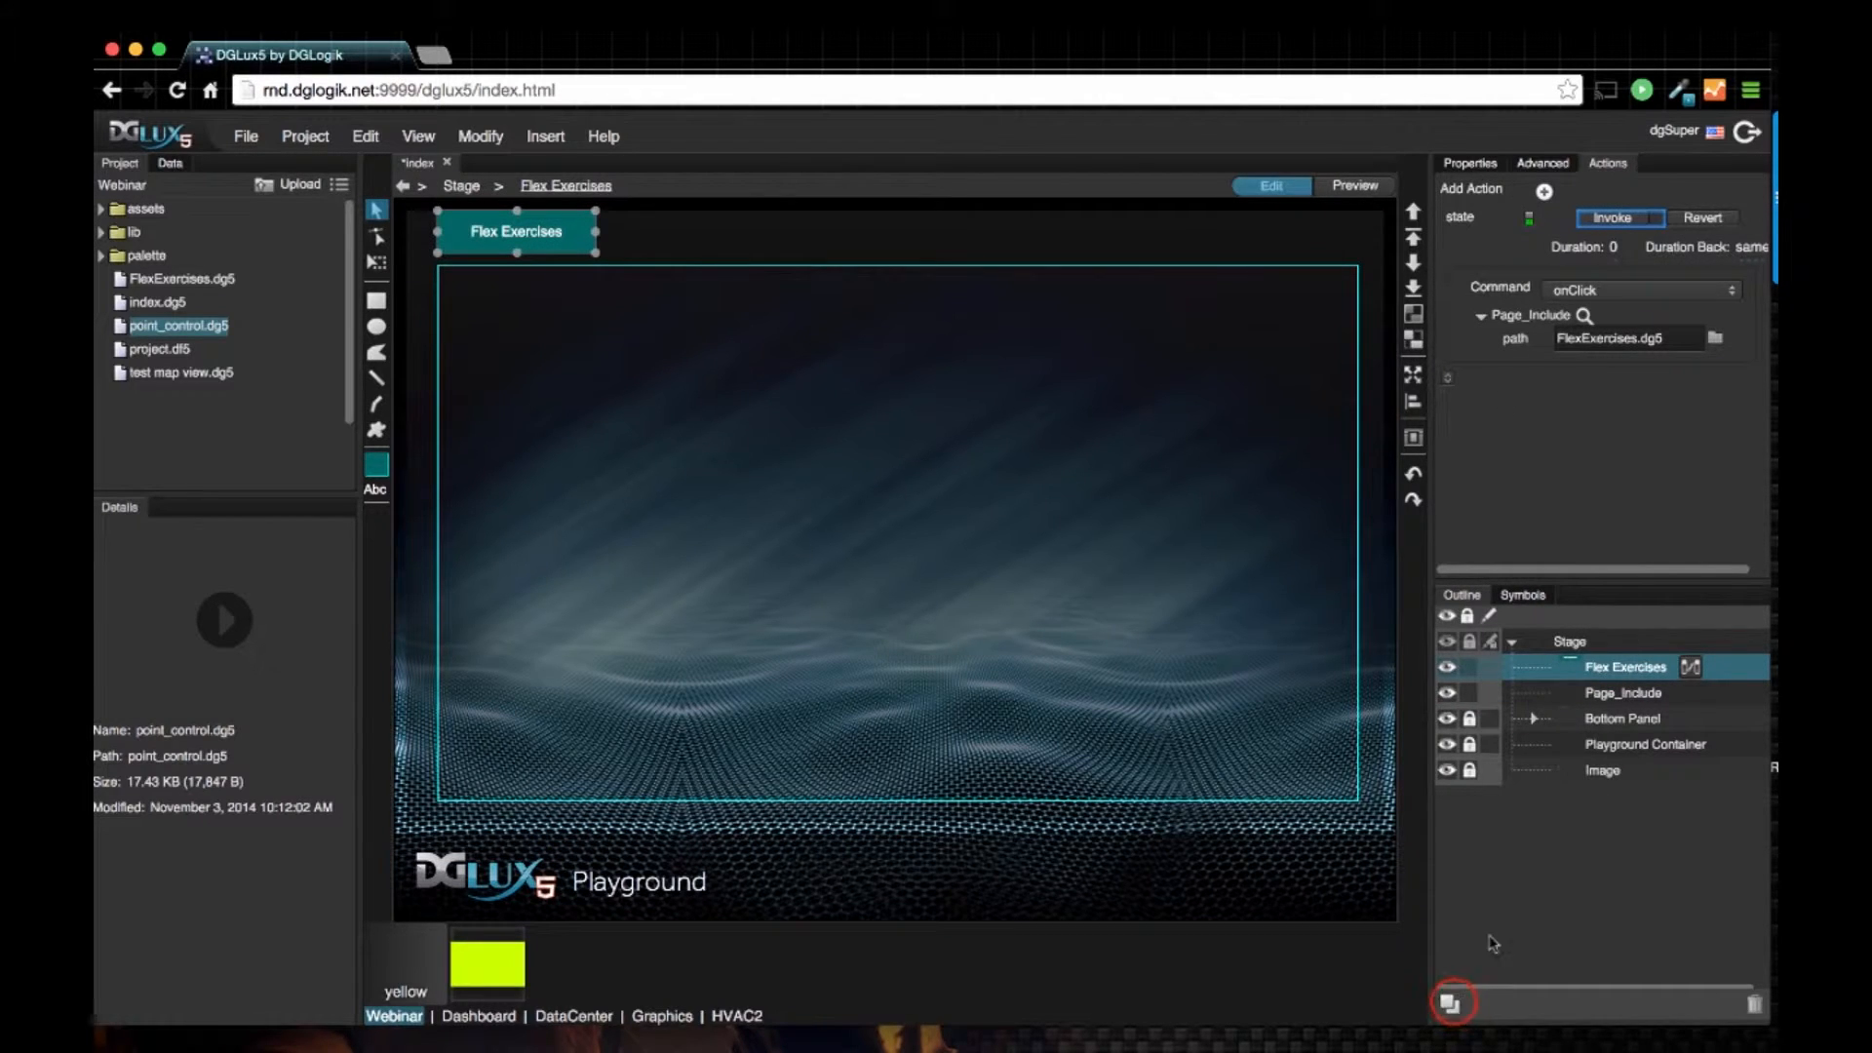
# Step: Set the copied button's text and name to Point Control
pyautogui.click(1451, 1003)
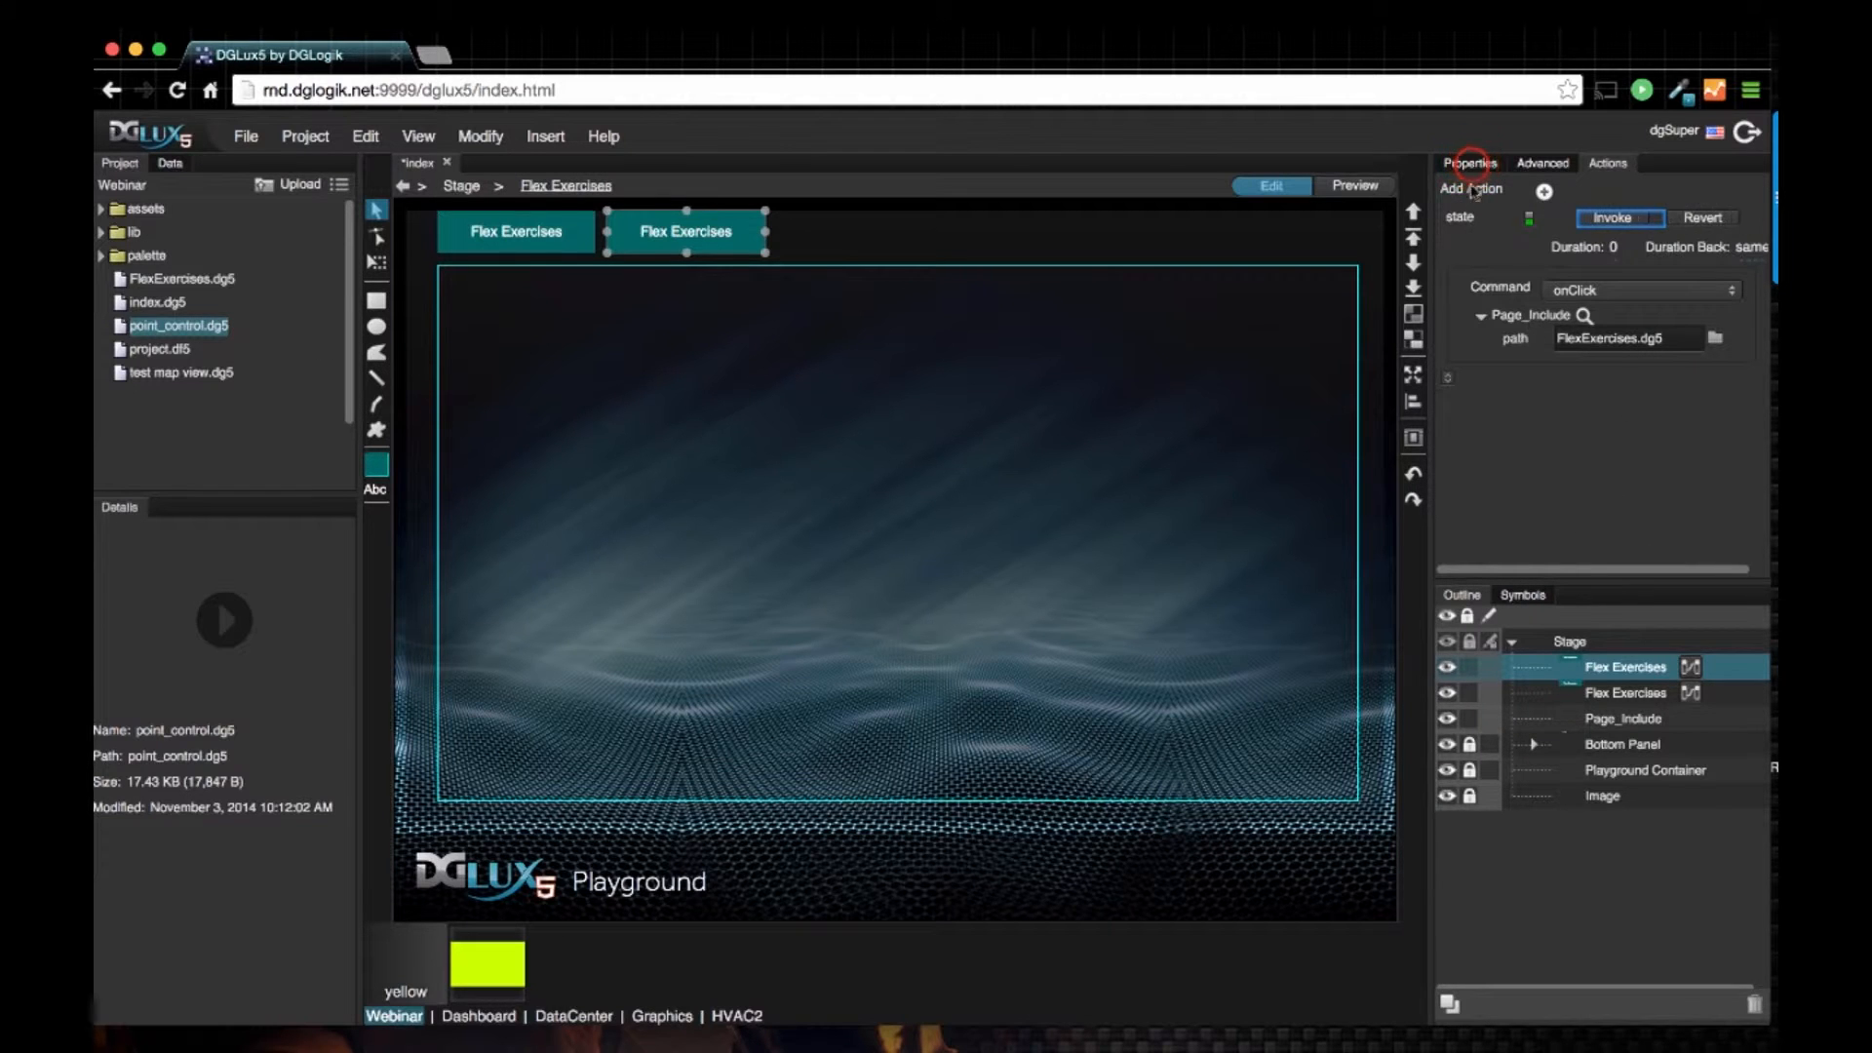
pyautogui.click(1469, 164)
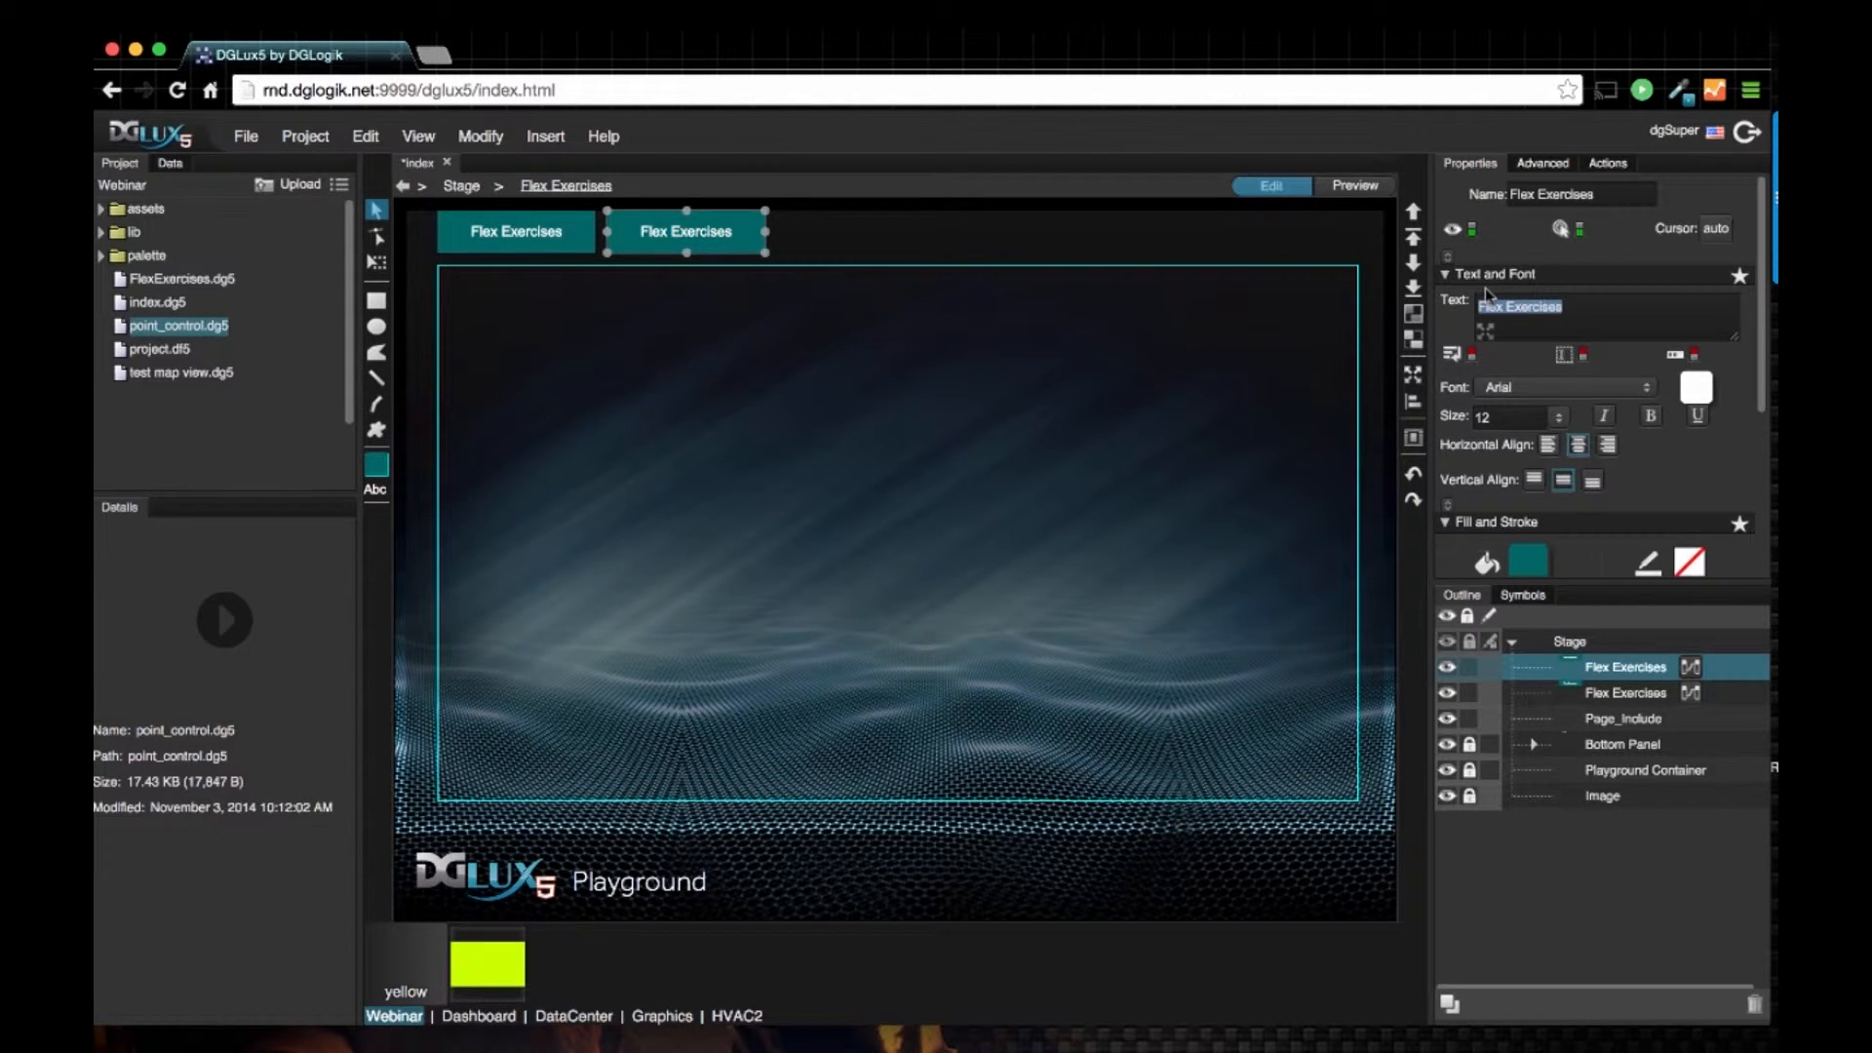
pyautogui.write('Point Control')
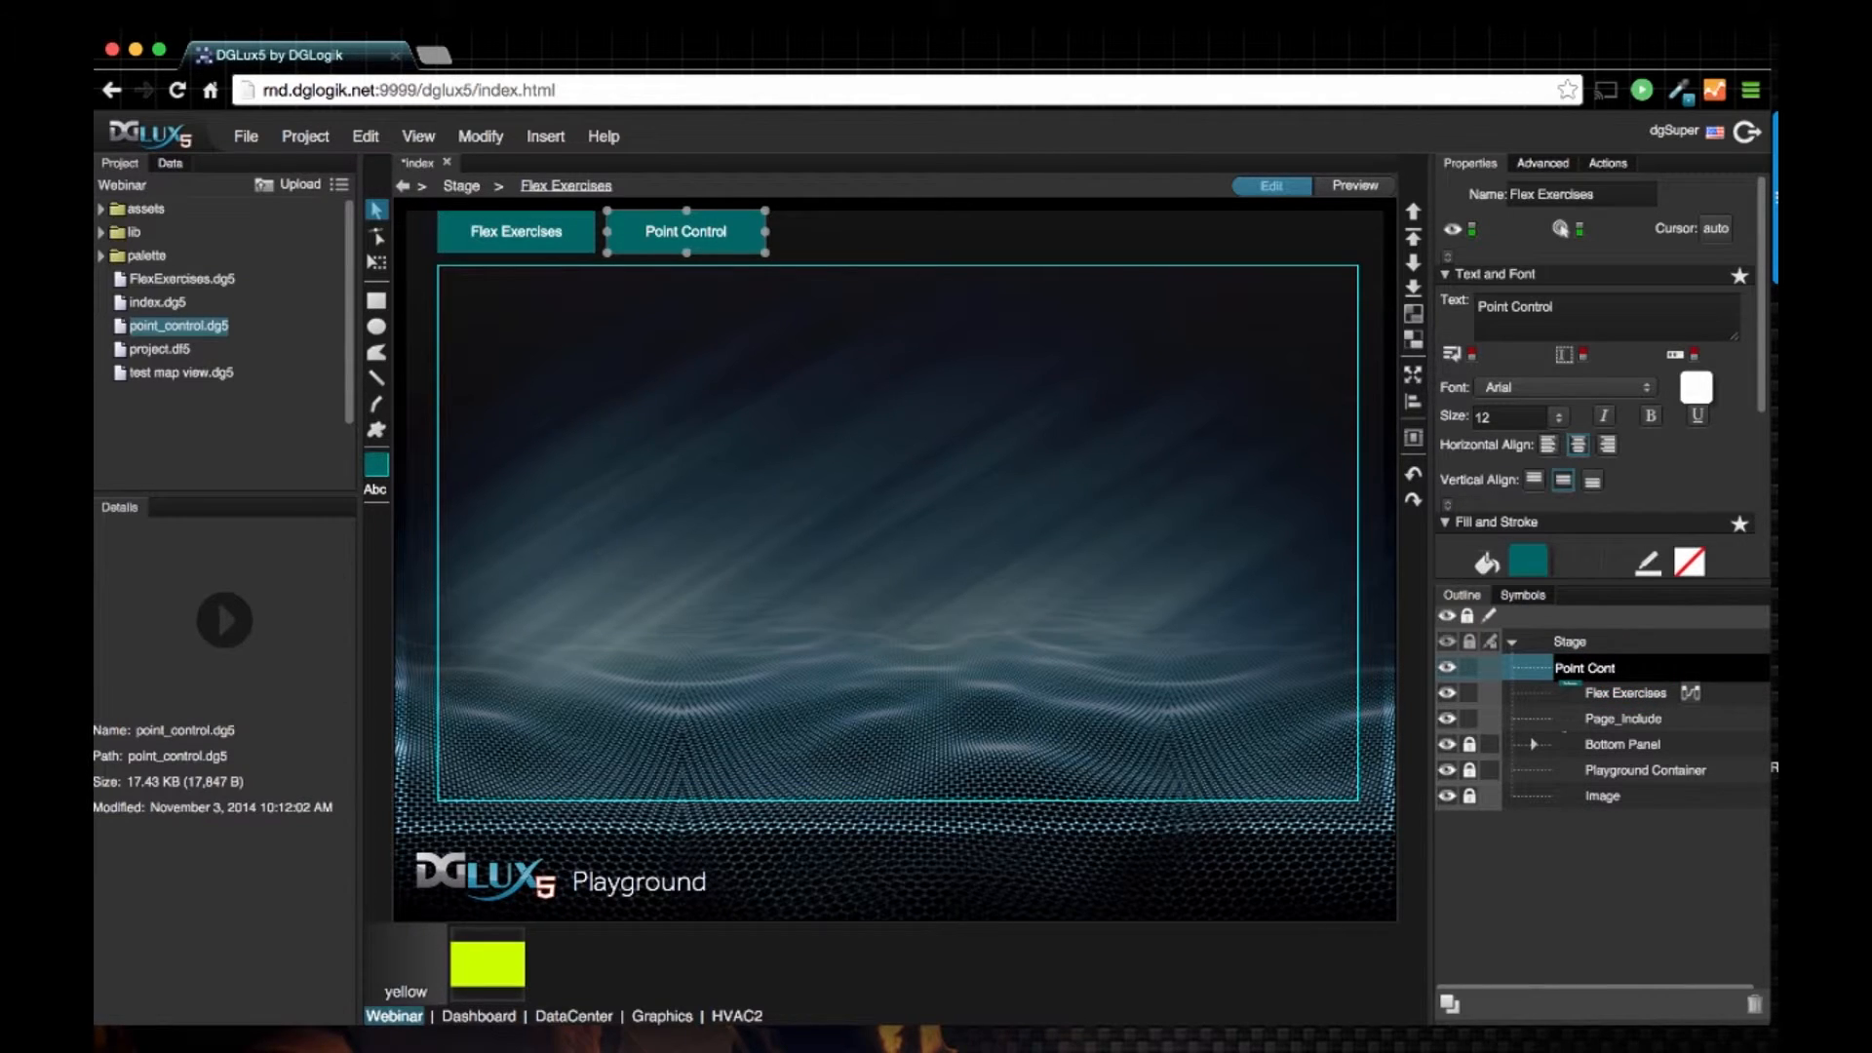
pyautogui.click(1621, 667)
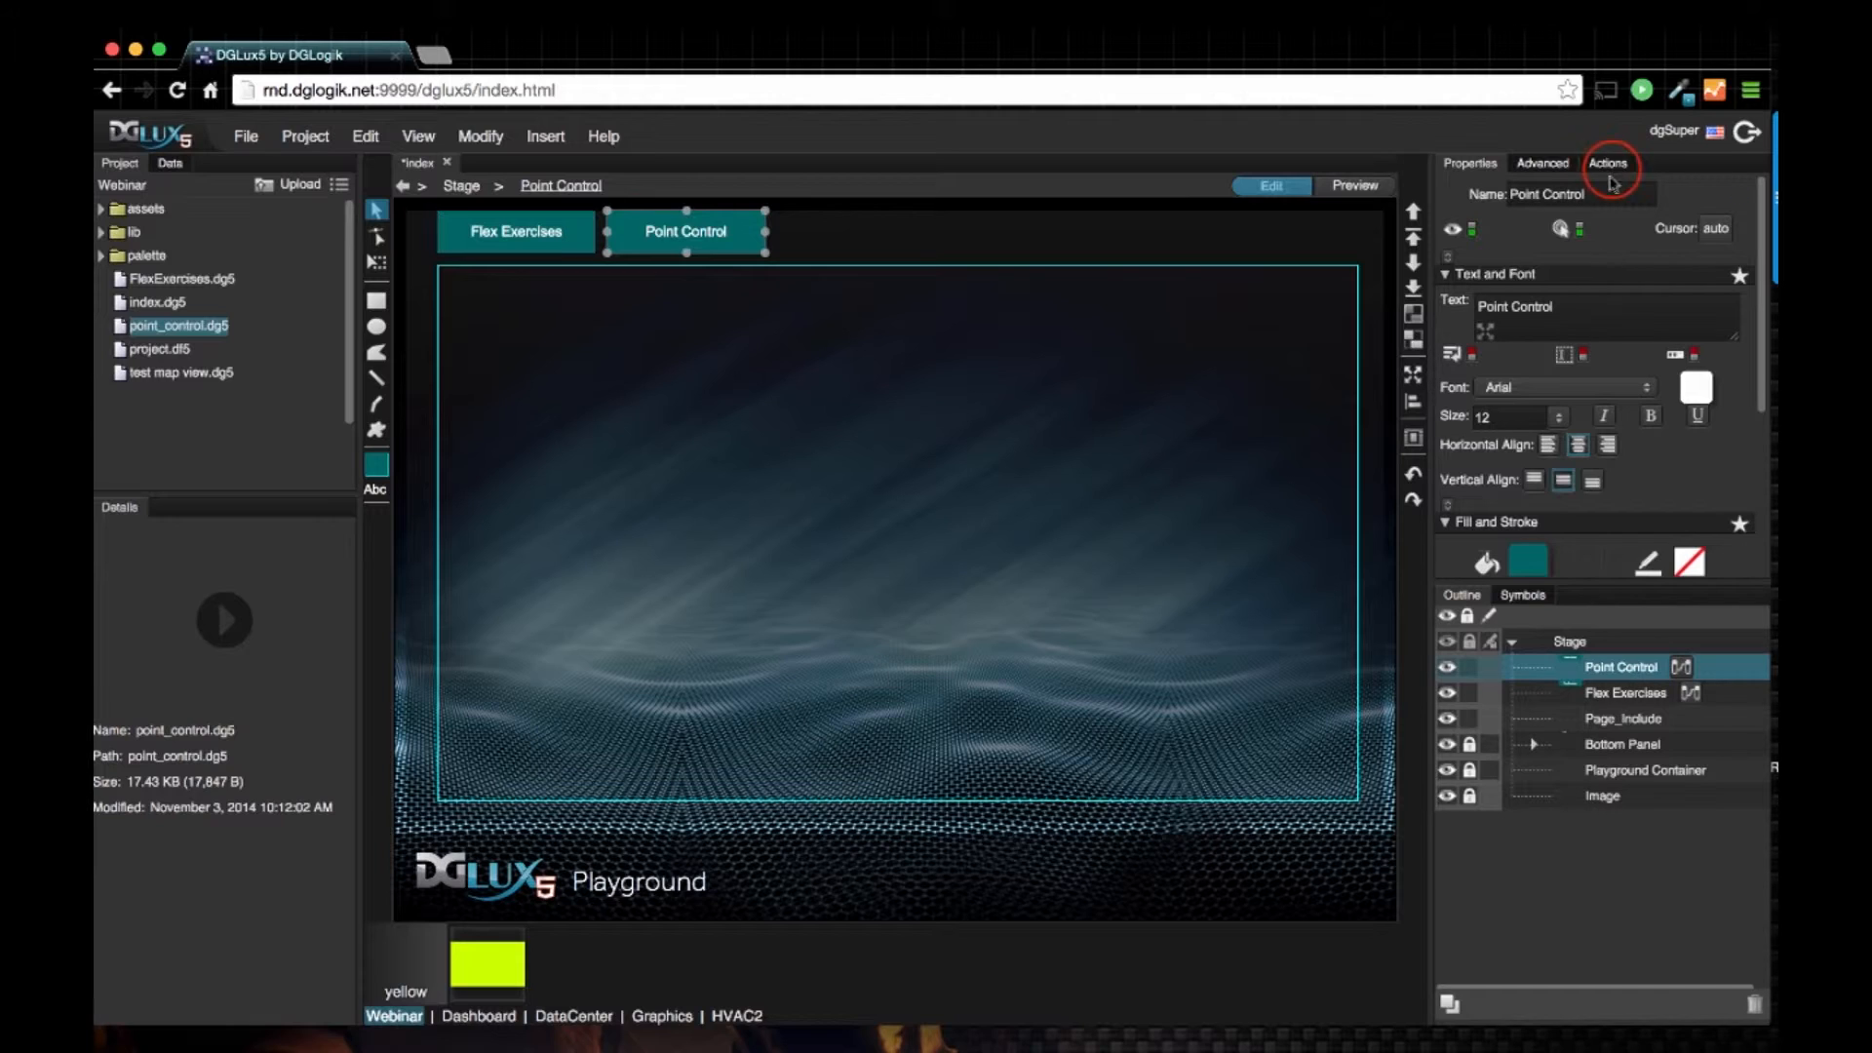
# Step: Change its onClick Page Include path from FlexExercises.dg5 to point_control.dg5
pyautogui.click(1609, 163)
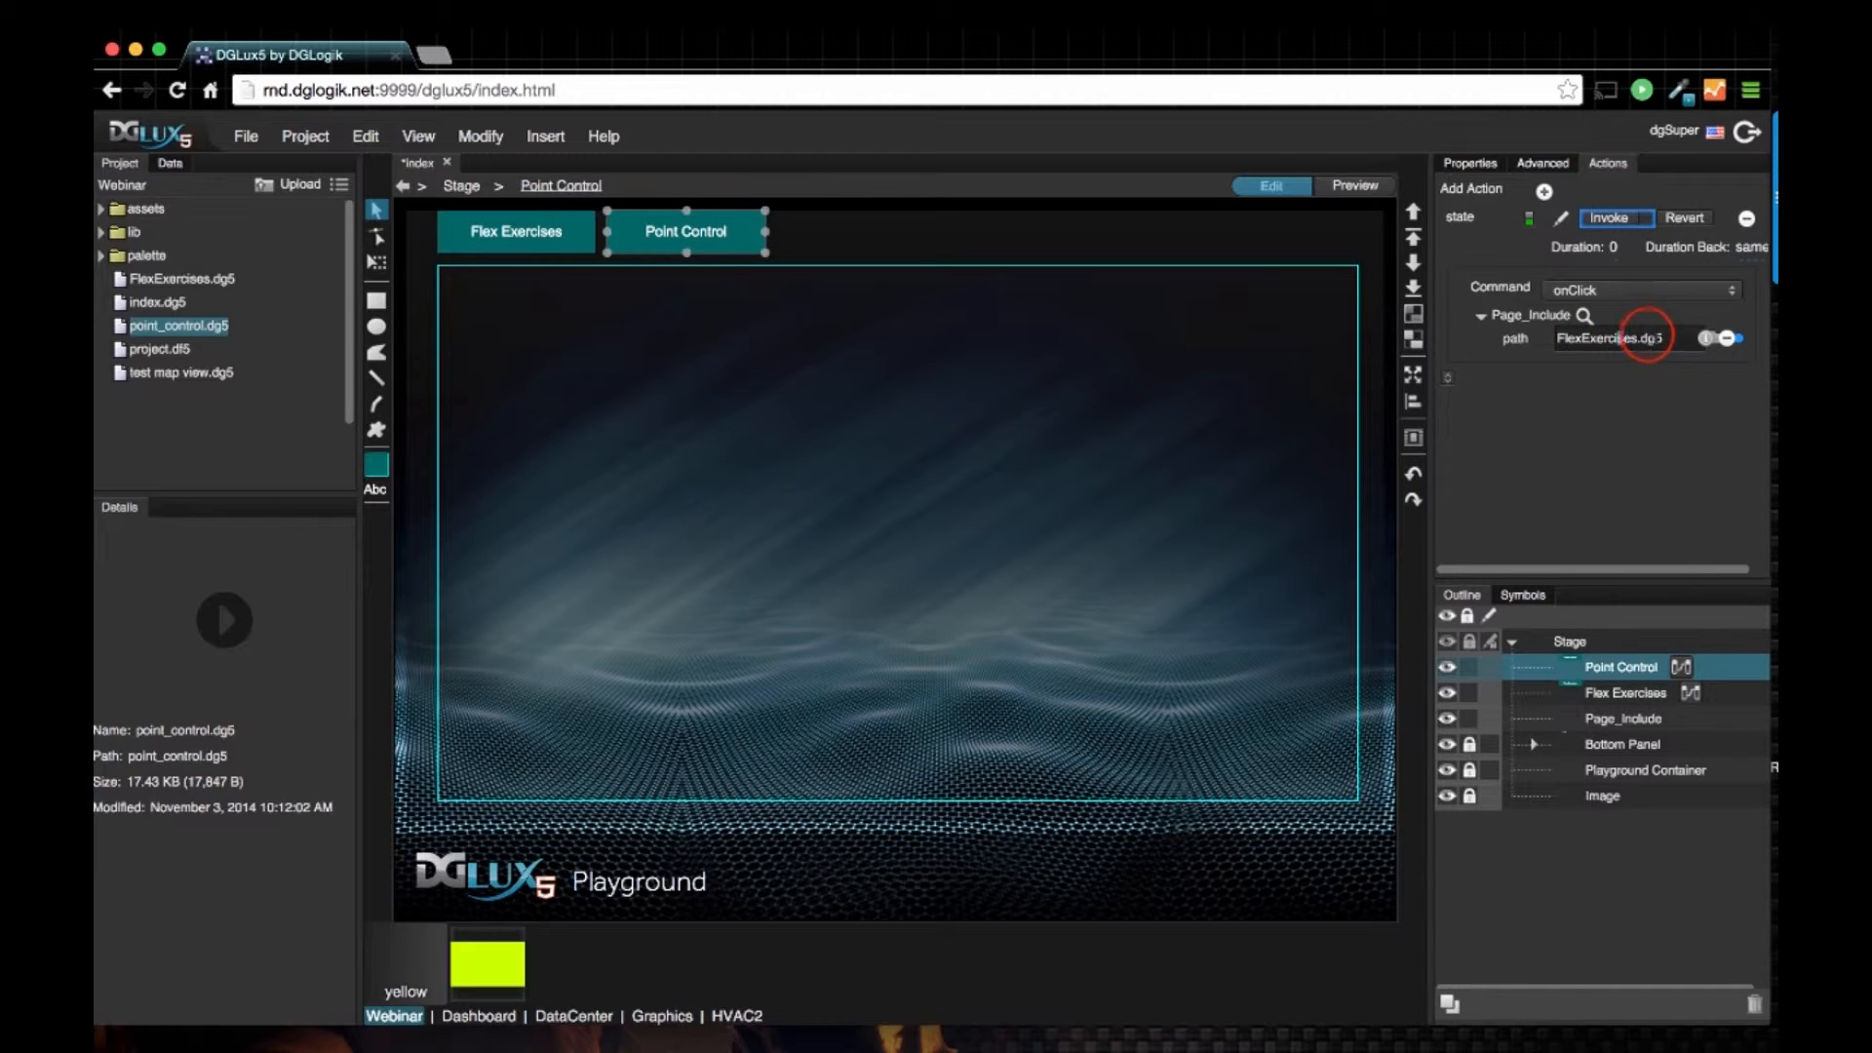
pyautogui.doubleClick(1594, 338)
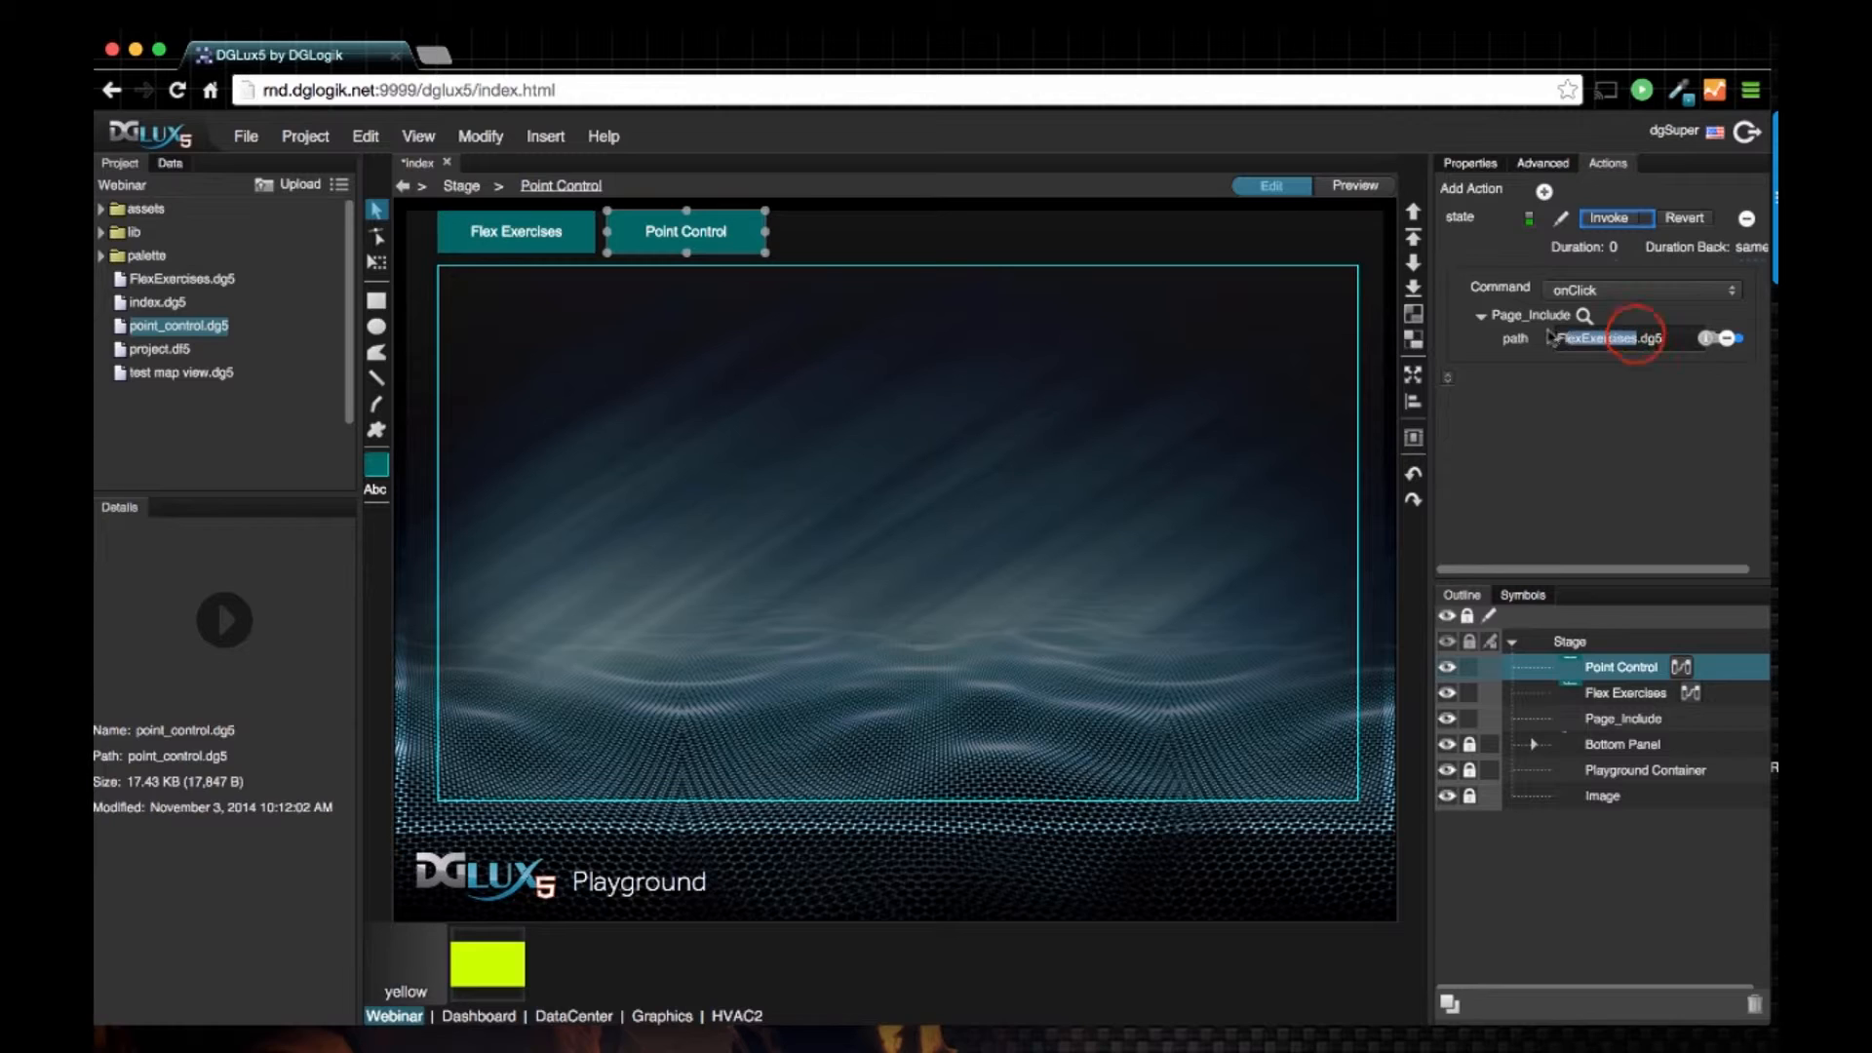
pyautogui.tripleClick(1597, 337)
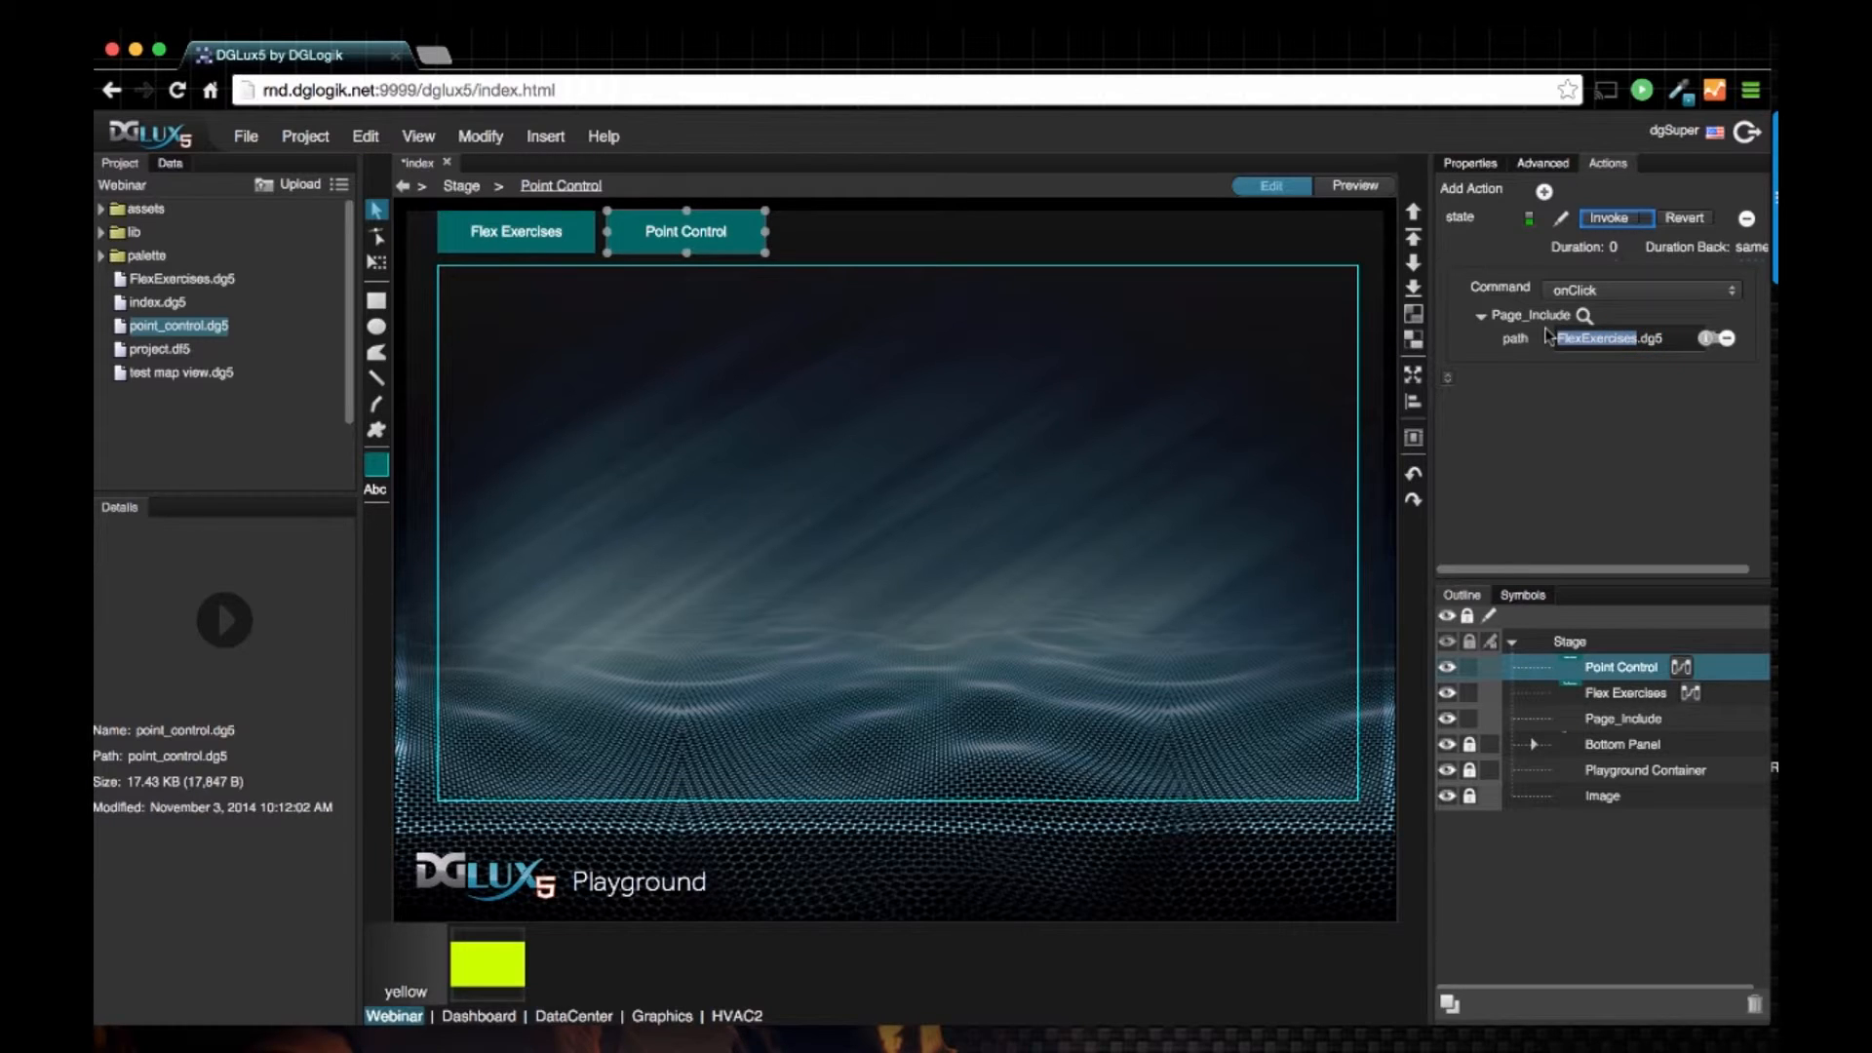
pyautogui.write('point_.dg5')
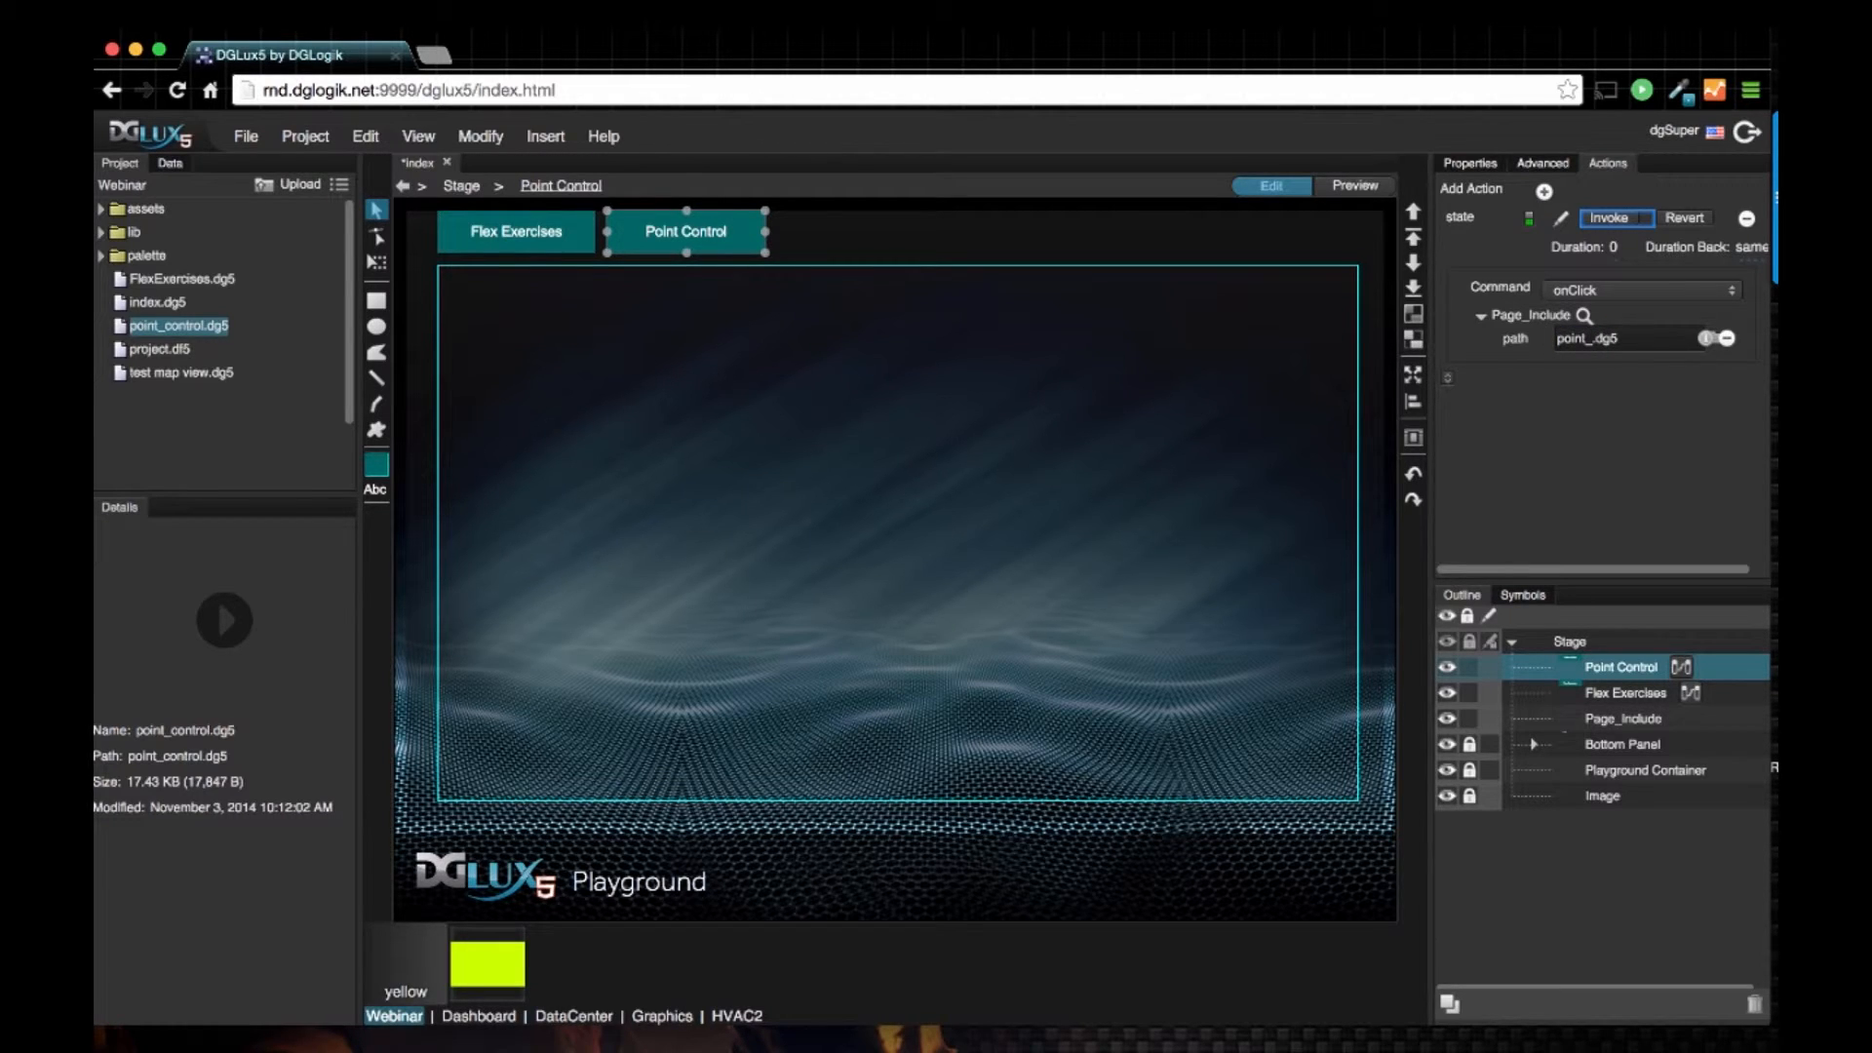
pyautogui.write('point_contl.dg5')
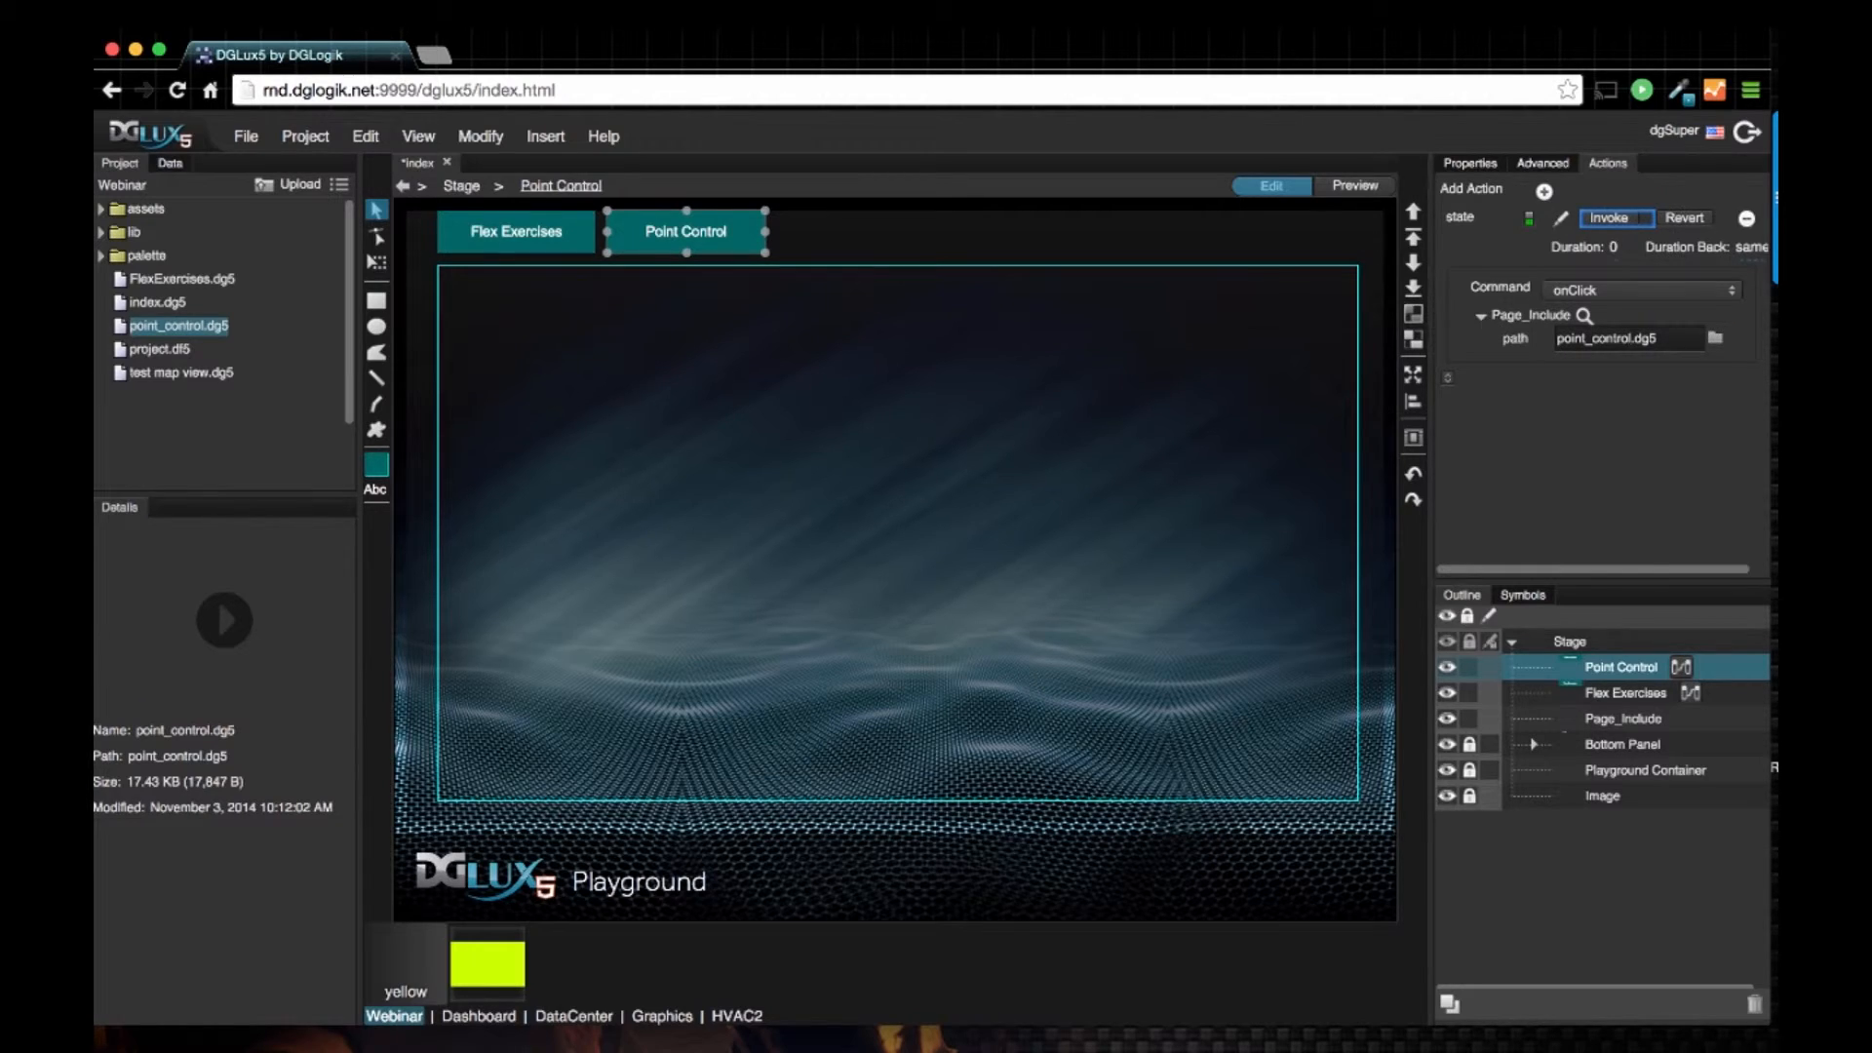
# Step: Preview the stage, load the point control page via its button, then open FlexExercises.dg5 alone
pyautogui.click(1354, 187)
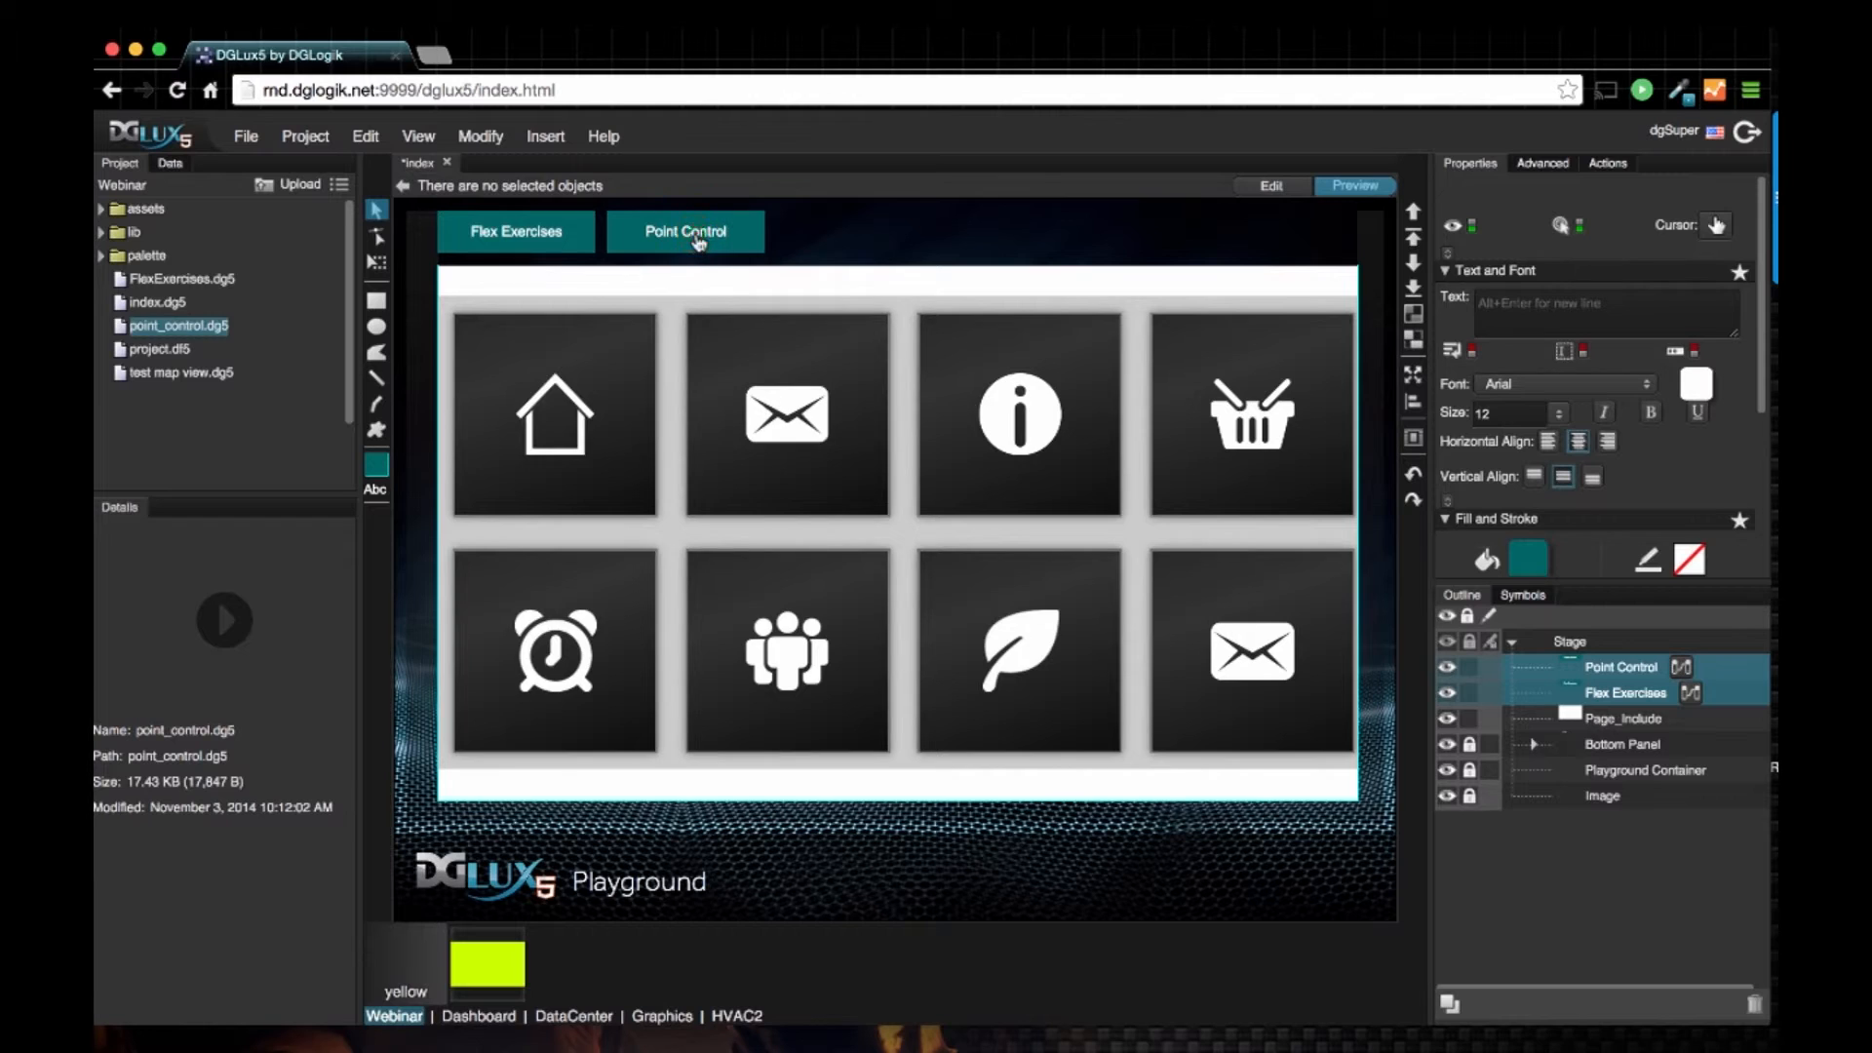
pyautogui.click(685, 230)
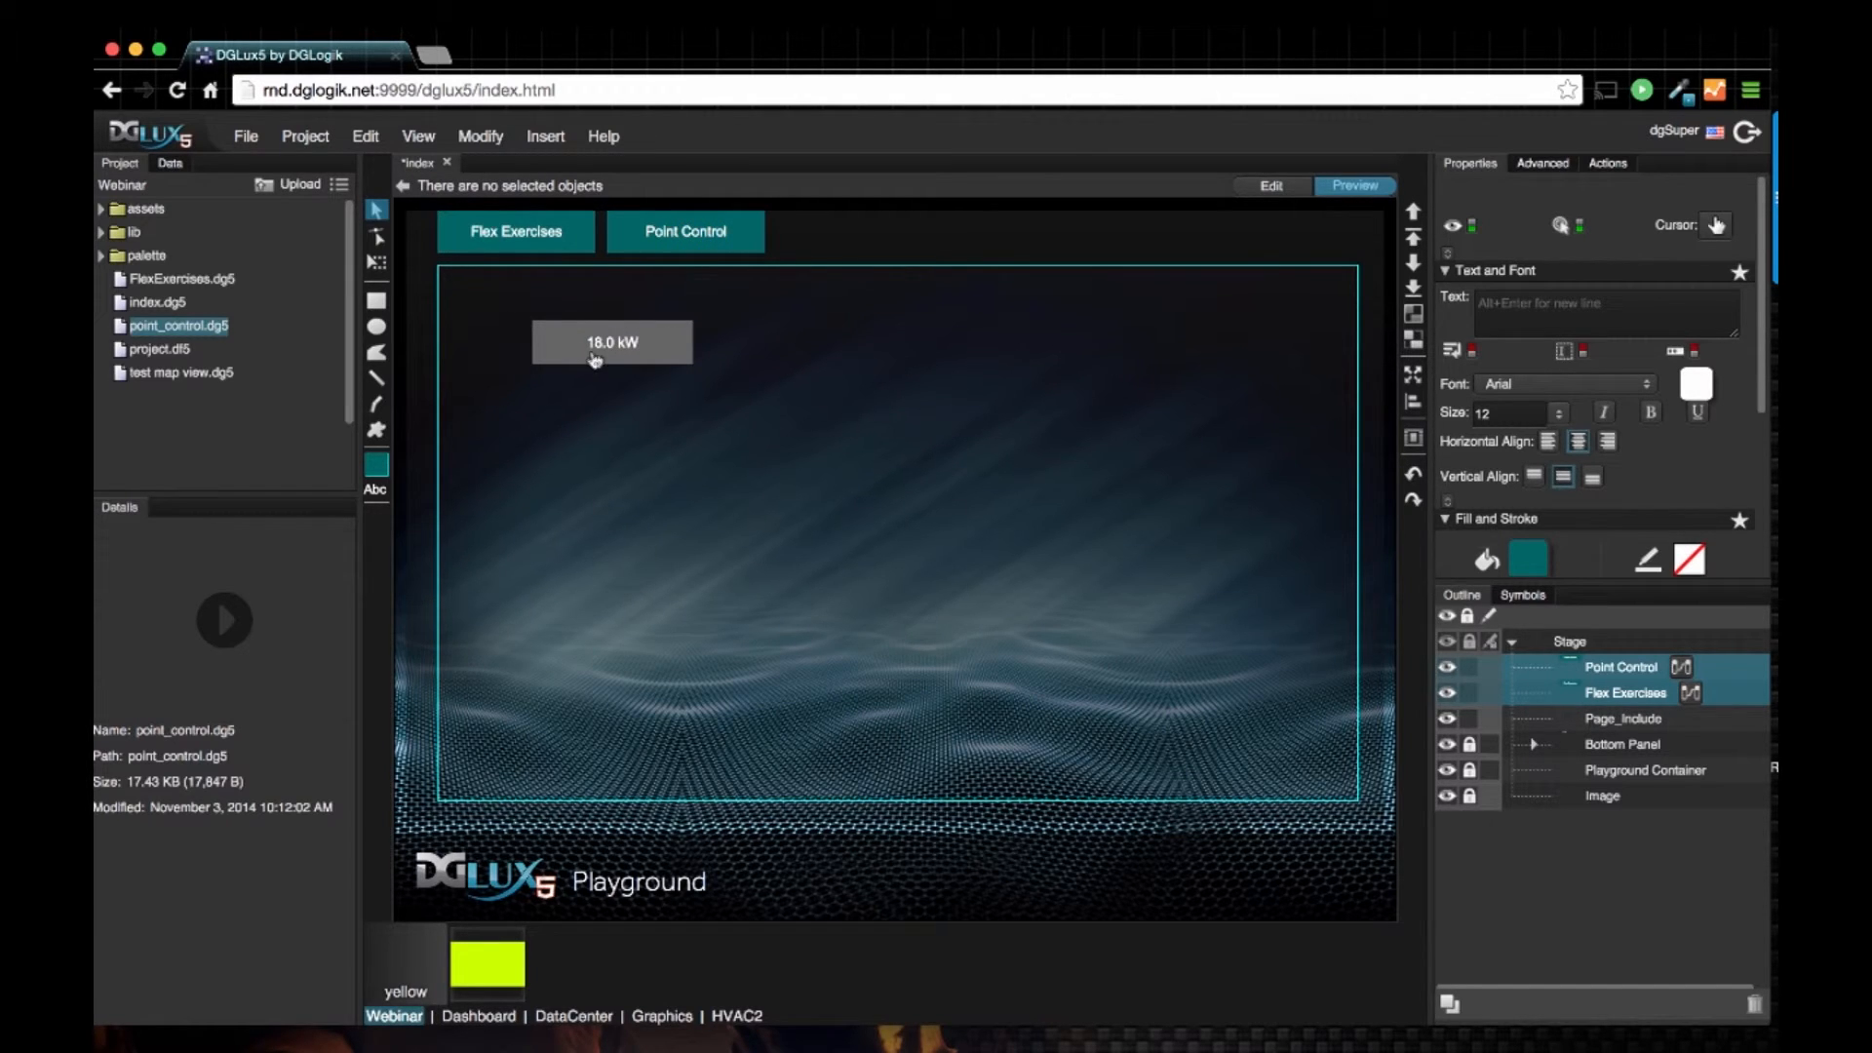
pyautogui.doubleClick(182, 279)
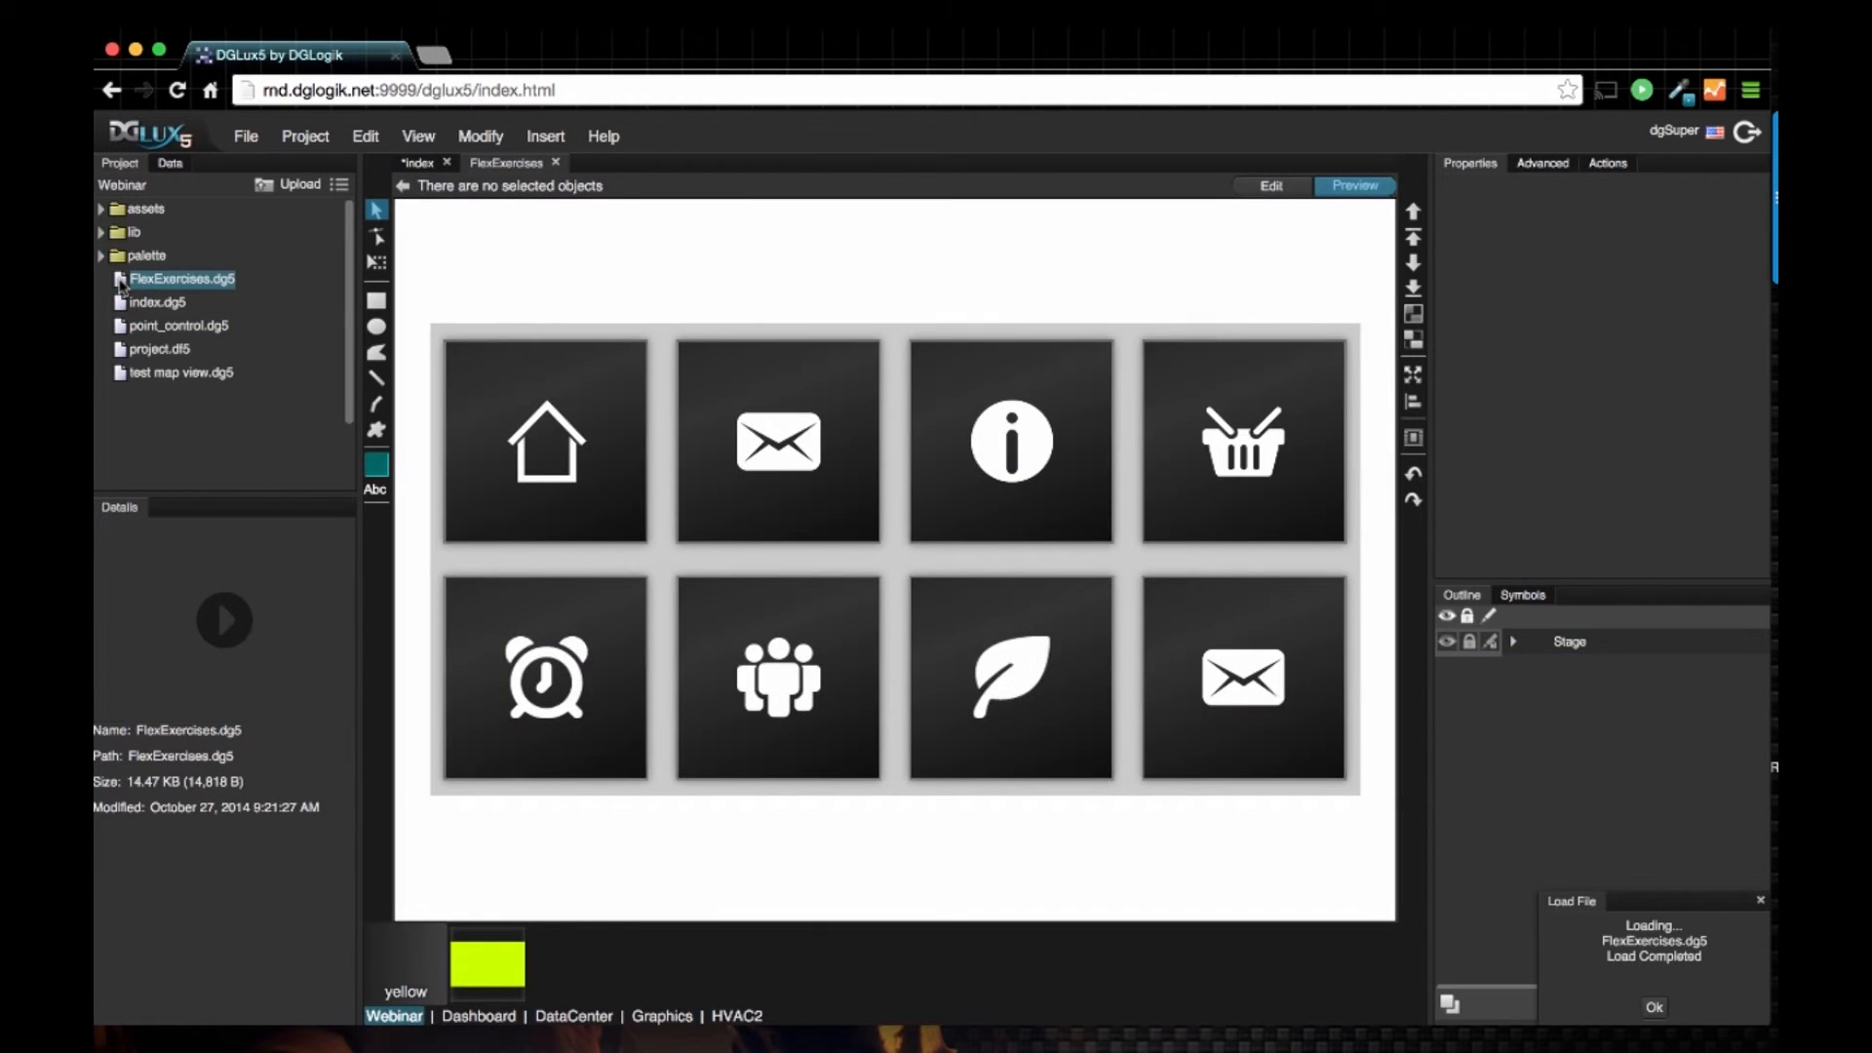
pyautogui.moveTo(550, 234)
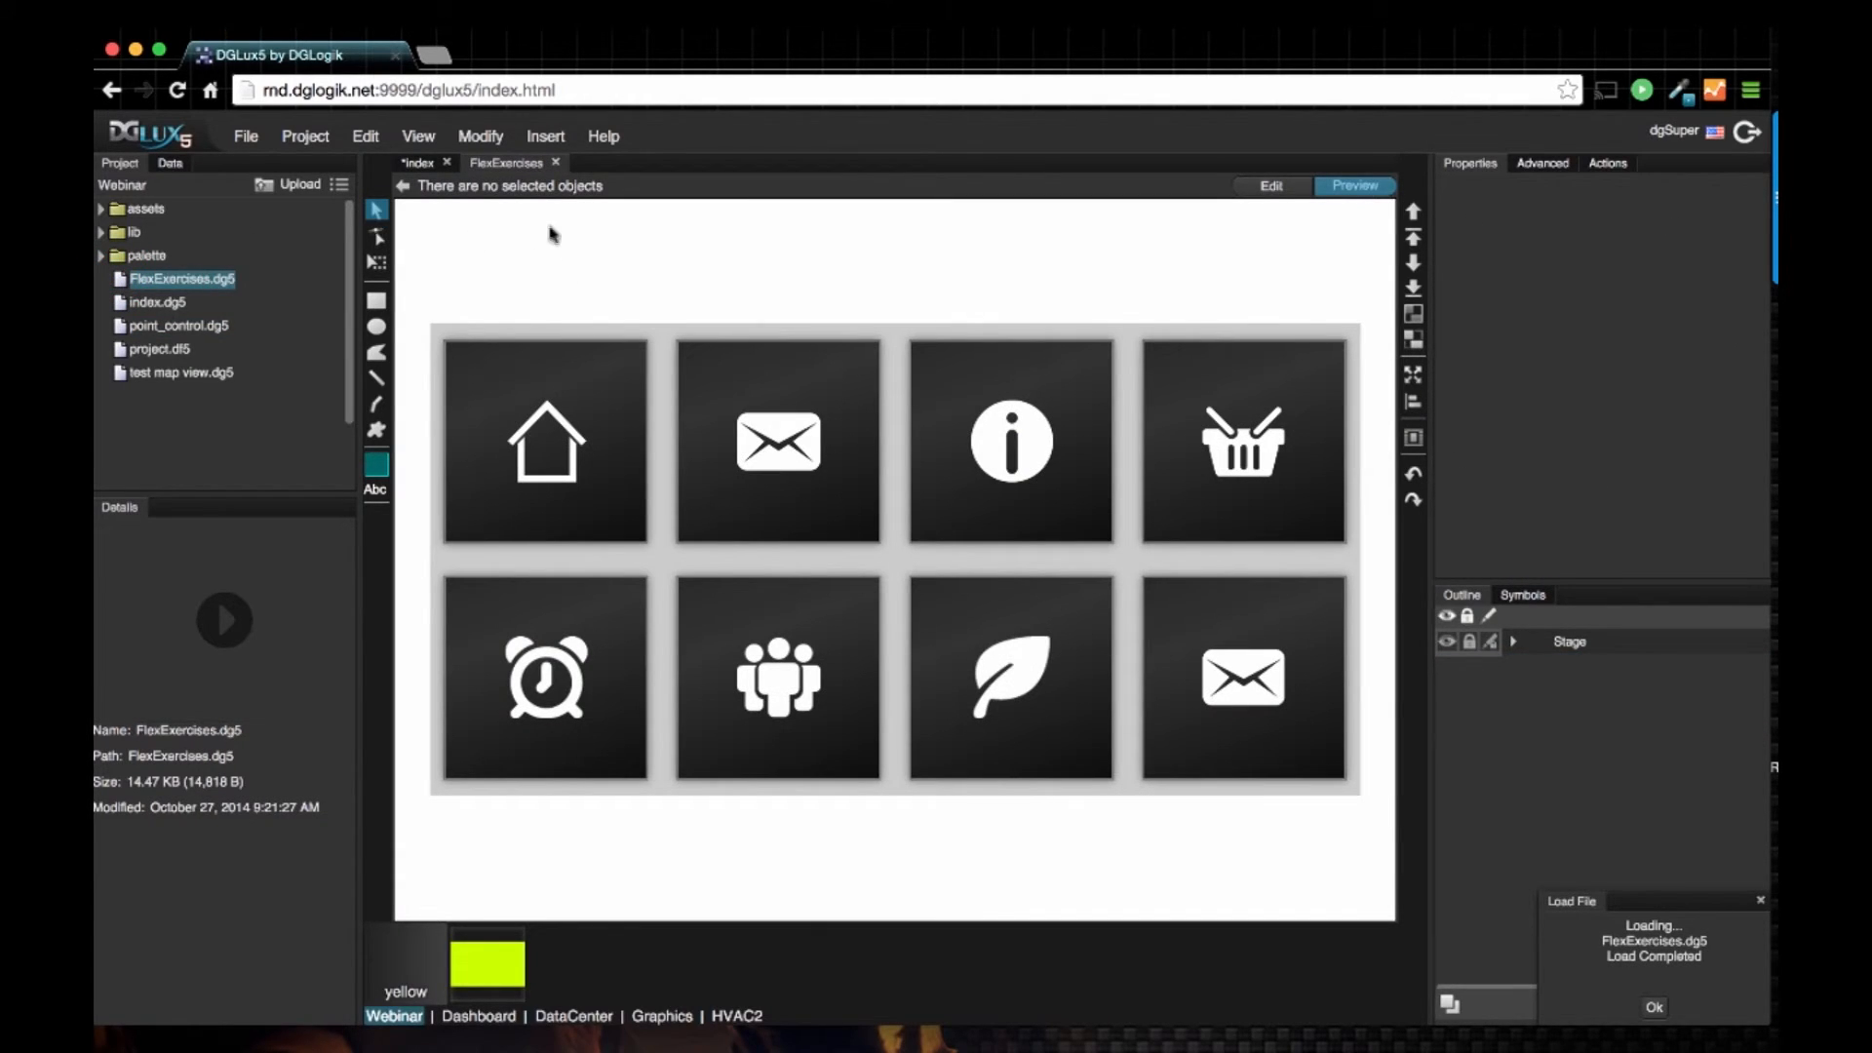
pyautogui.moveTo(906, 511)
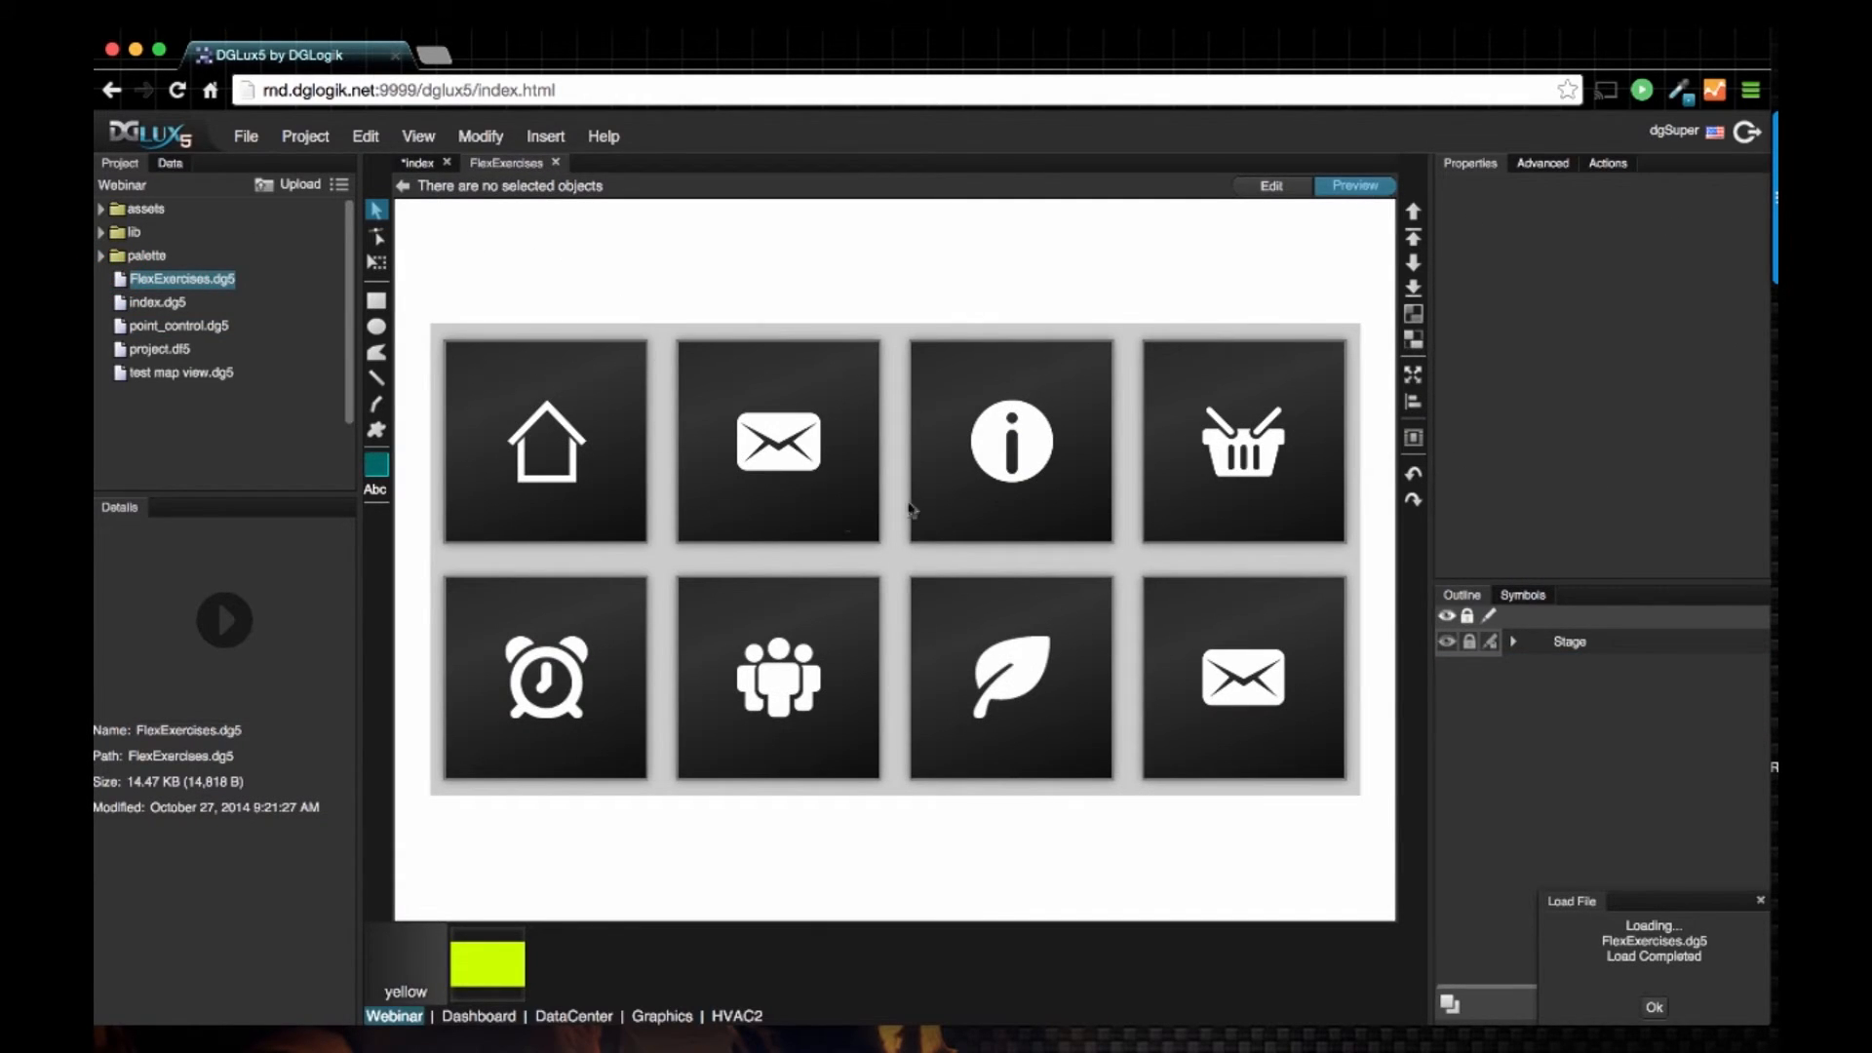
# Step: Open point_control.dg5 in its own tab, then return to the index stage and preview it
pyautogui.doubleClick(179, 326)
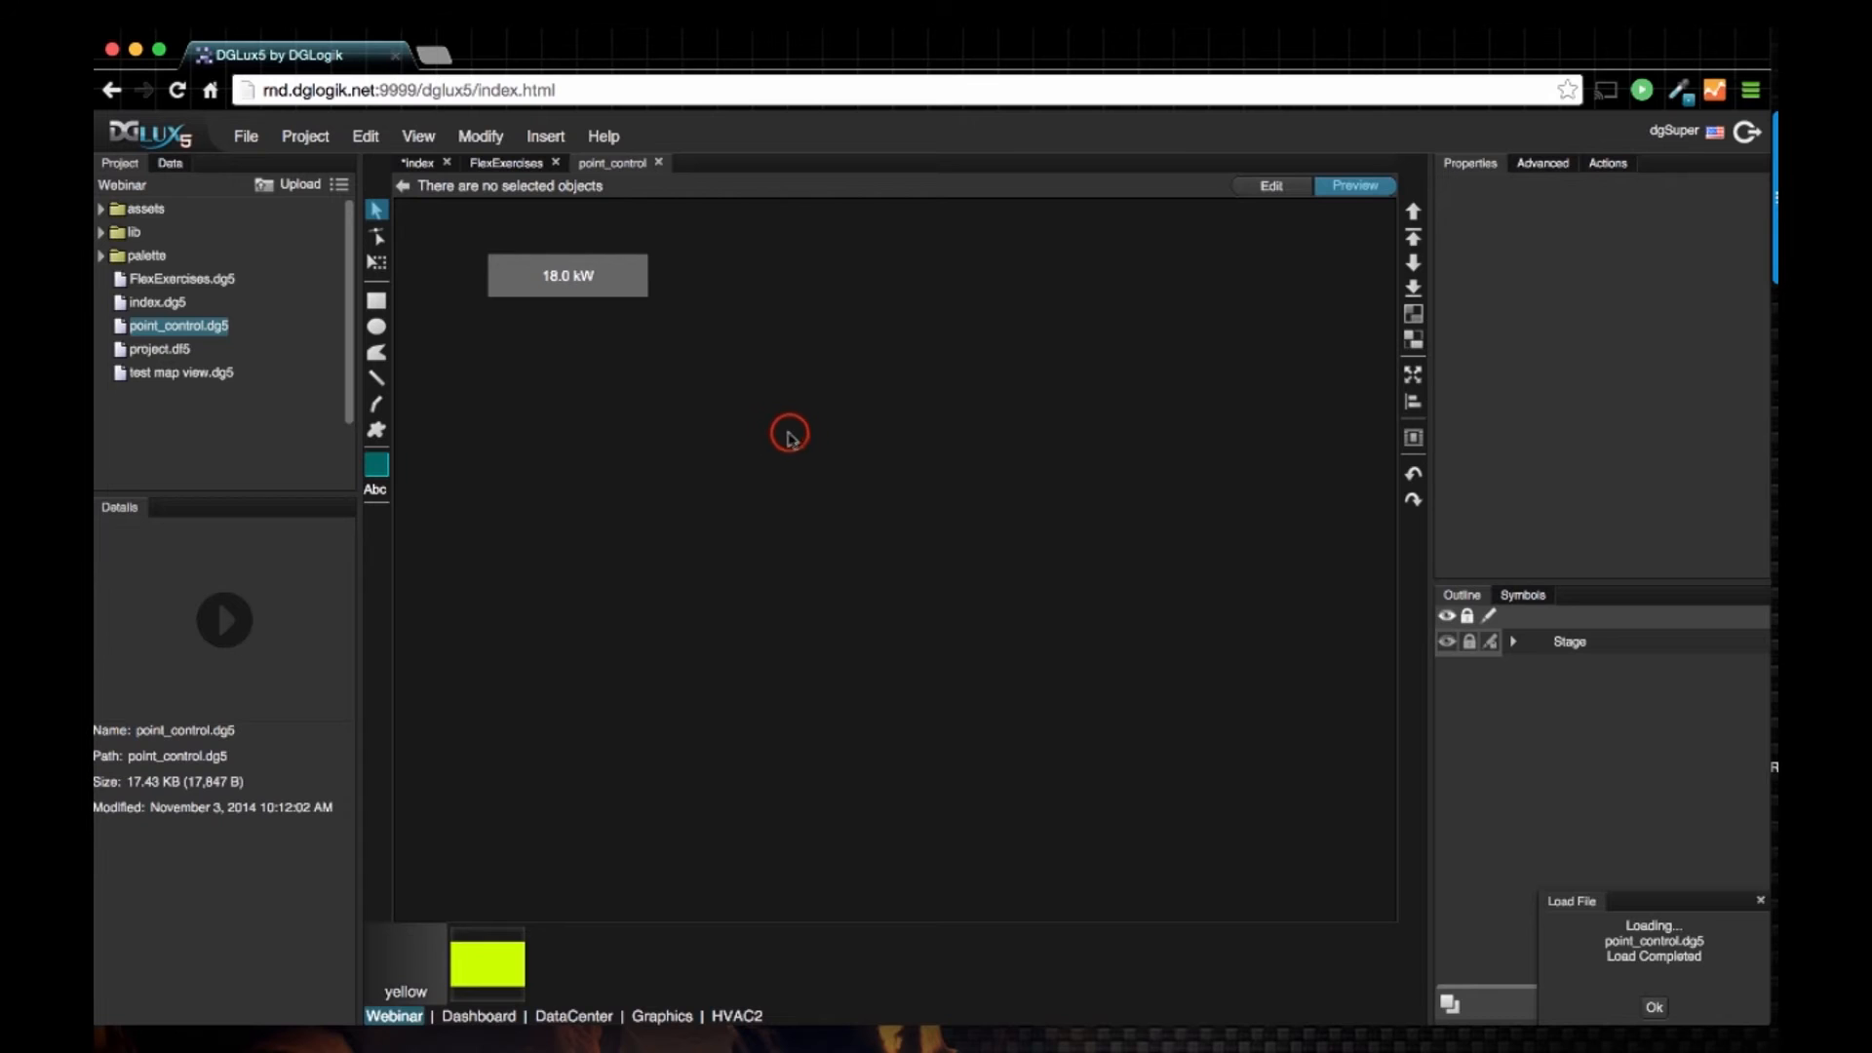
pyautogui.click(1652, 1006)
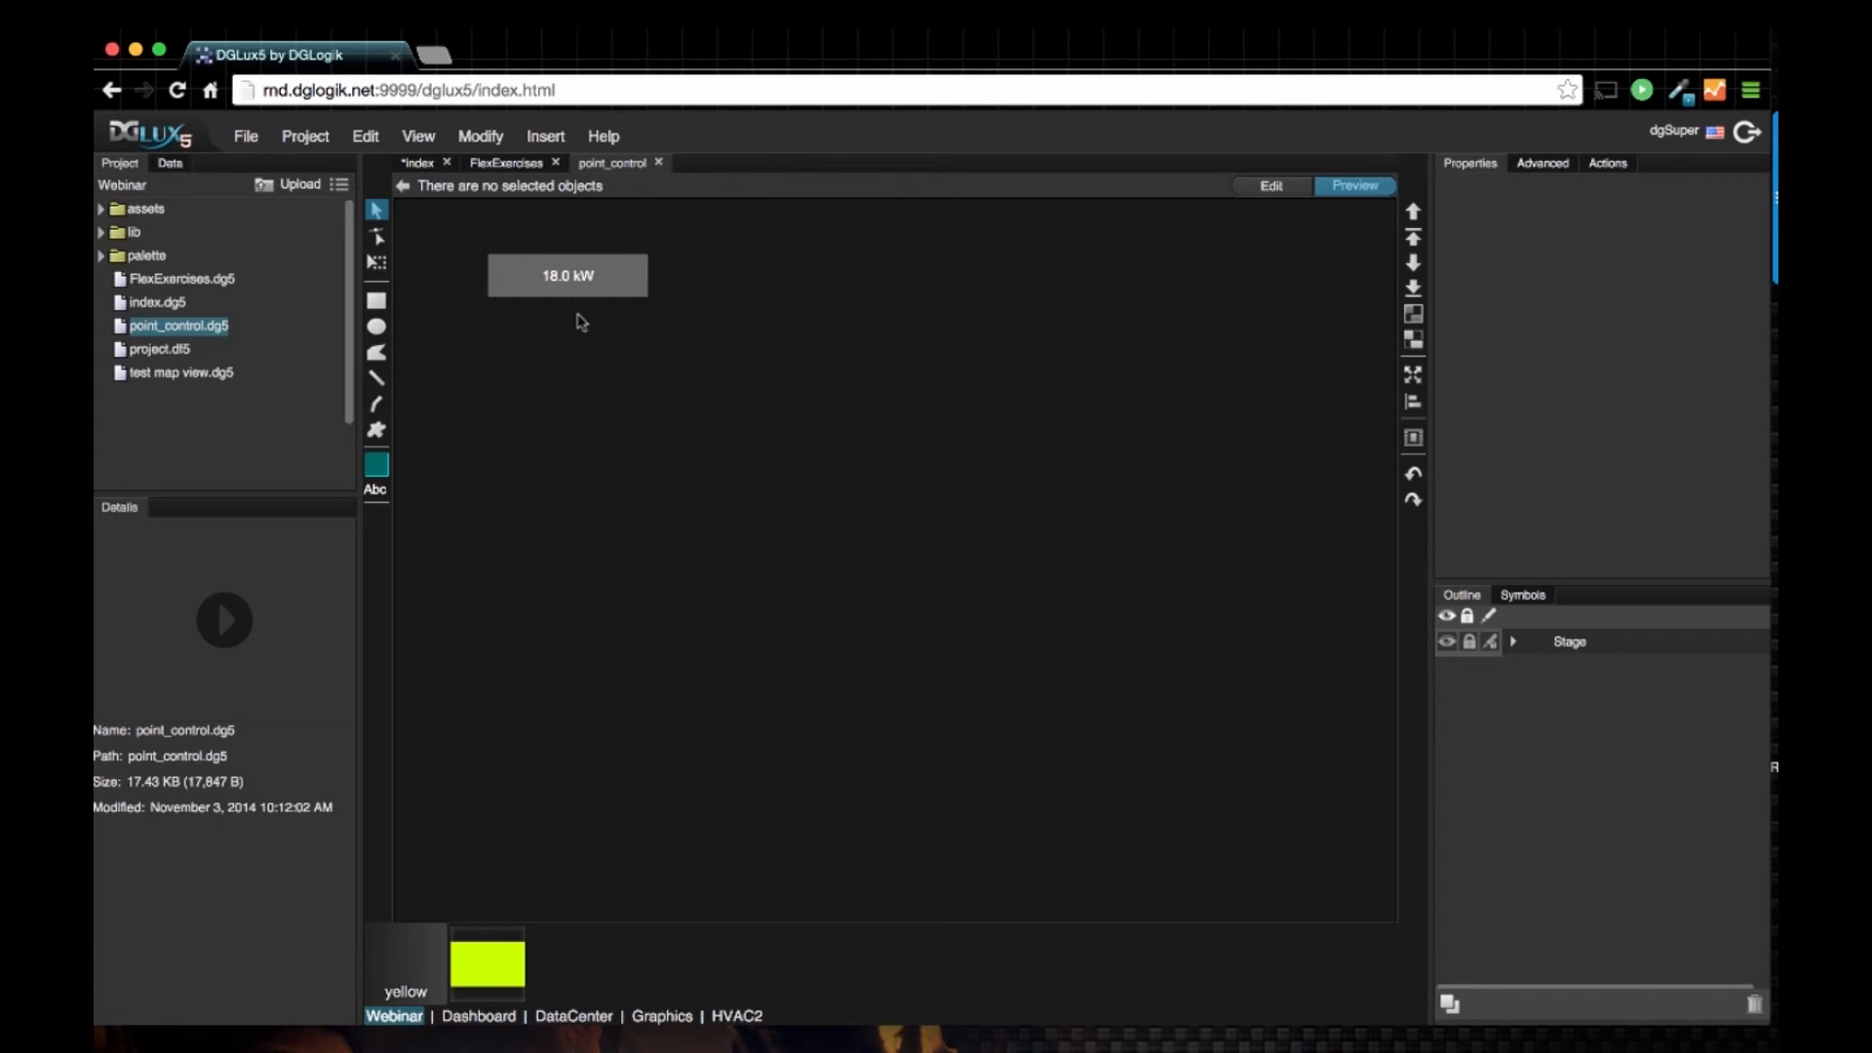
pyautogui.moveTo(721, 412)
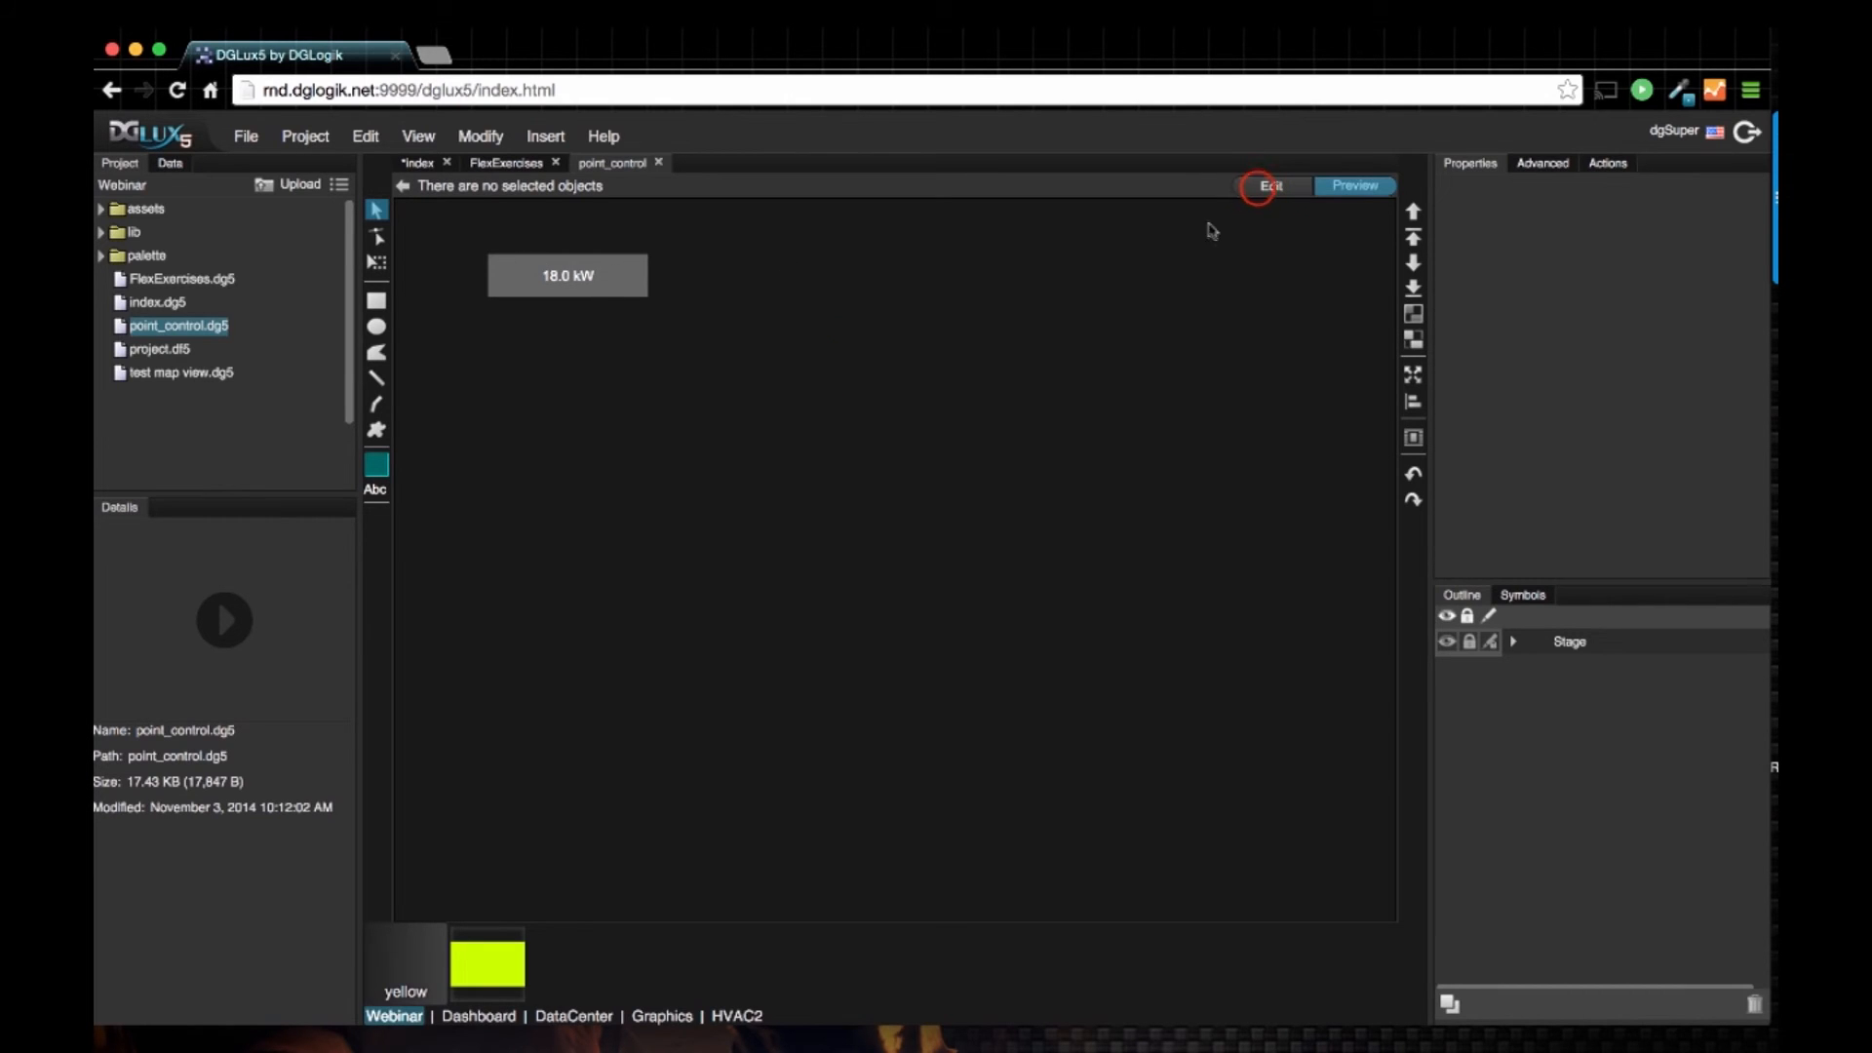
pyautogui.click(565, 275)
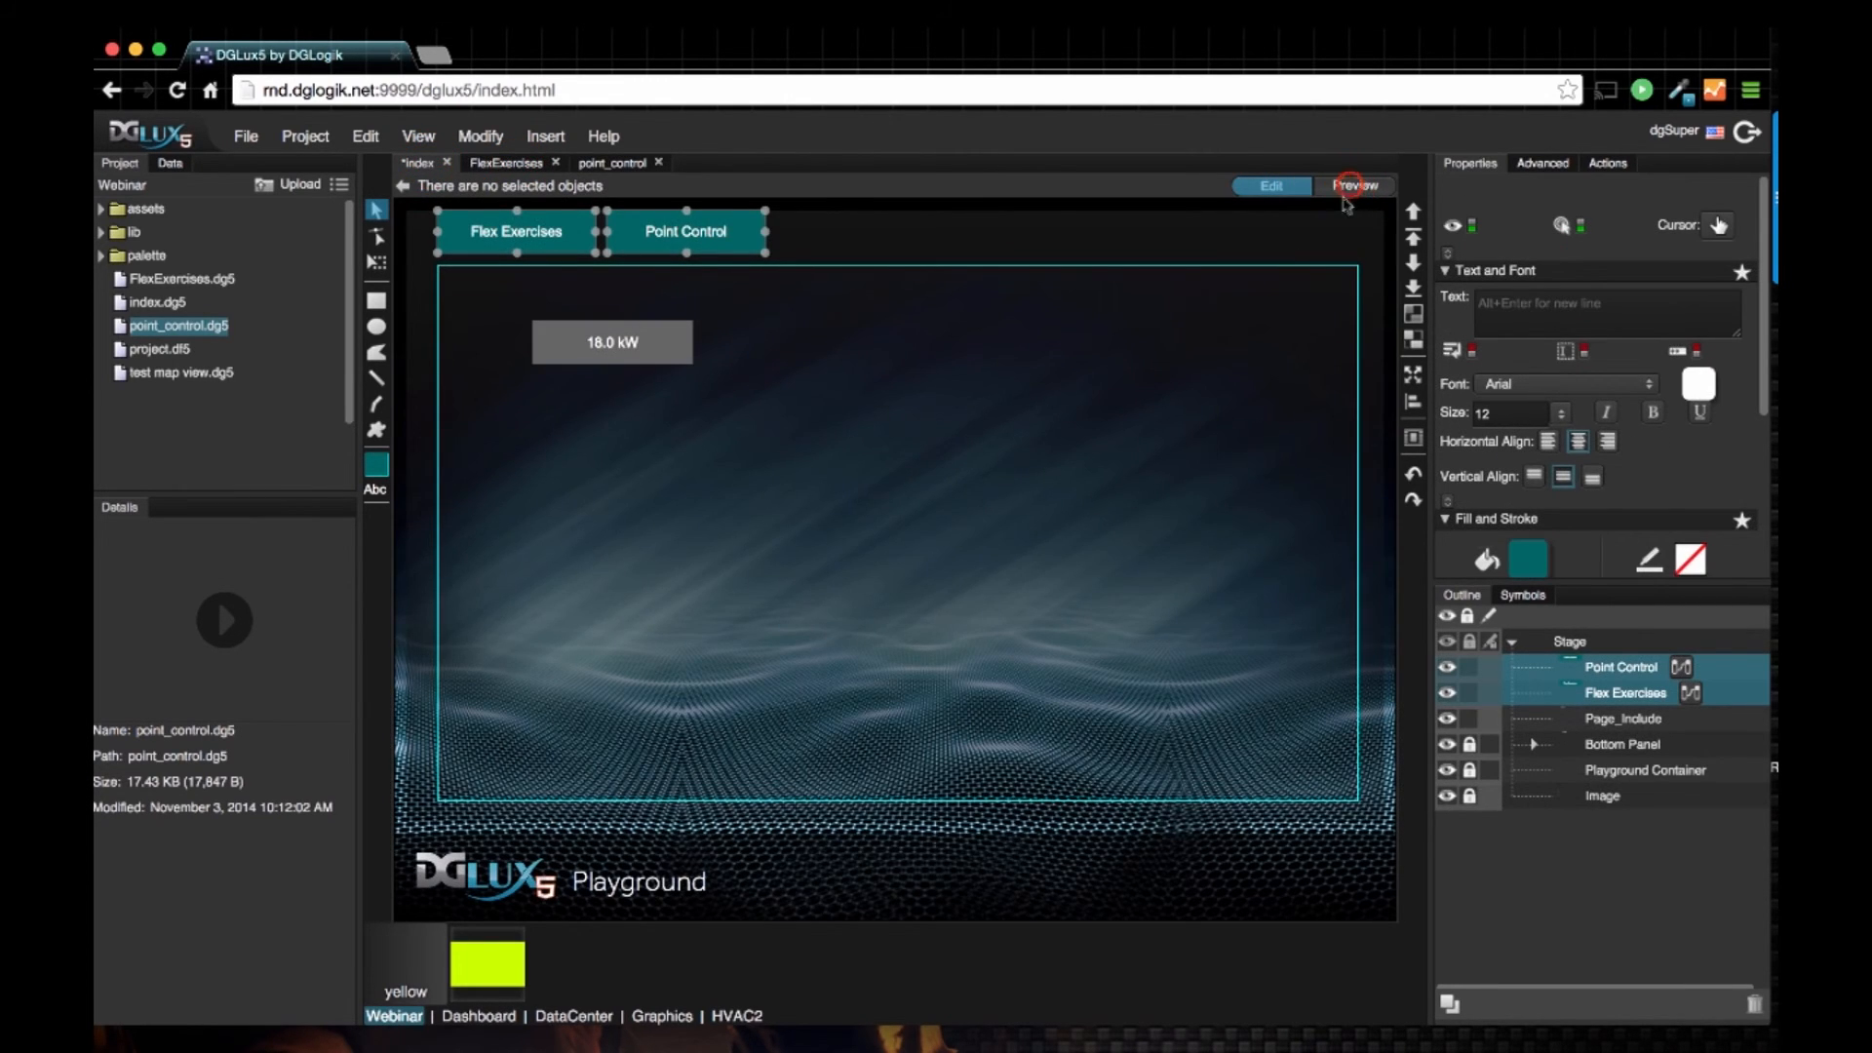
pyautogui.click(1353, 185)
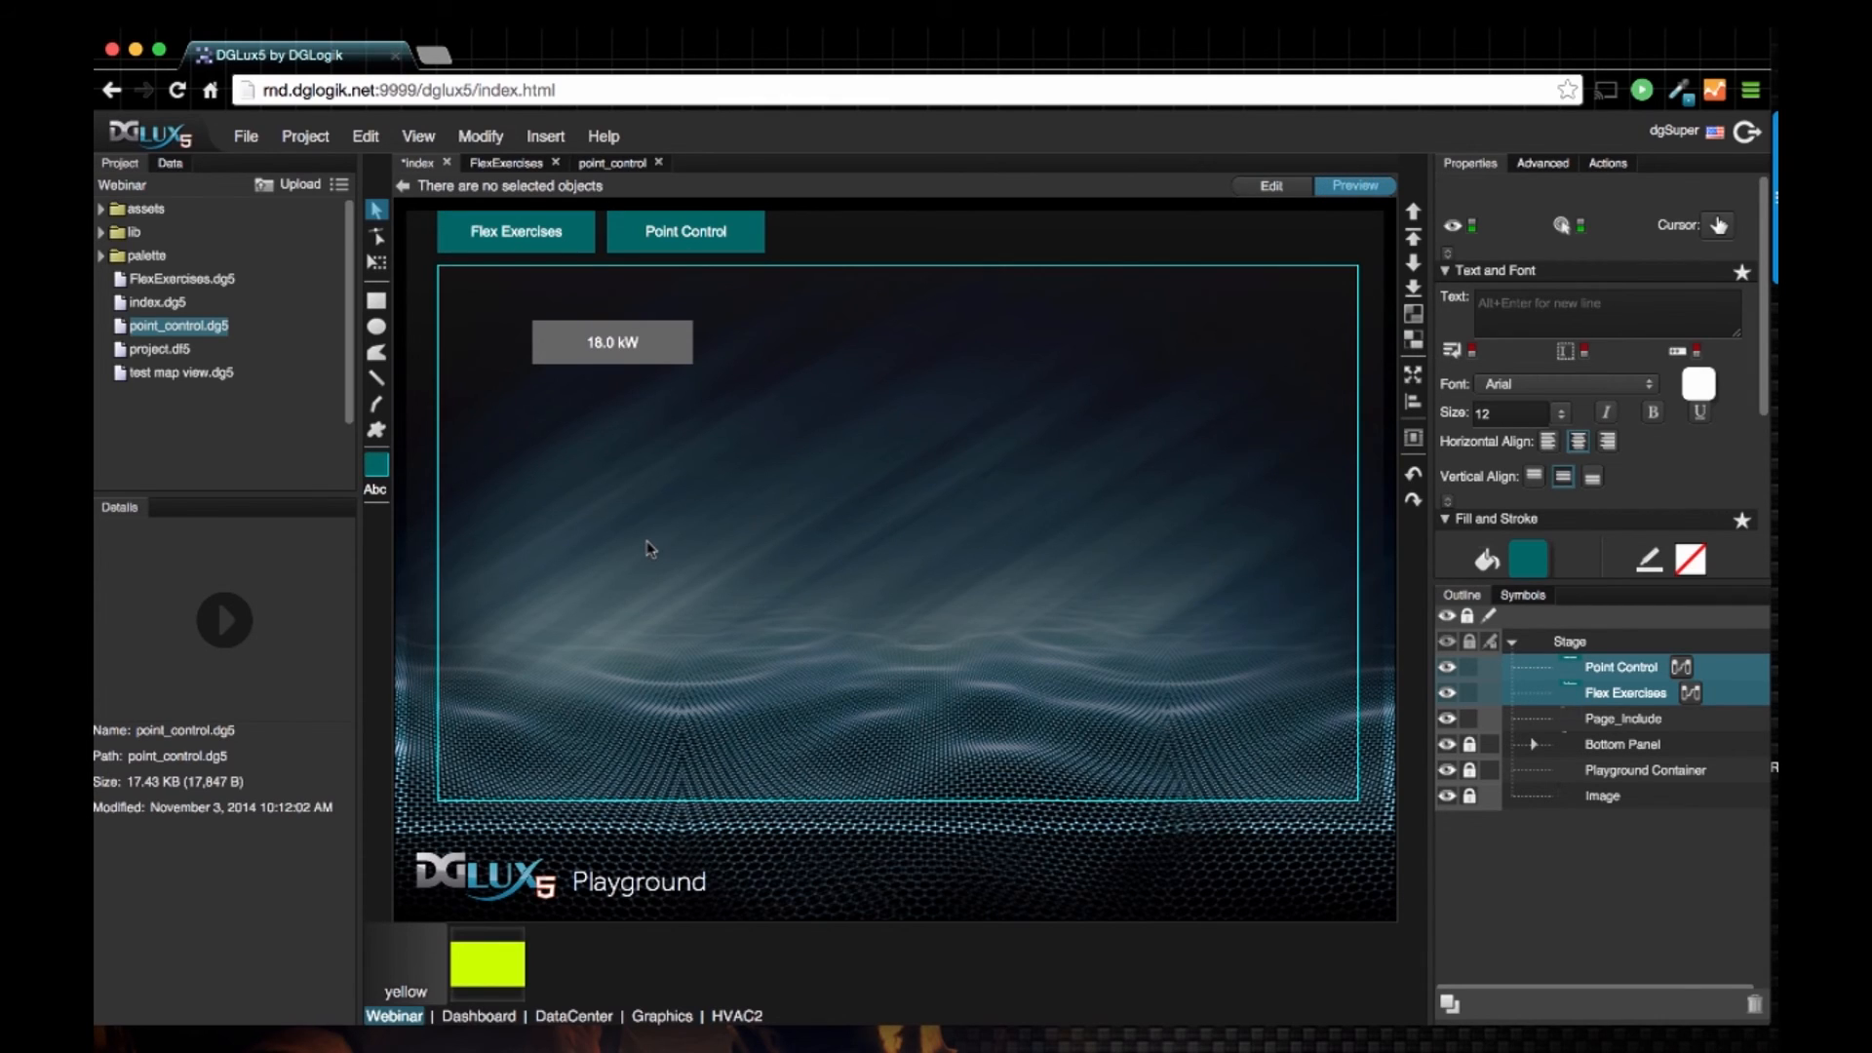